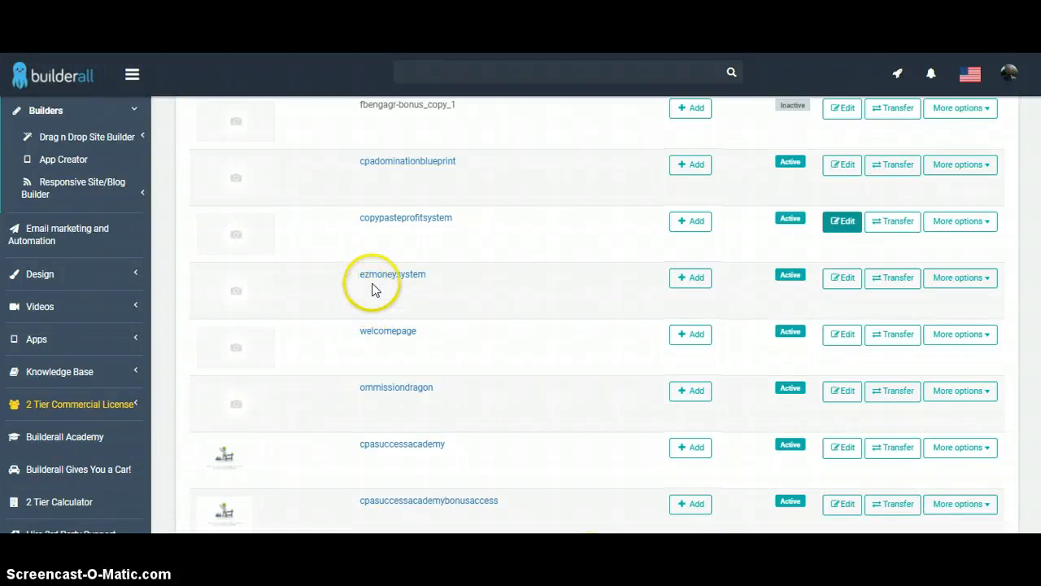
{"action": "mouse_move", "coordinate": [512, 179]}
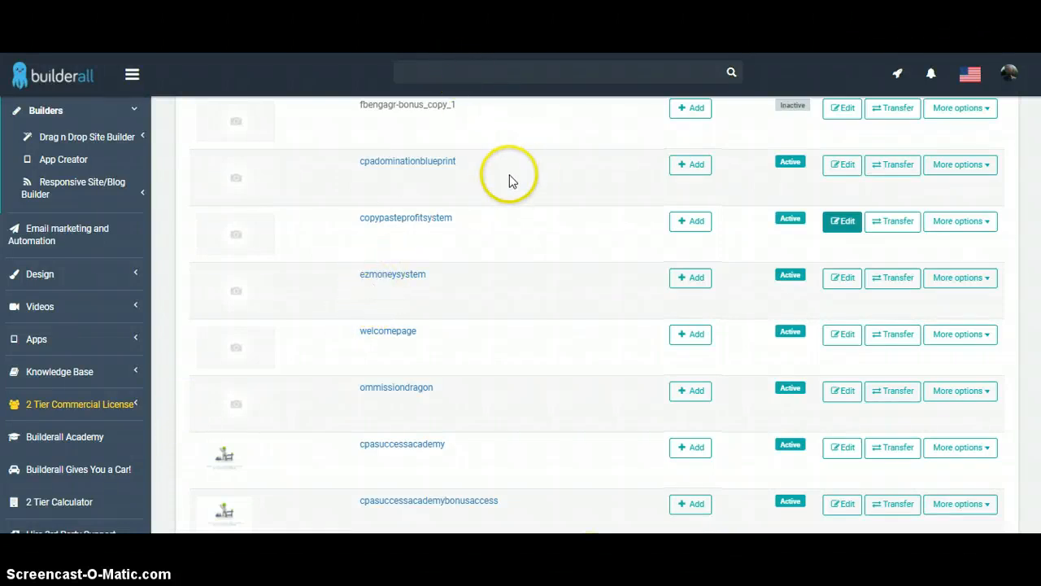
{"action": "mouse_move", "coordinate": [521, 149]}
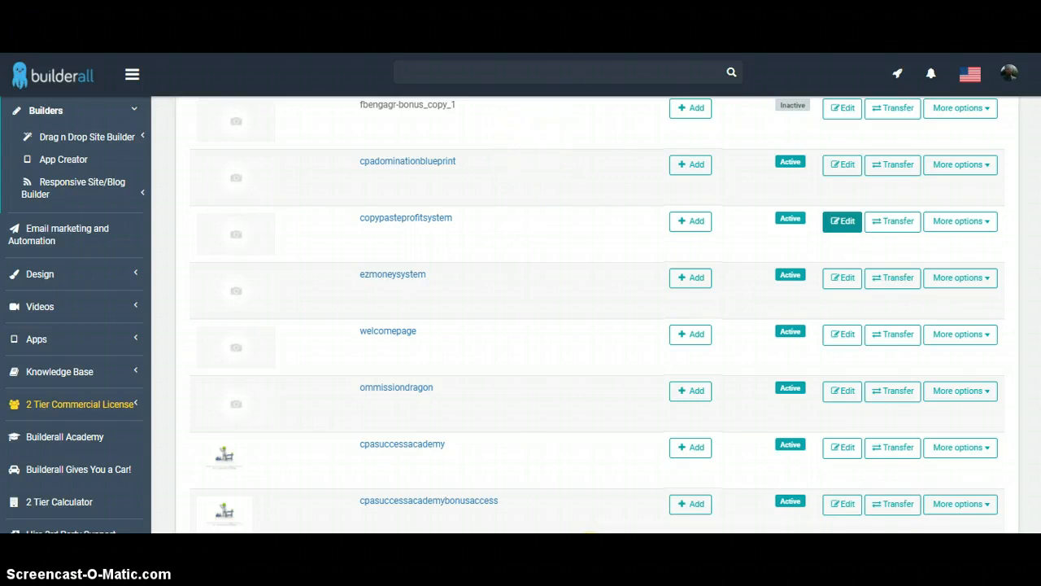
{"action": "mouse_move", "coordinate": [486, 195]}
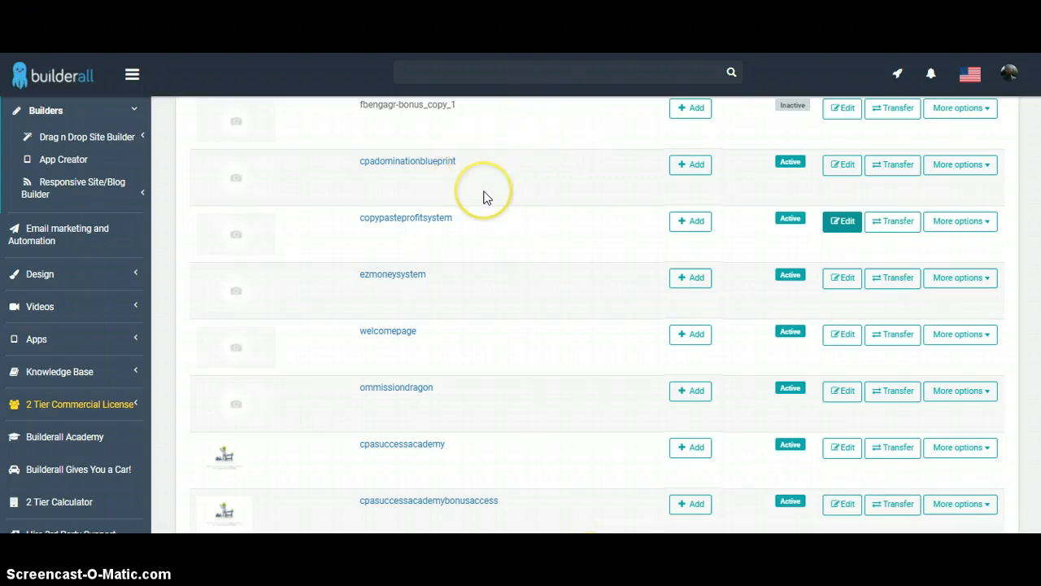
{"action": "mouse_move", "coordinate": [611, 166]}
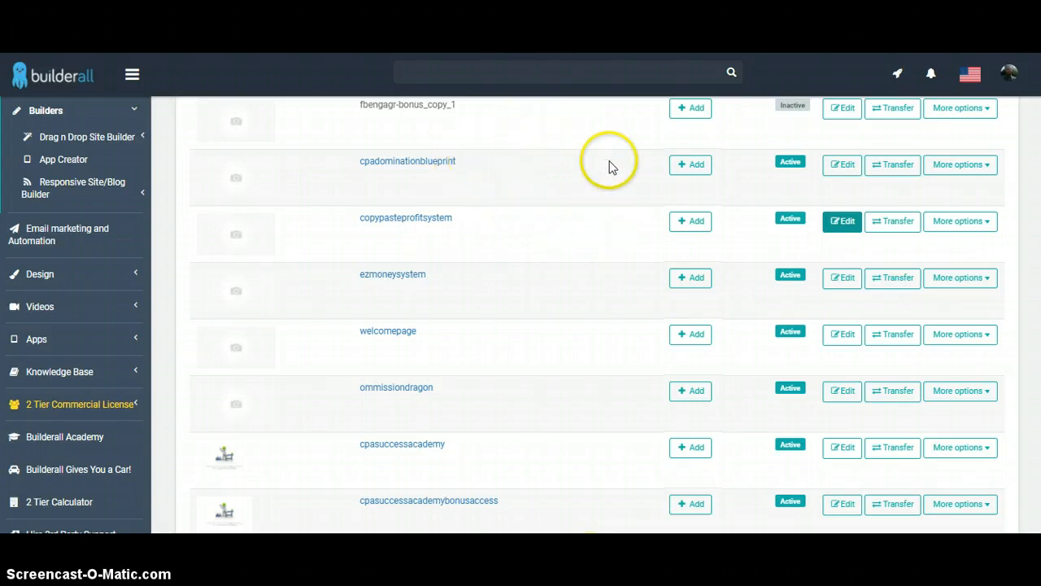
{"action": "mouse_move", "coordinate": [617, 153]}
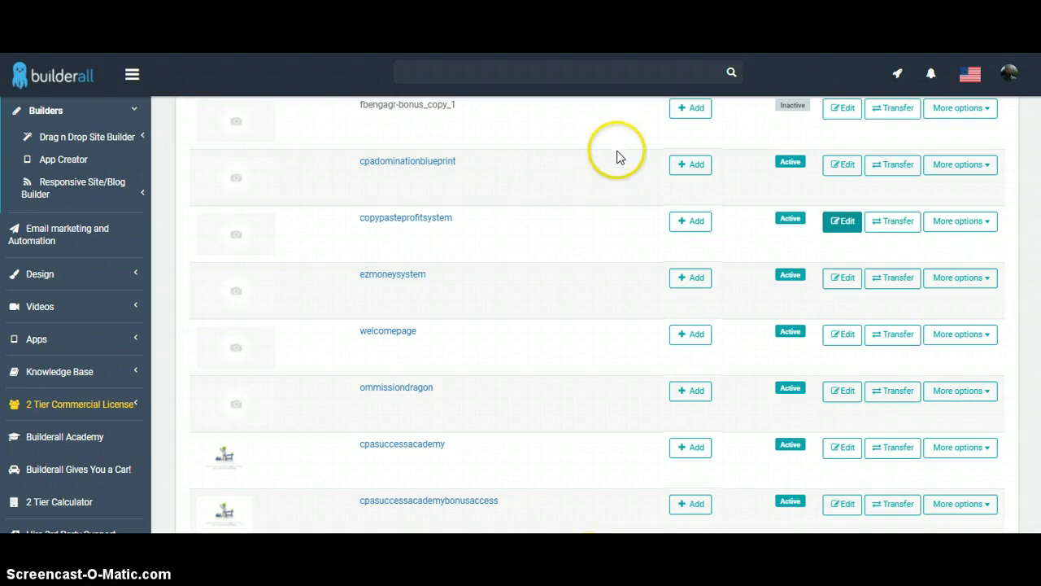
{"action": "mouse_move", "coordinate": [612, 119]}
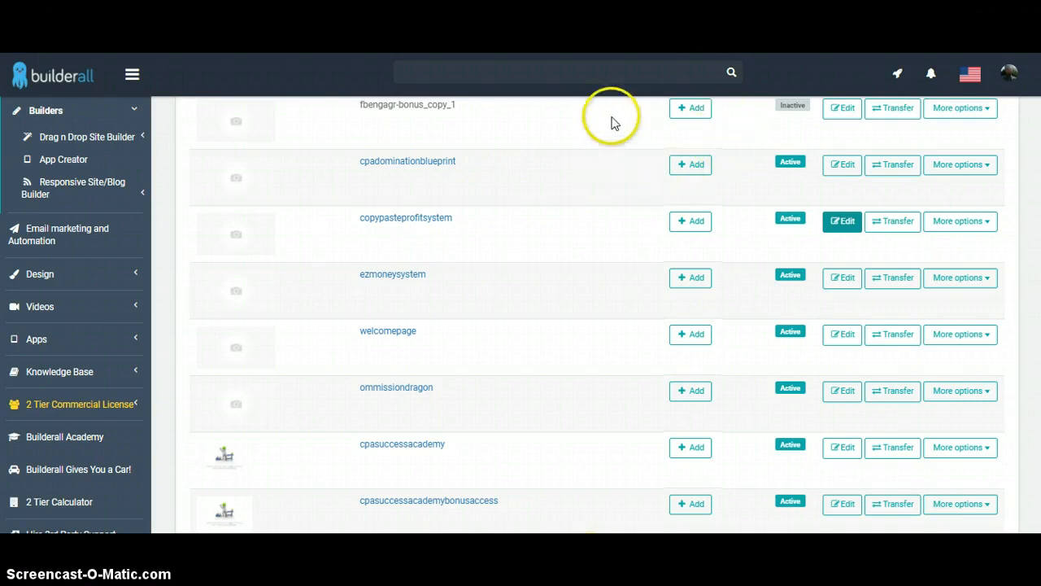
{"action": "mouse_move", "coordinate": [594, 122]}
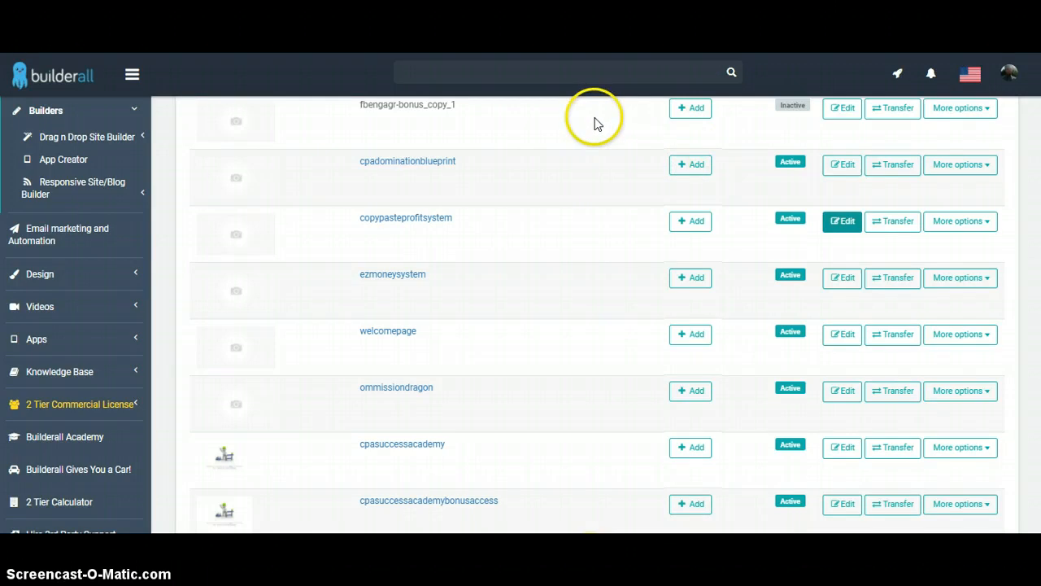
{"action": "mouse_move", "coordinate": [590, 130]}
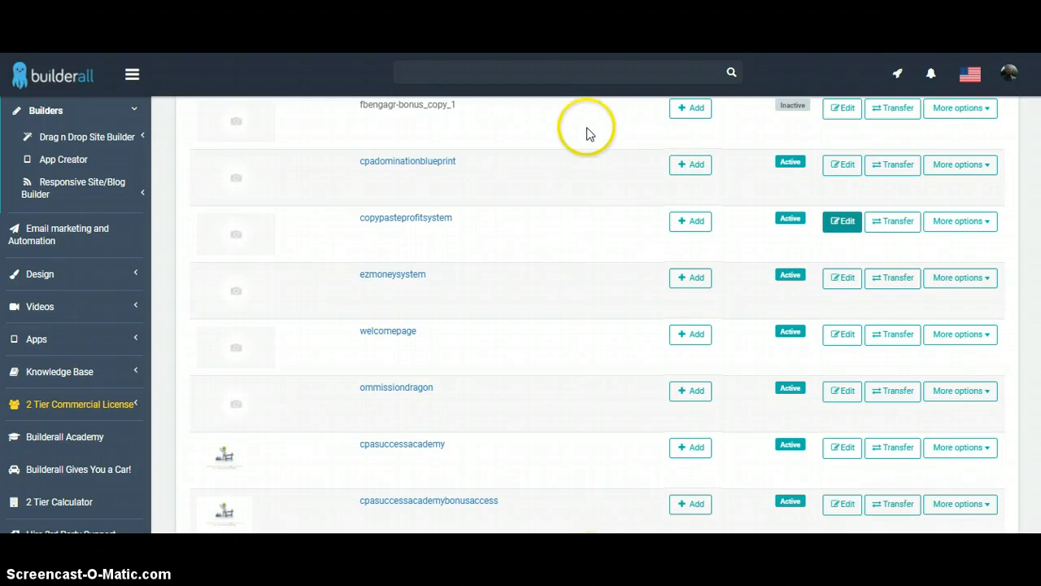
{"action": "mouse_move", "coordinate": [593, 133]}
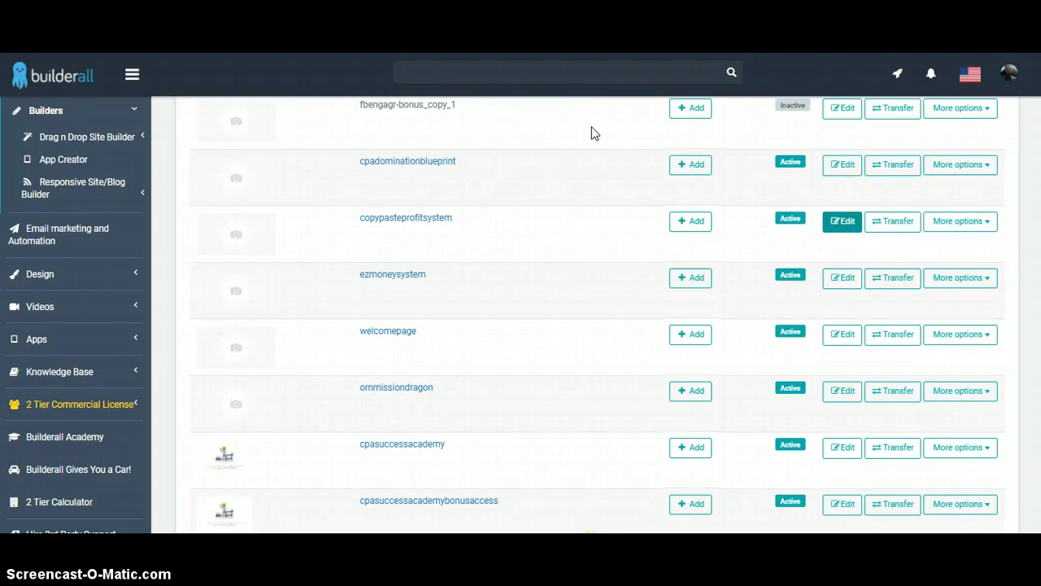
{"action": "mouse_move", "coordinate": [503, 159]}
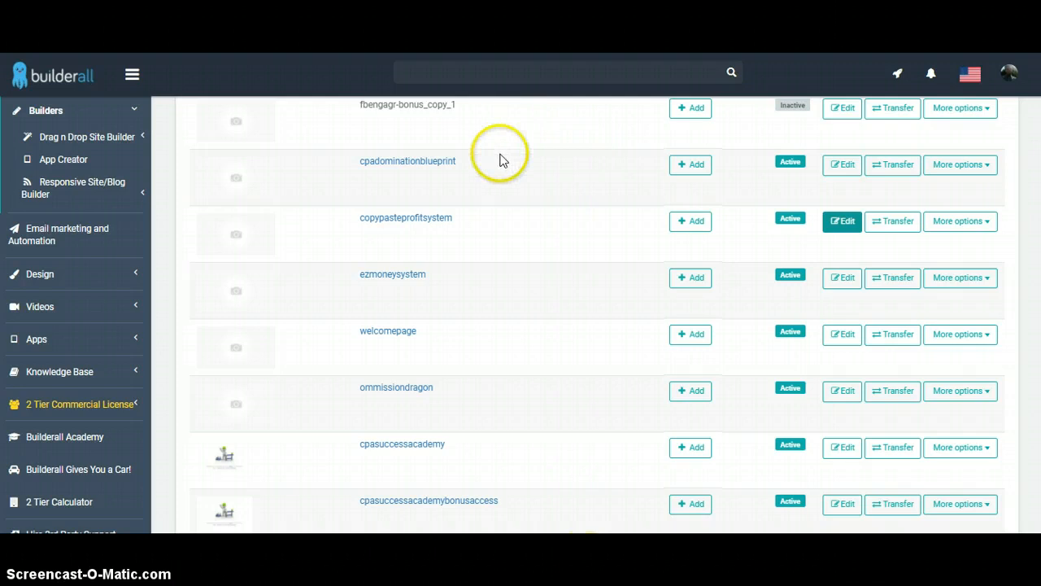
{"action": "mouse_move", "coordinate": [520, 155]}
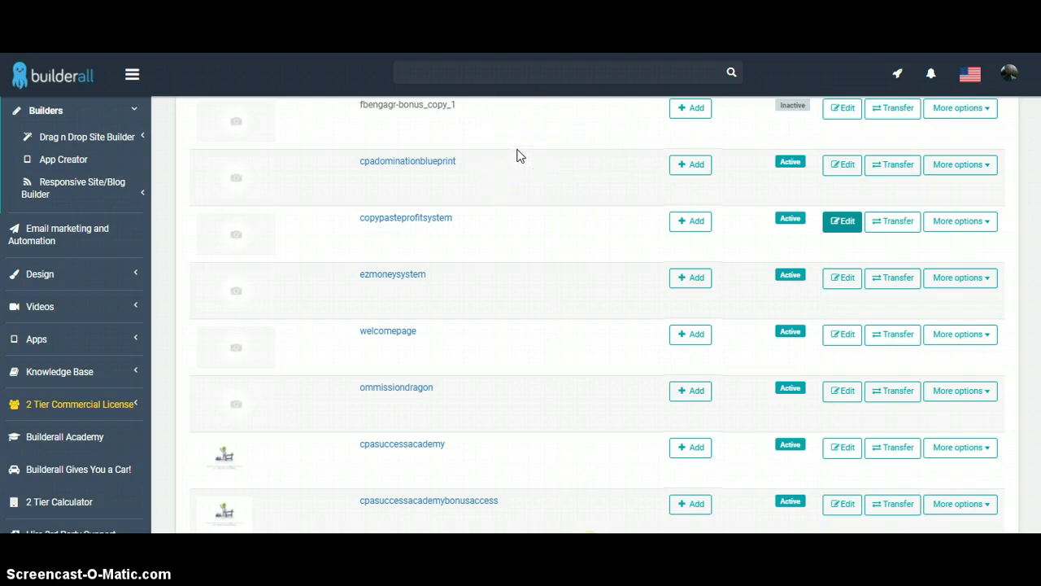
{"action": "mouse_move", "coordinate": [527, 171]}
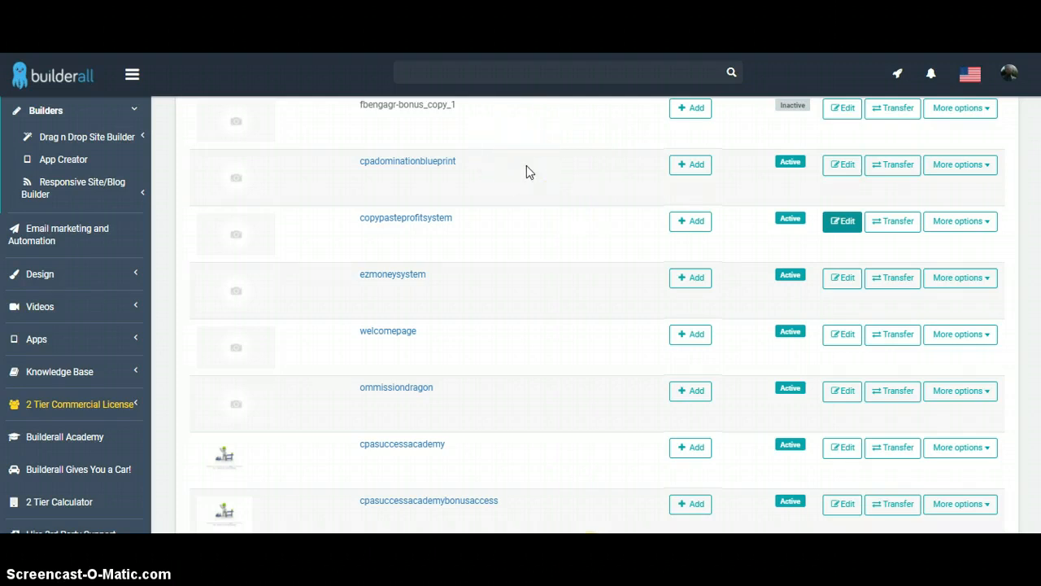
{"action": "mouse_move", "coordinate": [536, 163]}
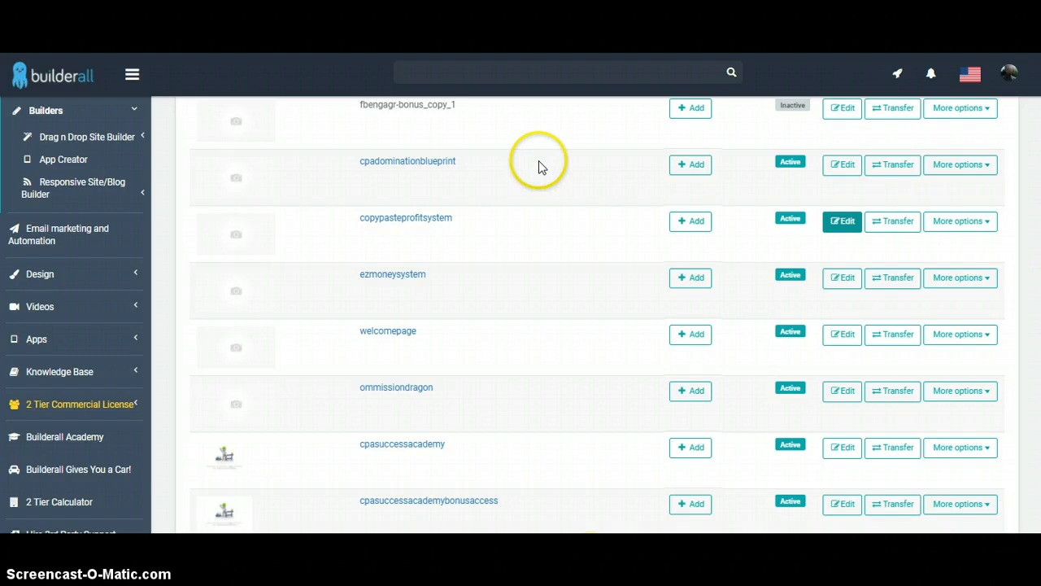
{"action": "mouse_move", "coordinate": [578, 167]}
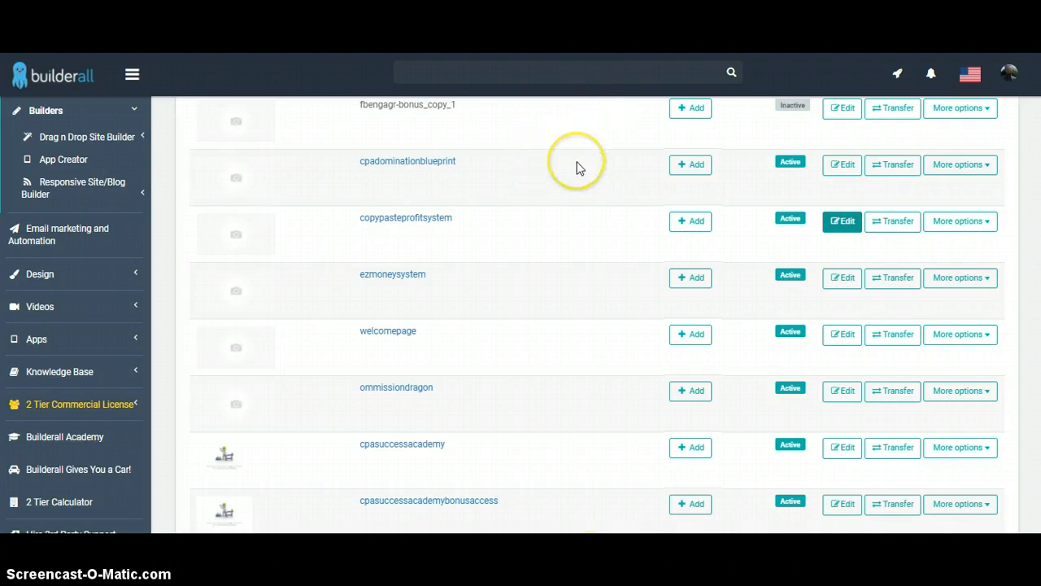
{"action": "mouse_move", "coordinate": [625, 97]}
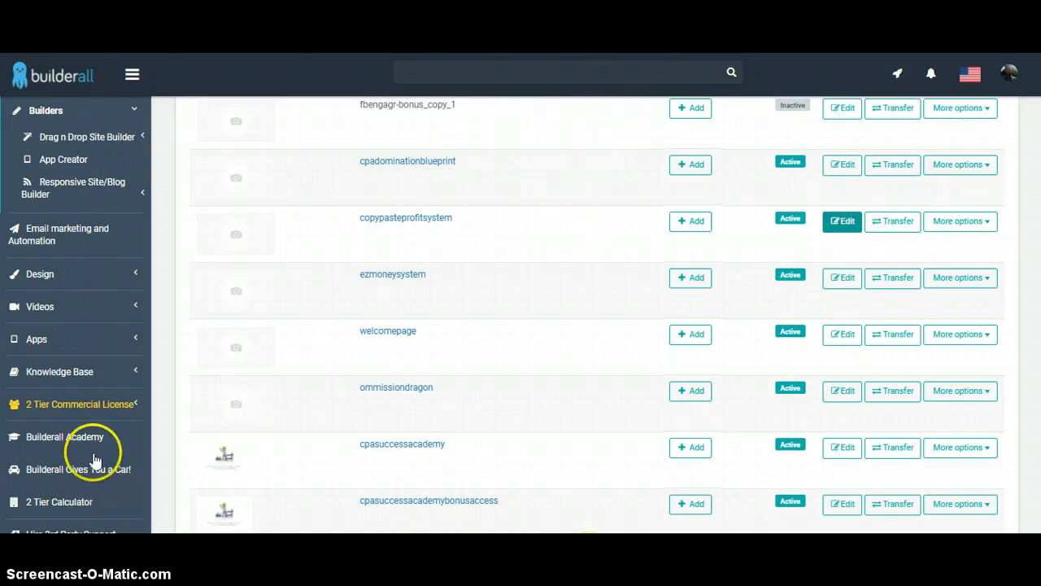
{"action": "mouse_move", "coordinate": [139, 339]}
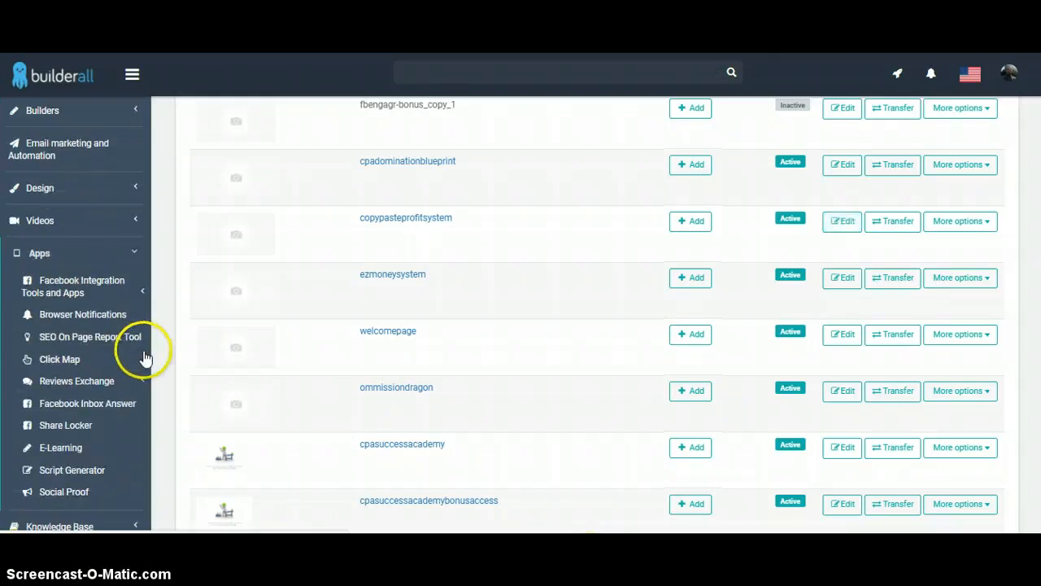
{"action": "mouse_move", "coordinate": [149, 358]}
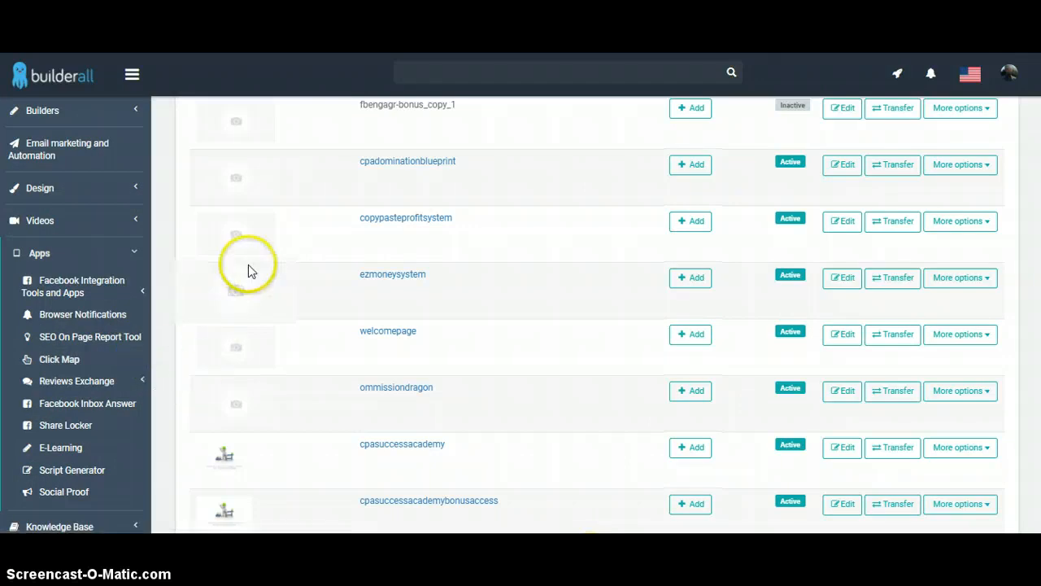
{"action": "mouse_move", "coordinate": [453, 268]}
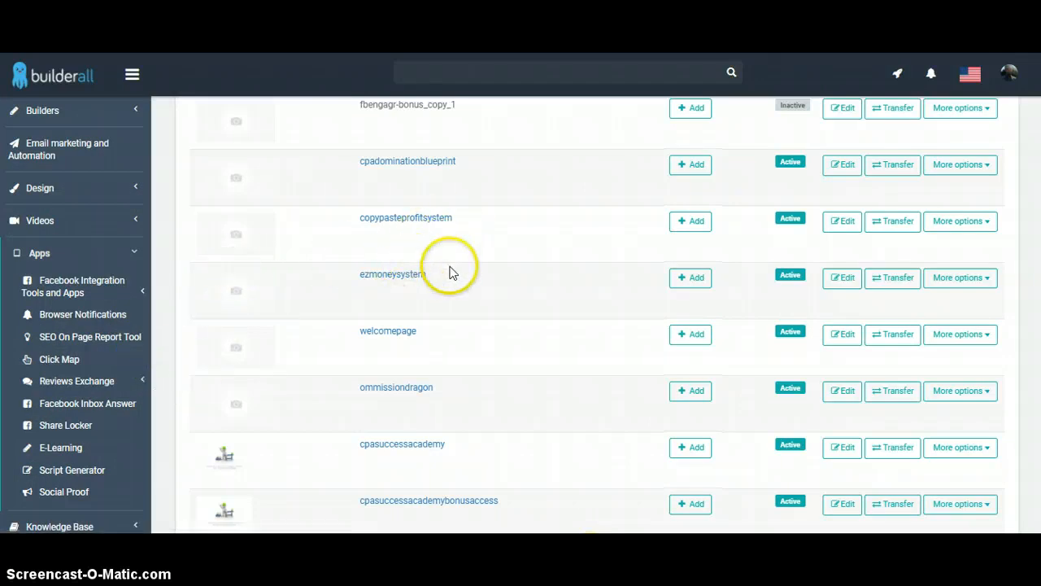
{"action": "mouse_move", "coordinate": [415, 321]}
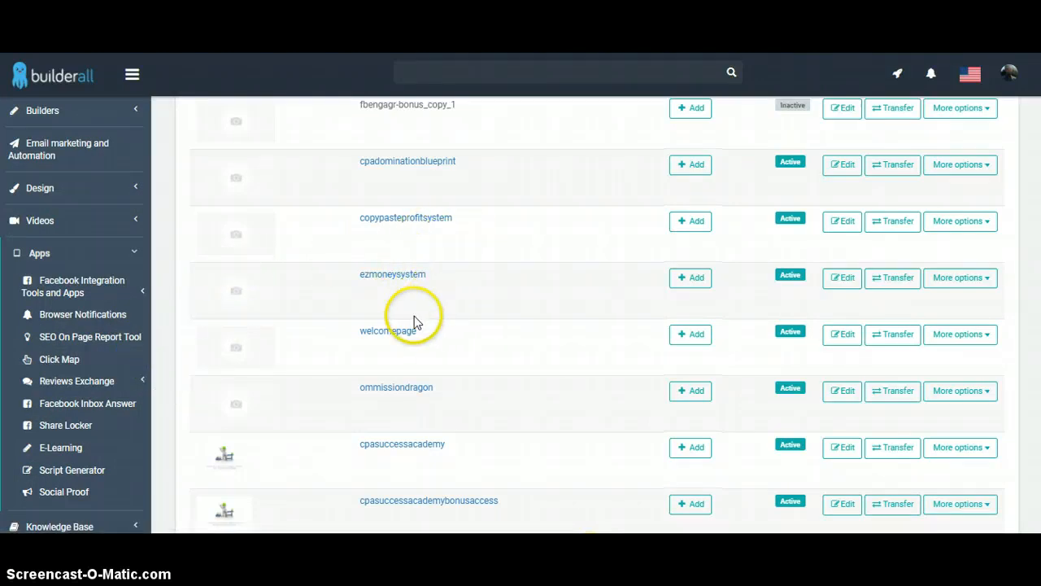
{"action": "mouse_move", "coordinate": [431, 307]}
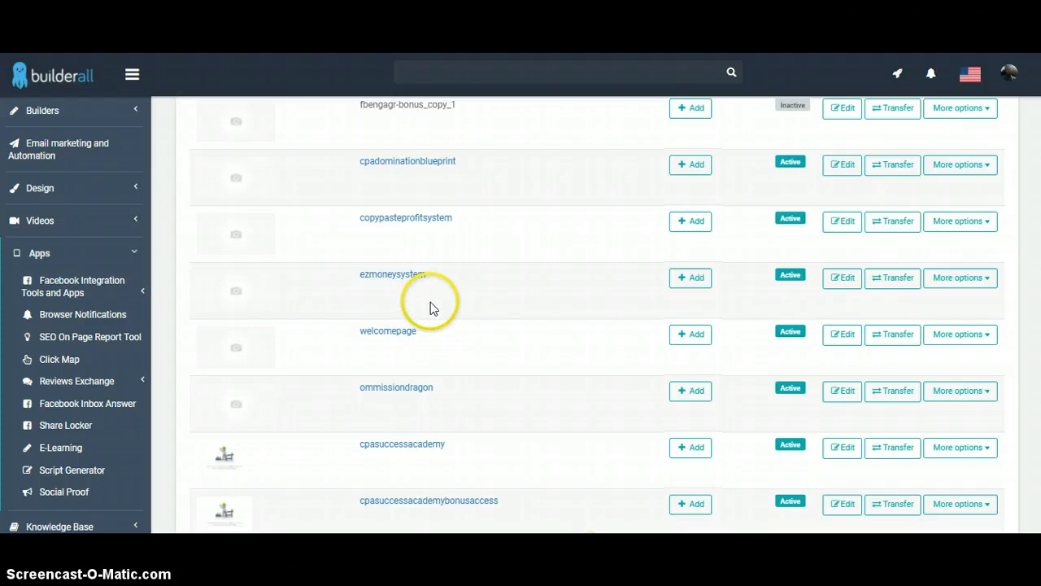
{"action": "mouse_move", "coordinate": [431, 297]}
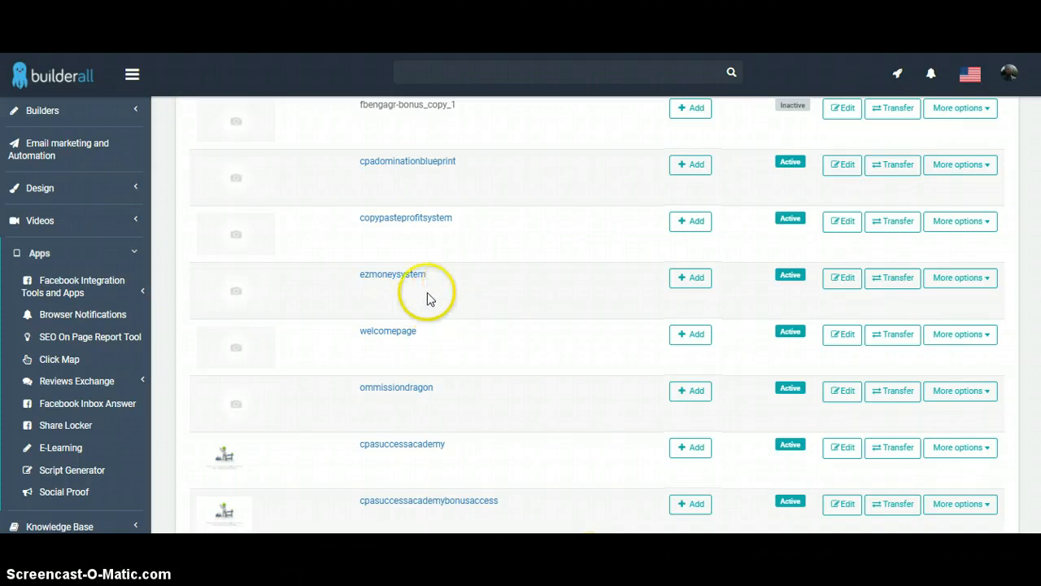
{"action": "mouse_move", "coordinate": [437, 237]}
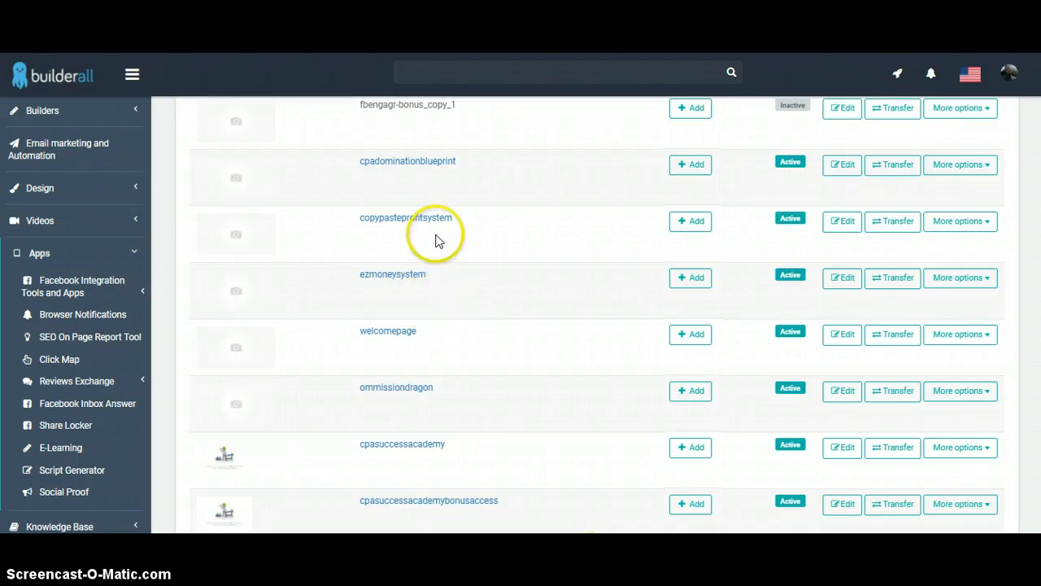
{"action": "mouse_move", "coordinate": [396, 259]}
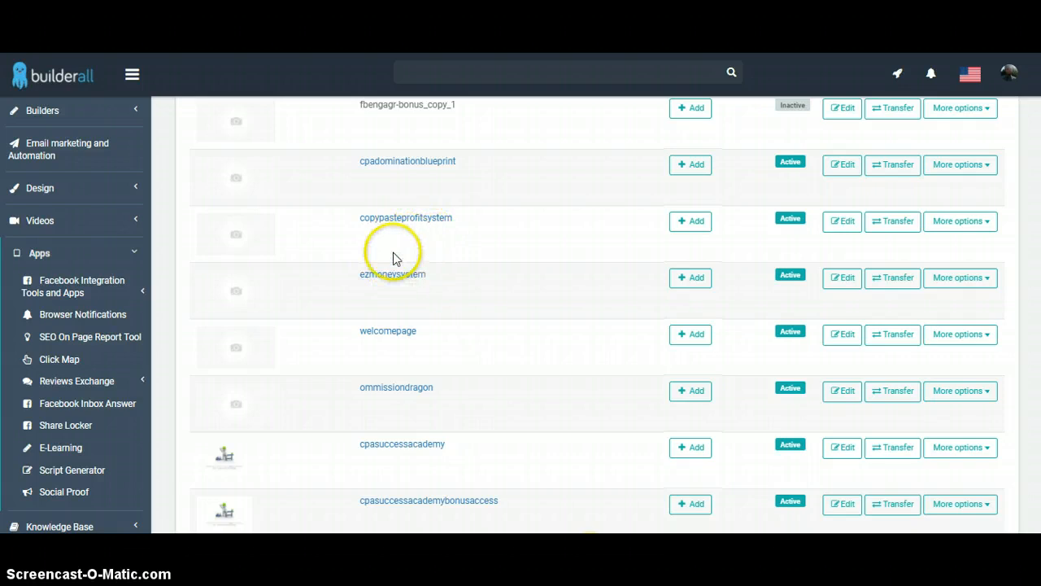
{"action": "mouse_move", "coordinate": [454, 244]}
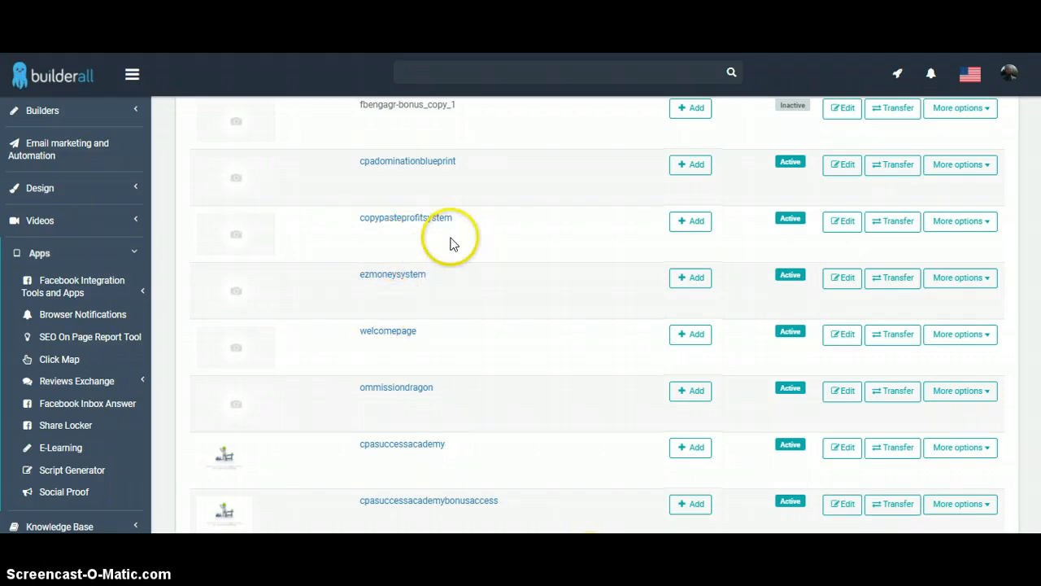
{"action": "mouse_move", "coordinate": [346, 295]}
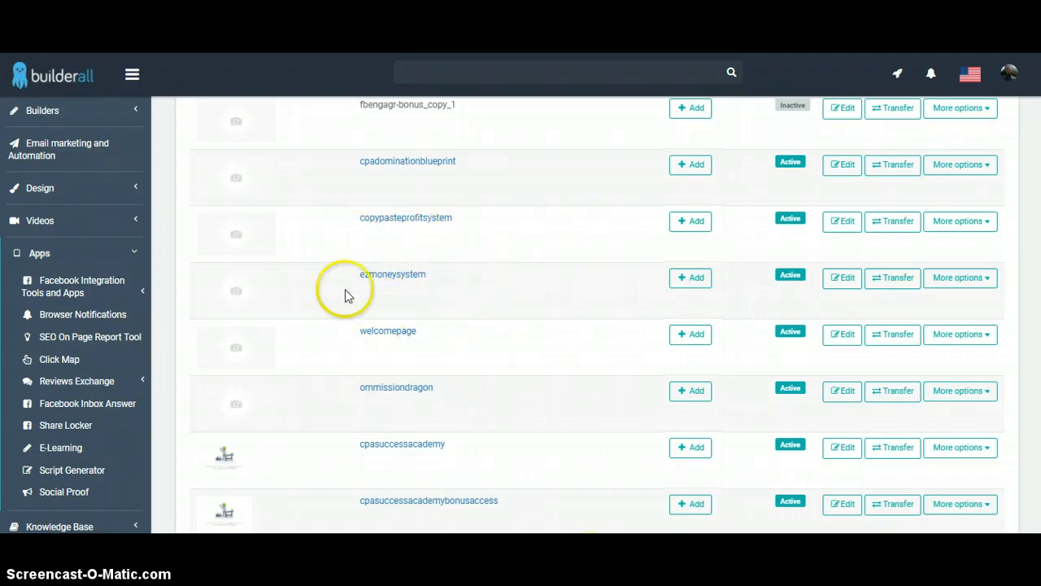
{"action": "mouse_move", "coordinate": [354, 382]}
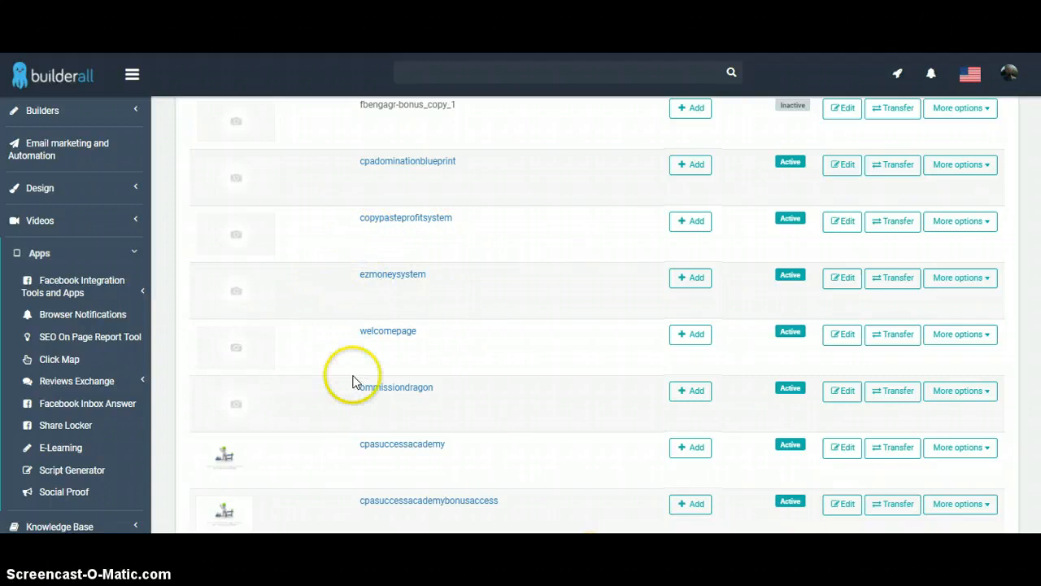
{"action": "mouse_move", "coordinate": [370, 398]}
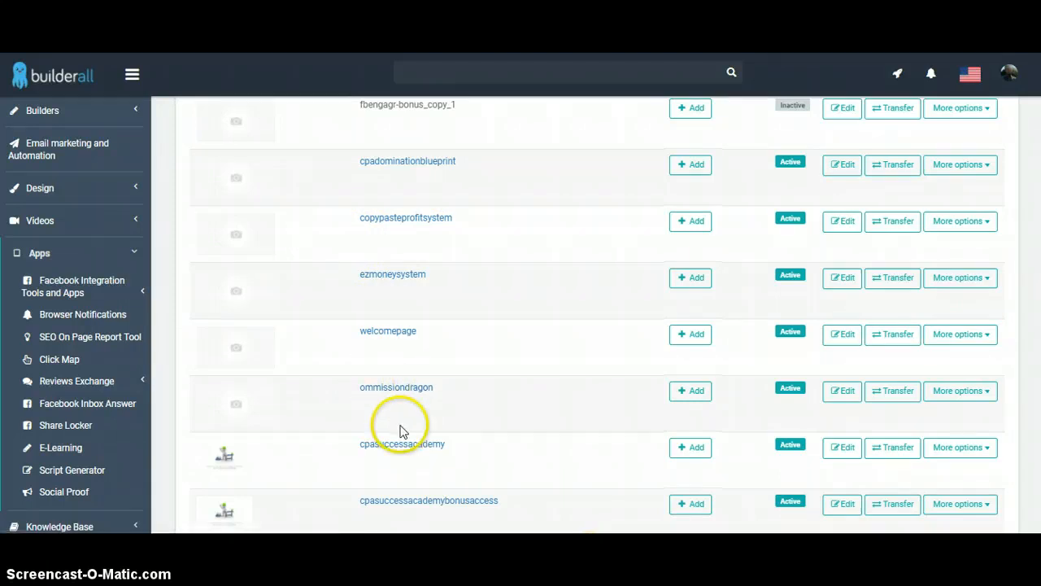
{"action": "mouse_move", "coordinate": [244, 525]}
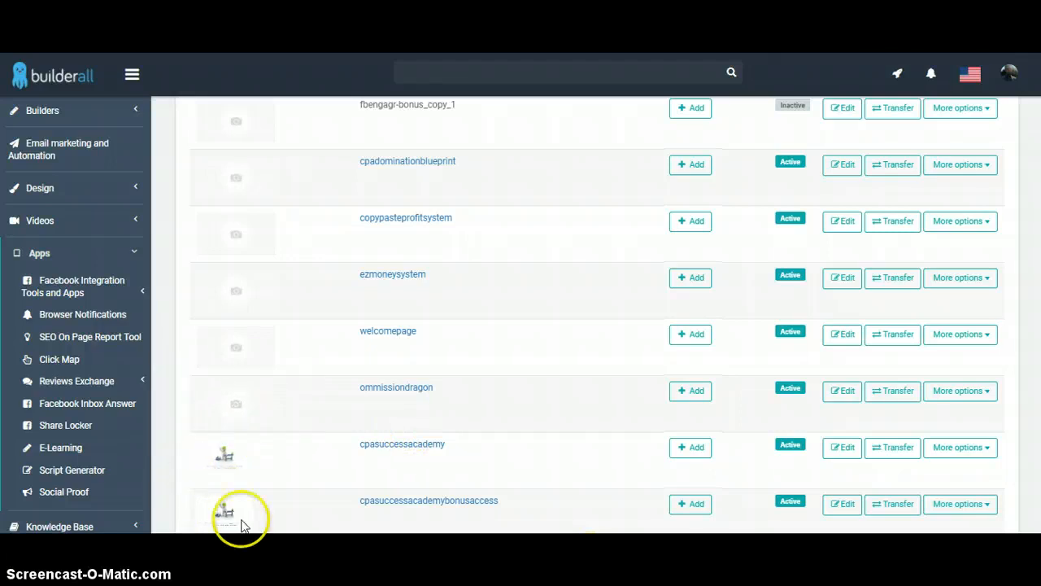
{"action": "mouse_move", "coordinate": [118, 208]}
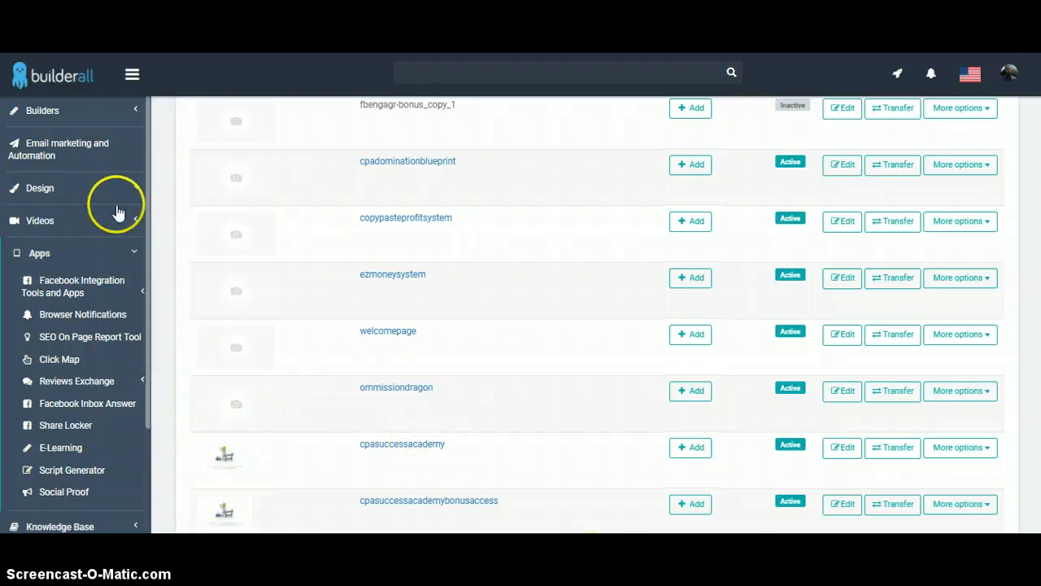
{"action": "mouse_move", "coordinate": [97, 372]}
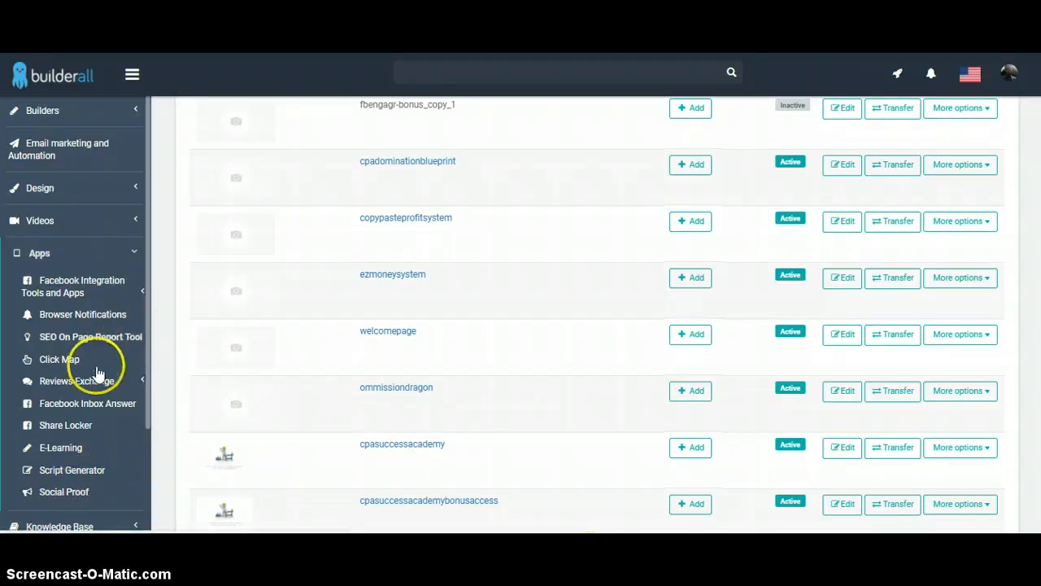
{"action": "mouse_move", "coordinate": [39, 253]}
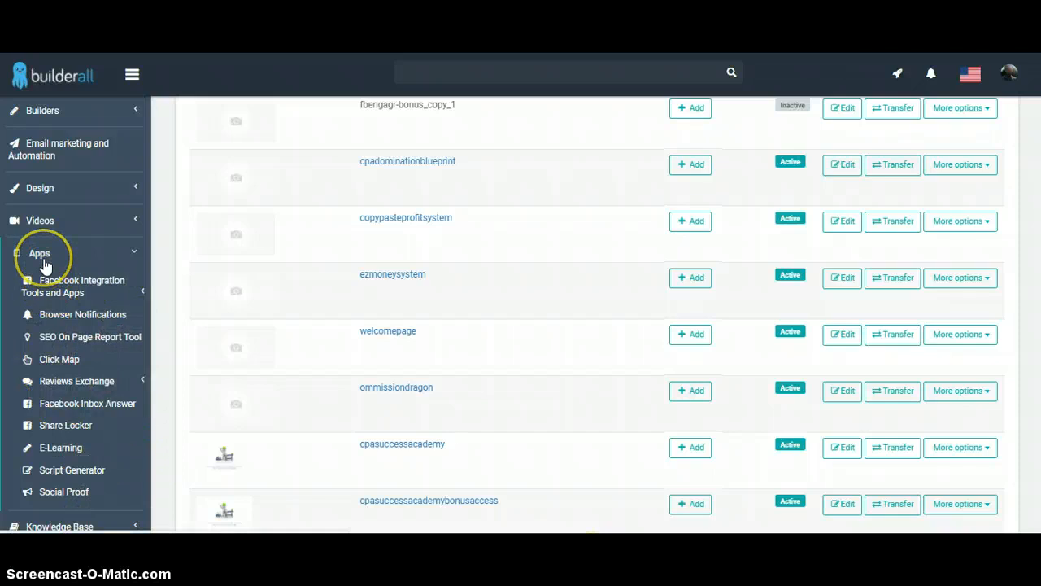
{"action": "mouse_move", "coordinate": [54, 491]}
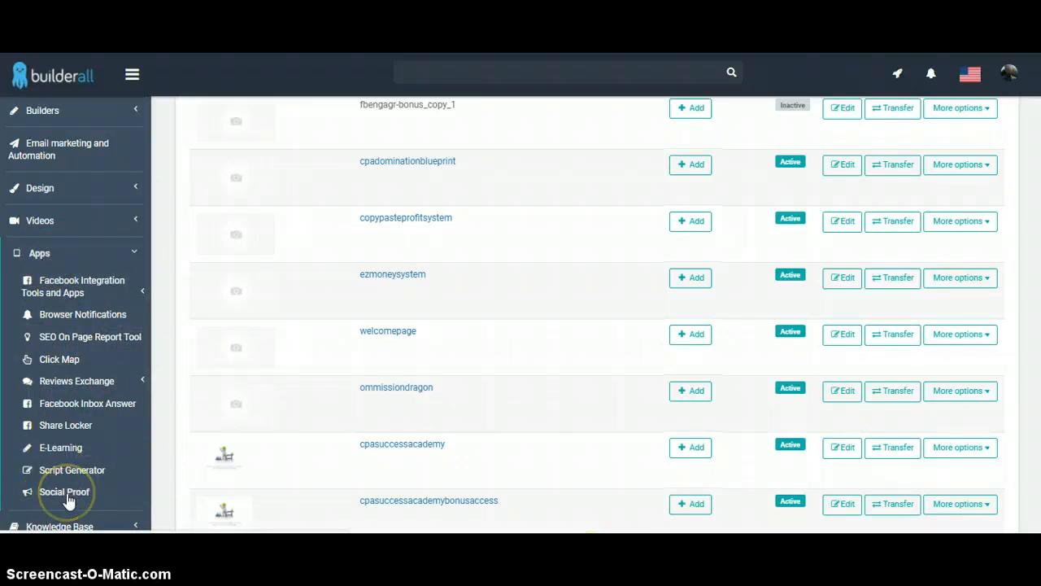
{"action": "mouse_move", "coordinate": [44, 403]}
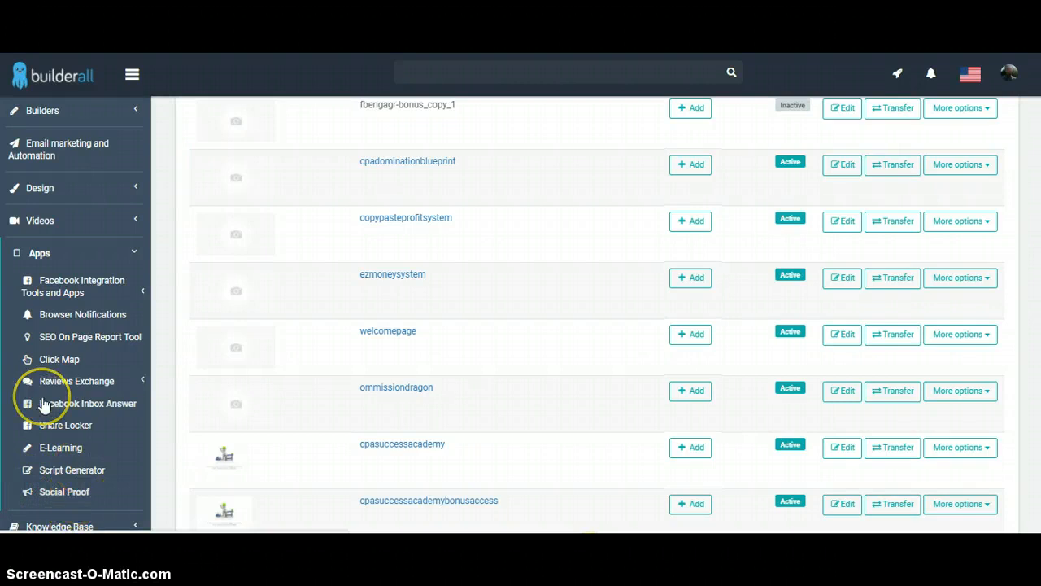
Open the Social Proof app to see the Register MWC Account campaign.
{"action": "left_click", "coordinate": [63, 491]}
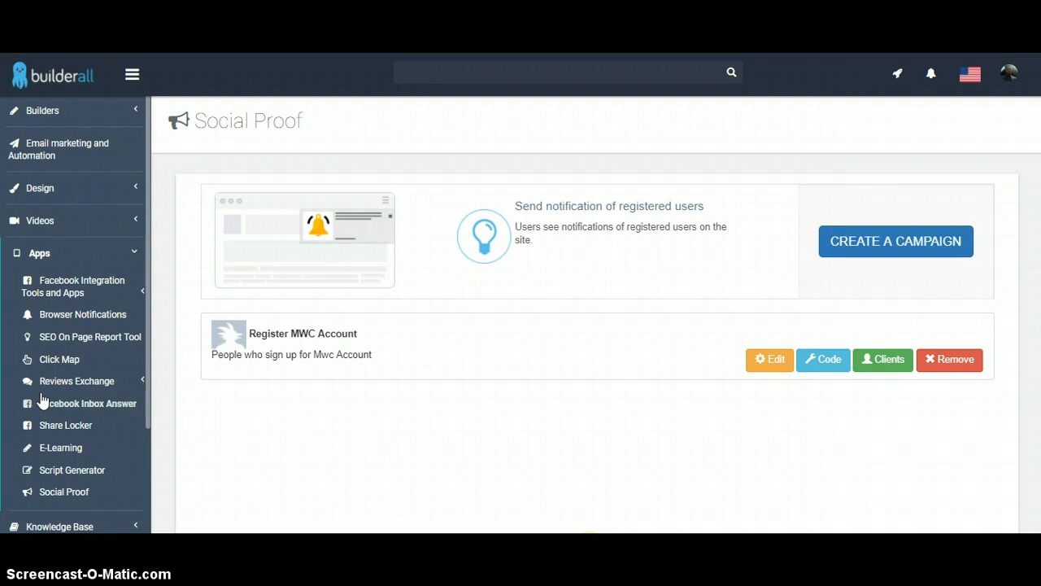
{"action": "mouse_move", "coordinate": [285, 334]}
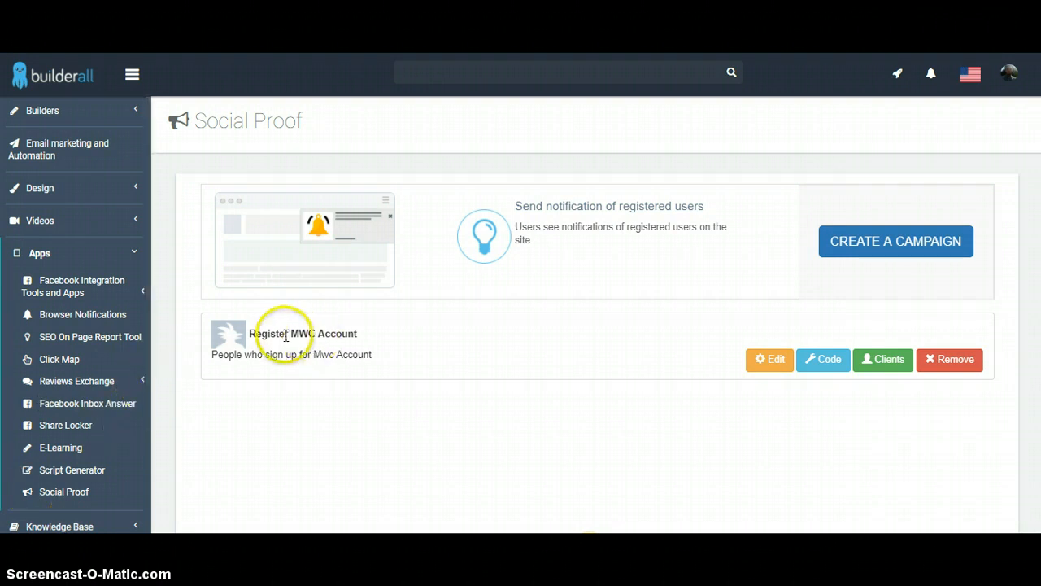
{"action": "mouse_move", "coordinate": [246, 316]}
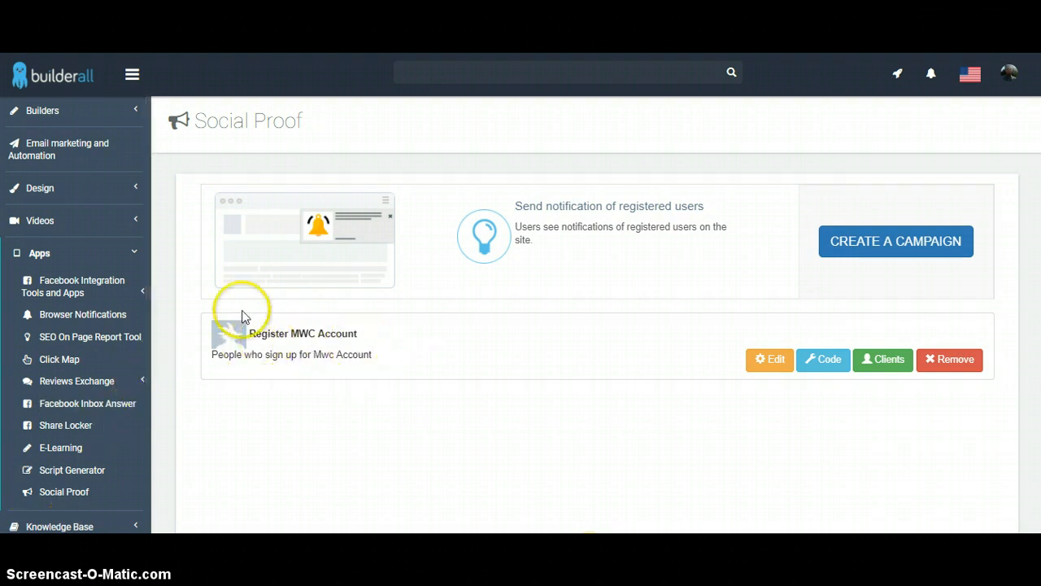
{"action": "mouse_move", "coordinate": [281, 334]}
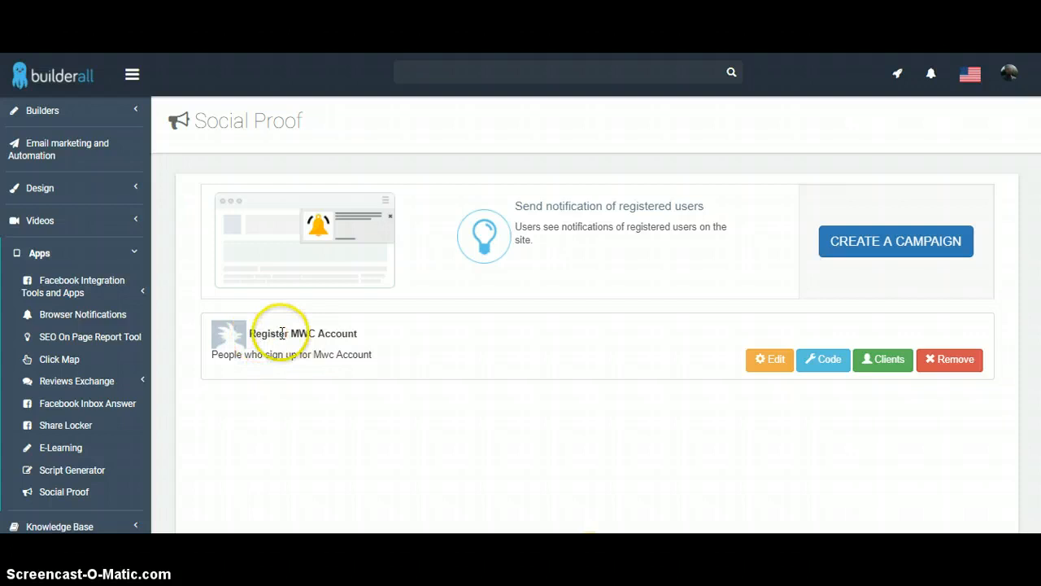
{"action": "mouse_move", "coordinate": [682, 311]}
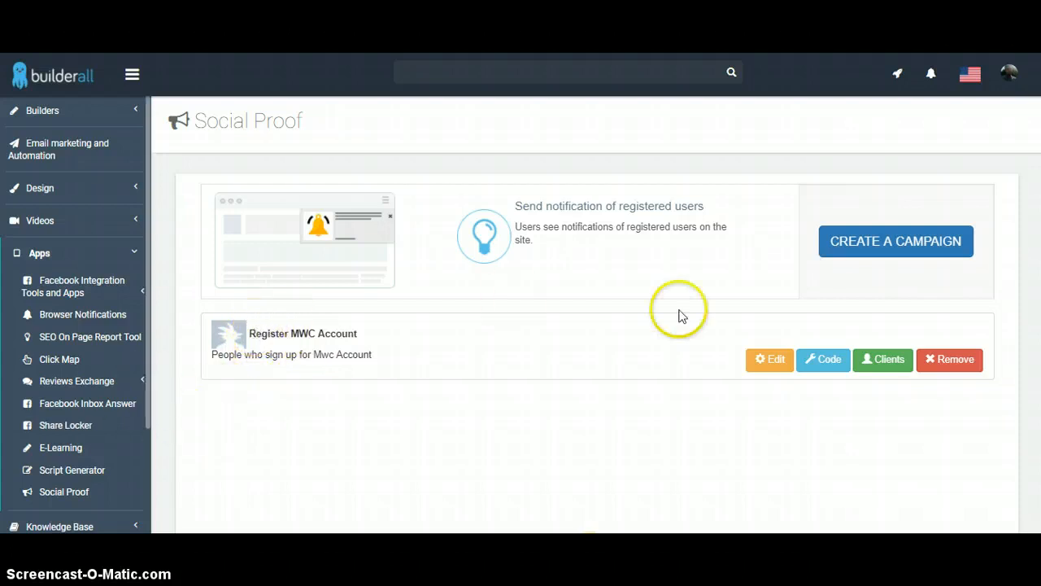
{"action": "mouse_move", "coordinate": [823, 266]}
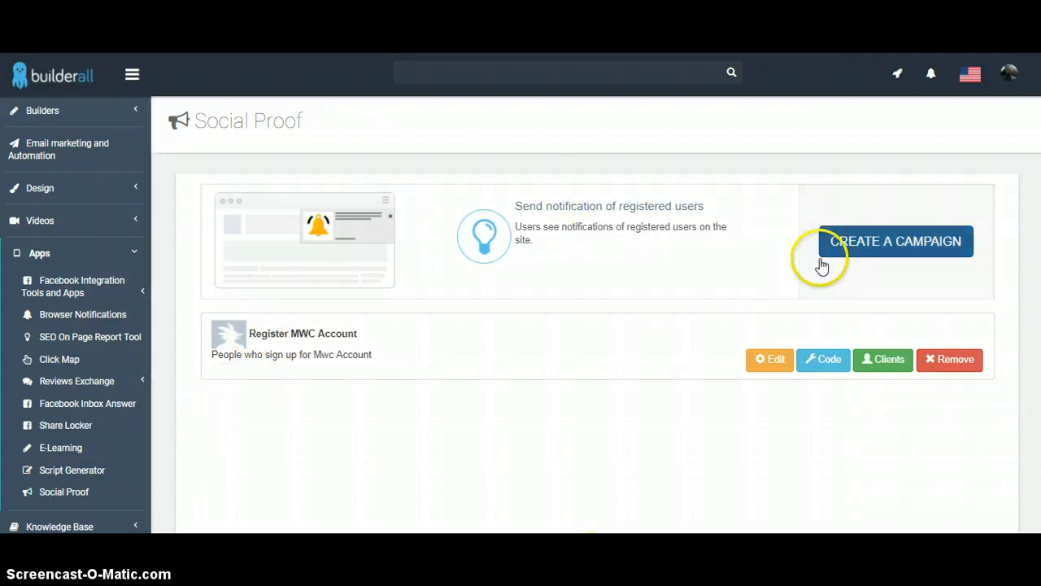
{"action": "mouse_move", "coordinate": [874, 248]}
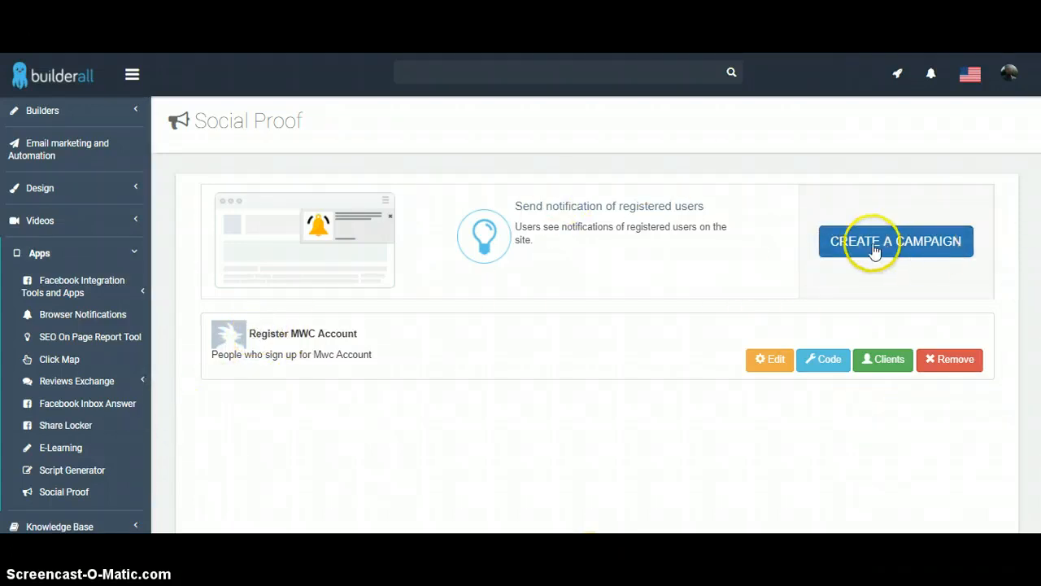
{"action": "mouse_move", "coordinate": [496, 354]}
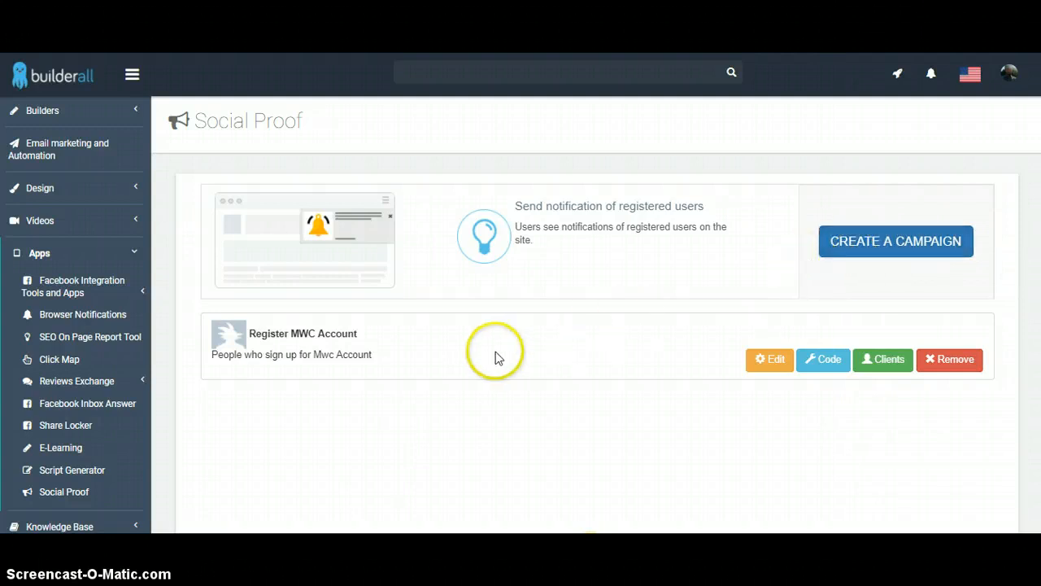
{"action": "mouse_move", "coordinate": [895, 241]}
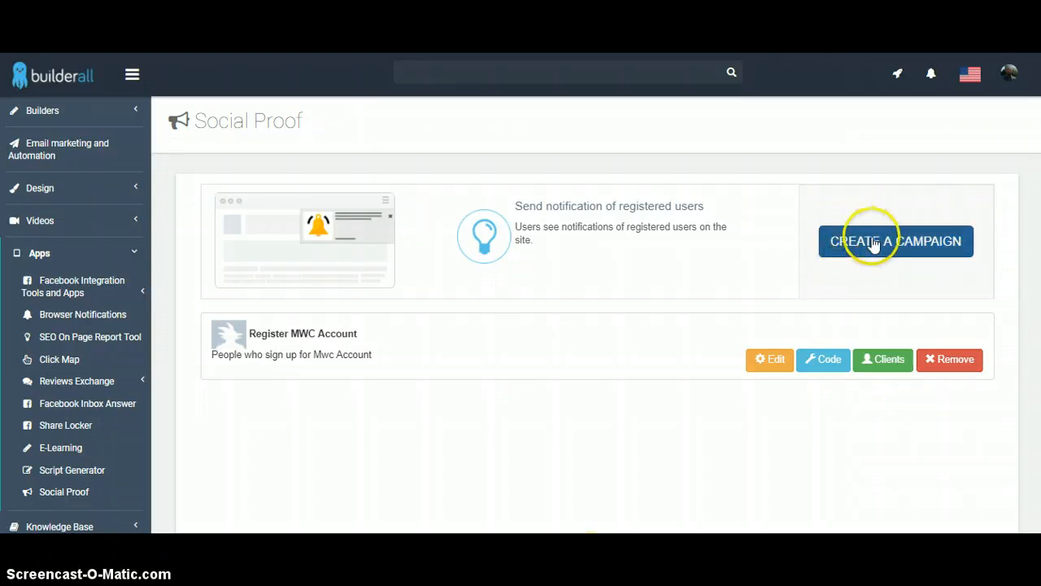
Create a new campaign named 'Mwc 2' with action description 'Registered'.
{"action": "left_click", "coordinate": [895, 241]}
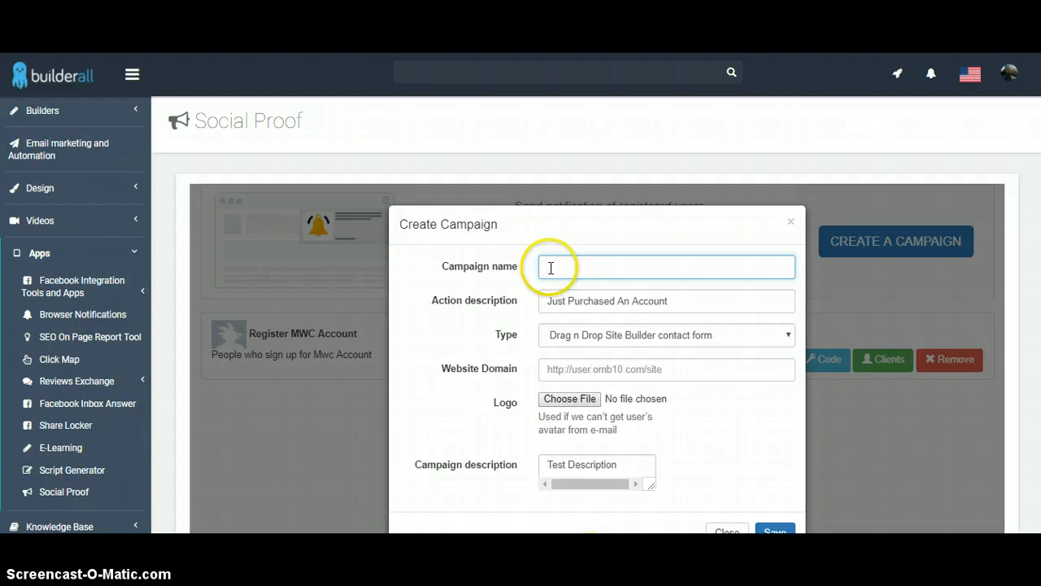
{"action": "type", "text": "Mwc 2"}
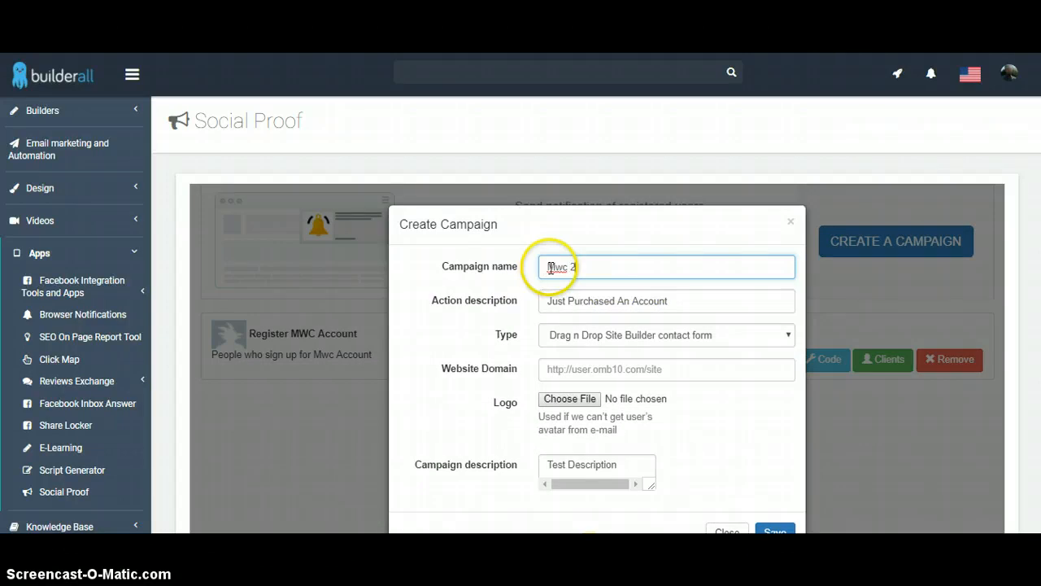
{"action": "mouse_move", "coordinate": [581, 268]}
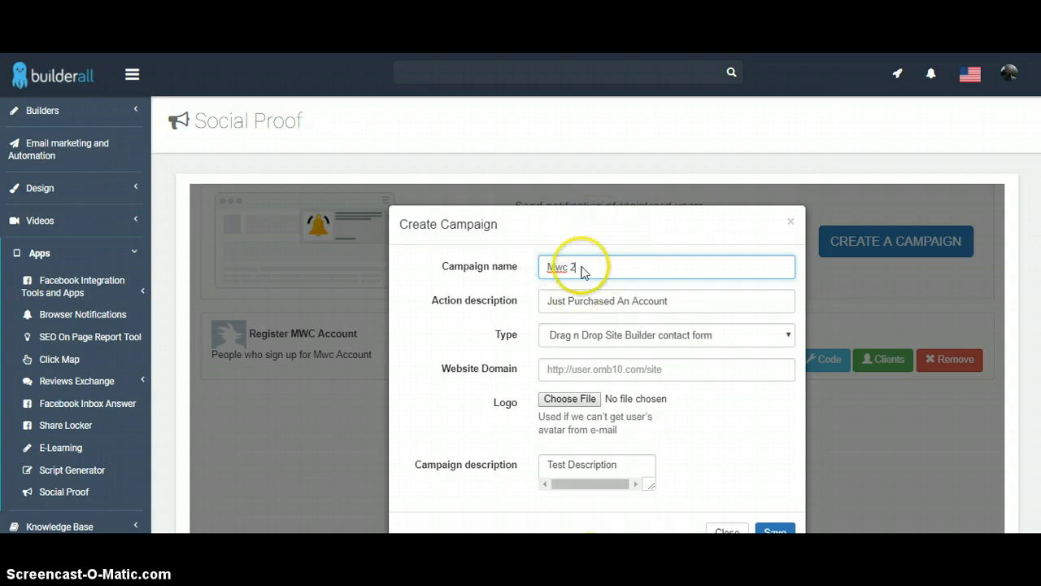
{"action": "mouse_move", "coordinate": [594, 300]}
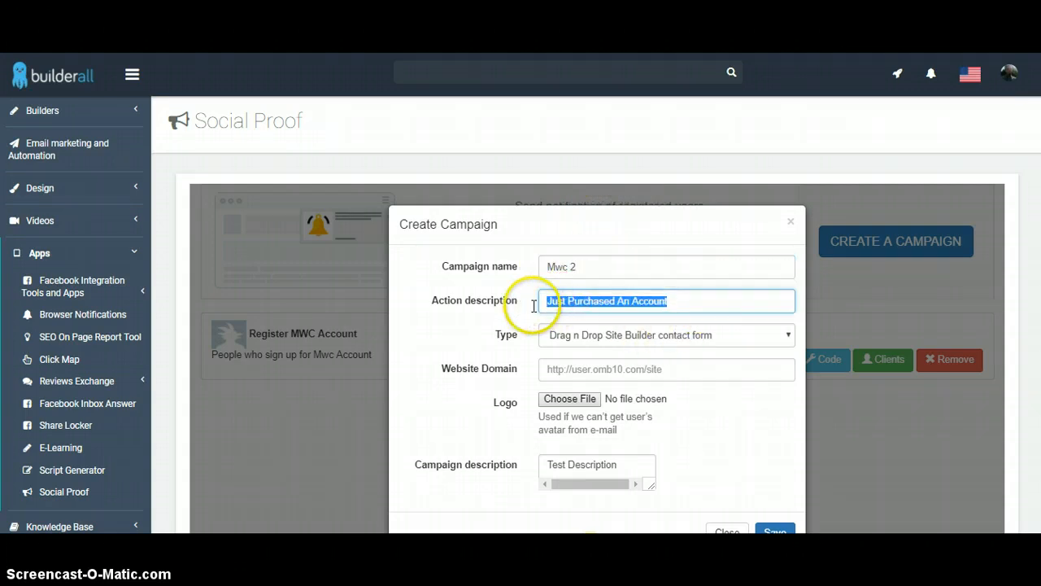
{"action": "type", "text": "Regi"}
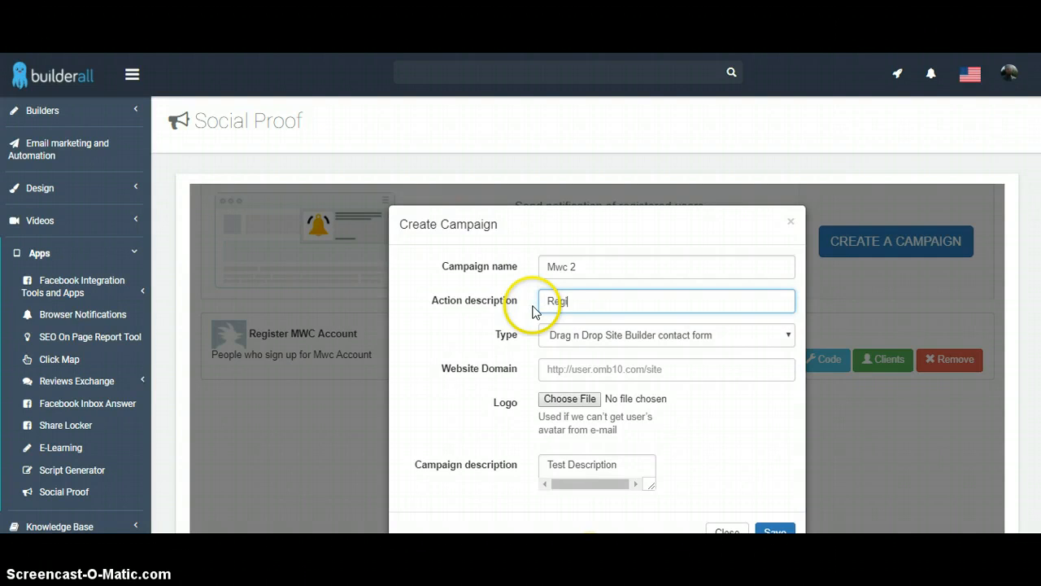
{"action": "type", "text": "stered"}
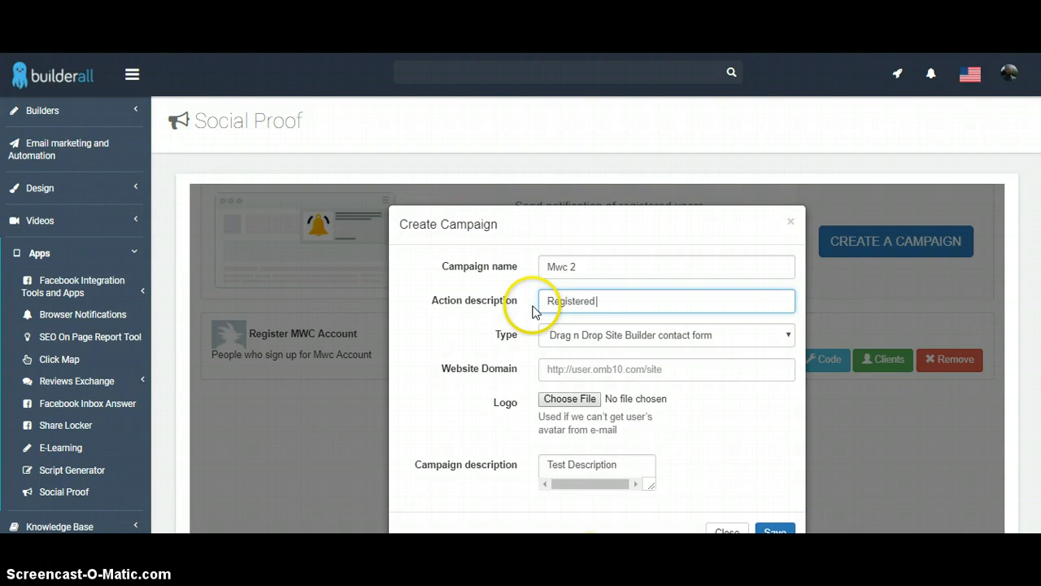
{"action": "type", "text": "For"}
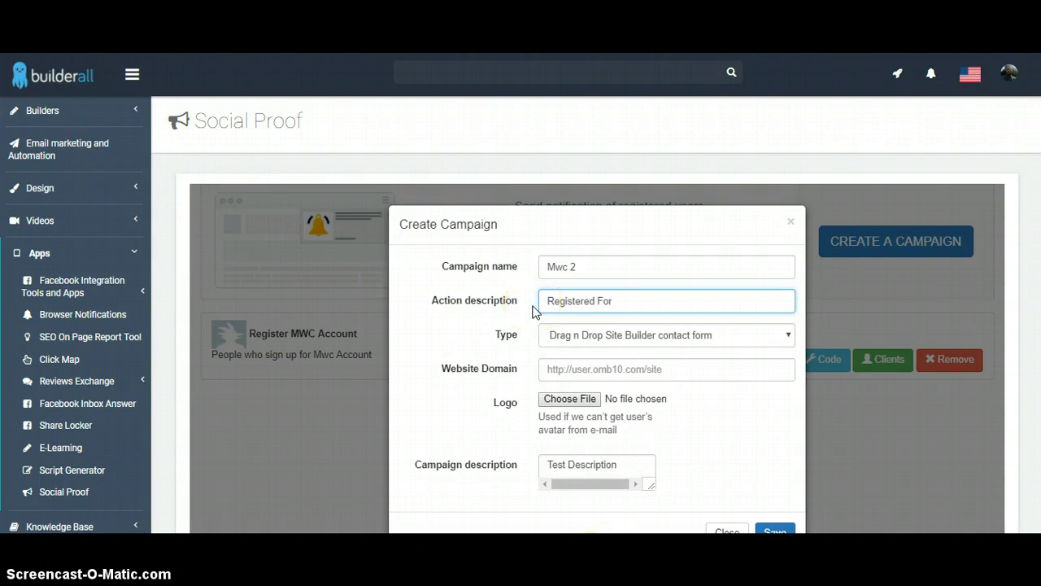
{"action": "type", "text": "A"}
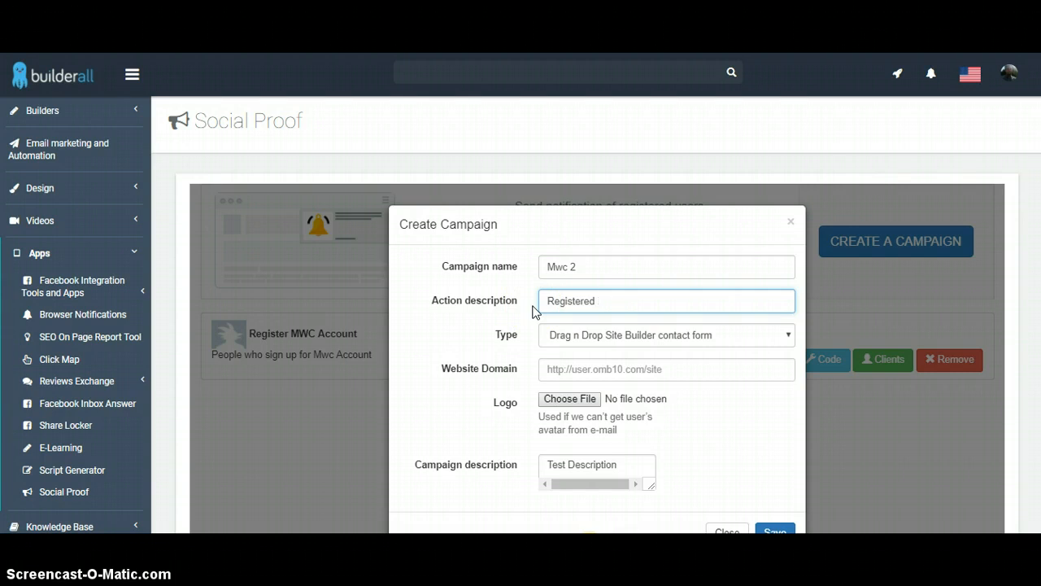
{"action": "type", "text": "A Free"}
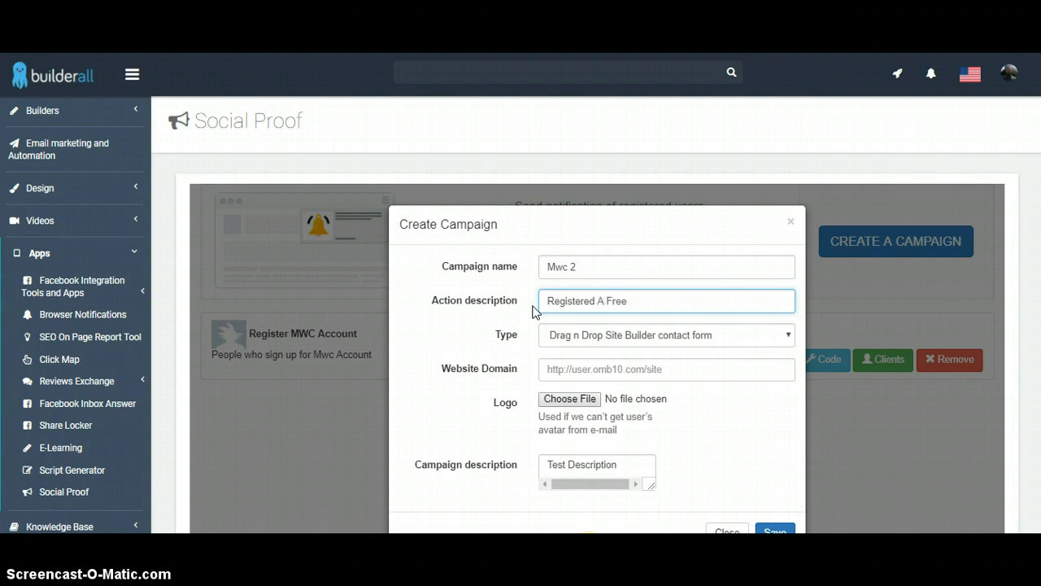
{"action": "type", "text": "acc"}
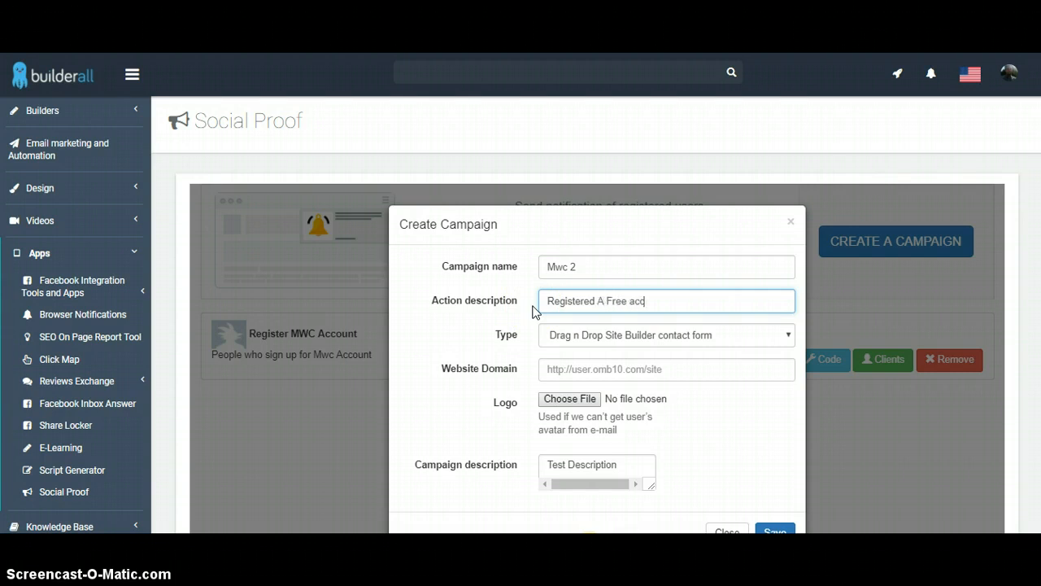
{"action": "type", "text": "ount"}
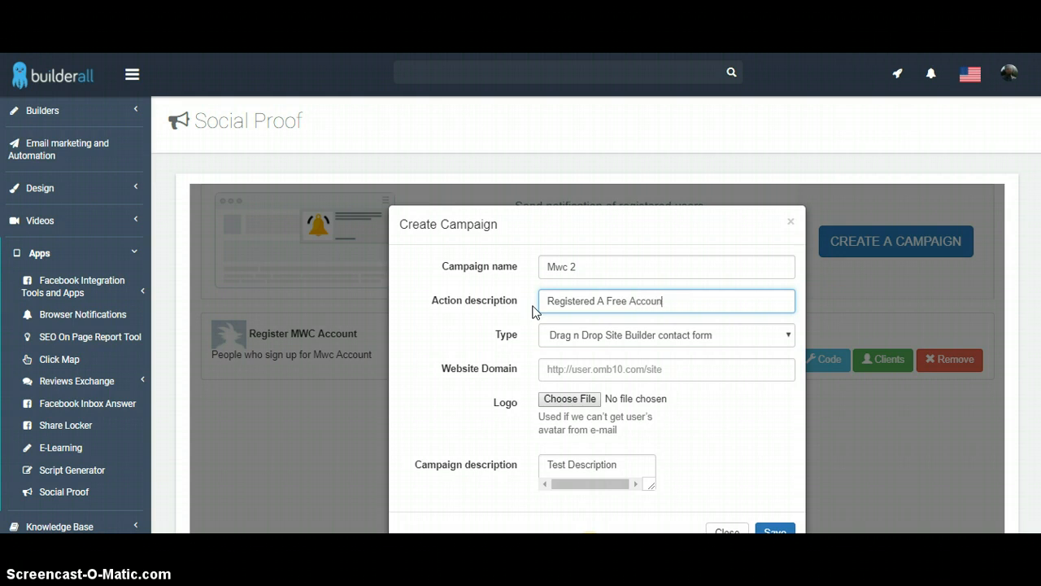
{"action": "key", "text": "BackSpace"}
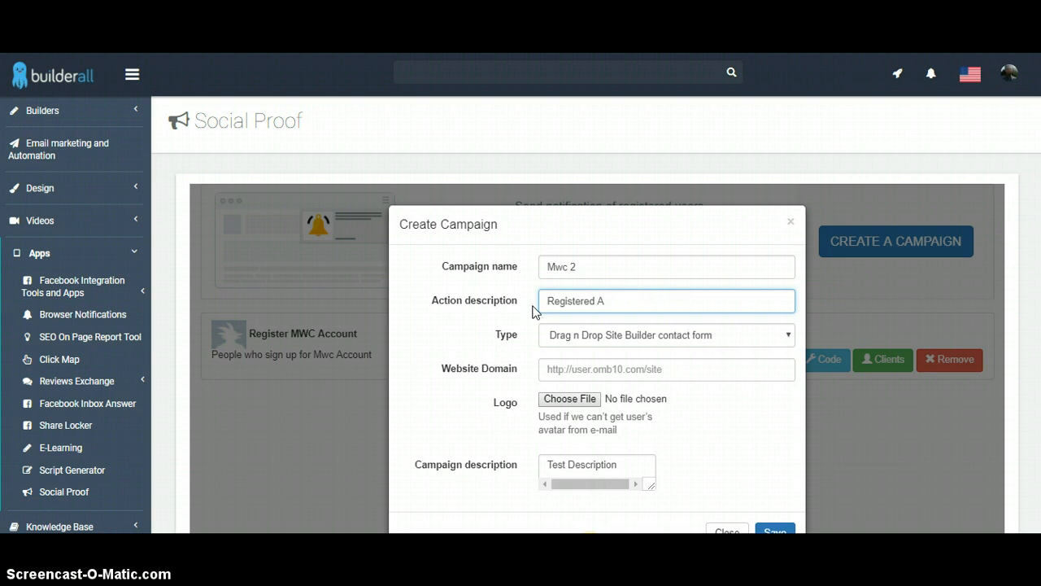
{"action": "key", "text": "Backspace"}
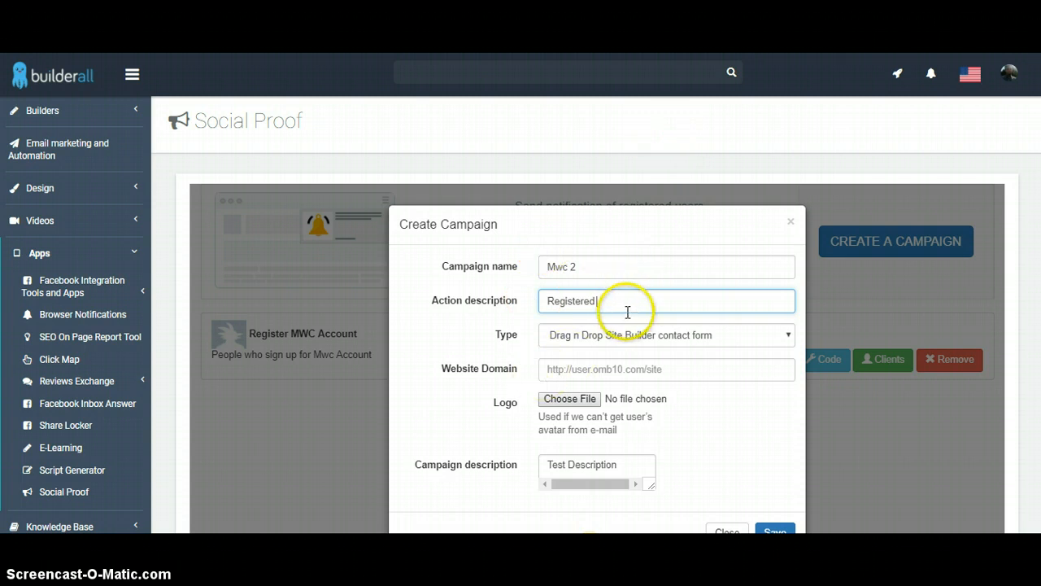
{"action": "mouse_move", "coordinate": [598, 311]}
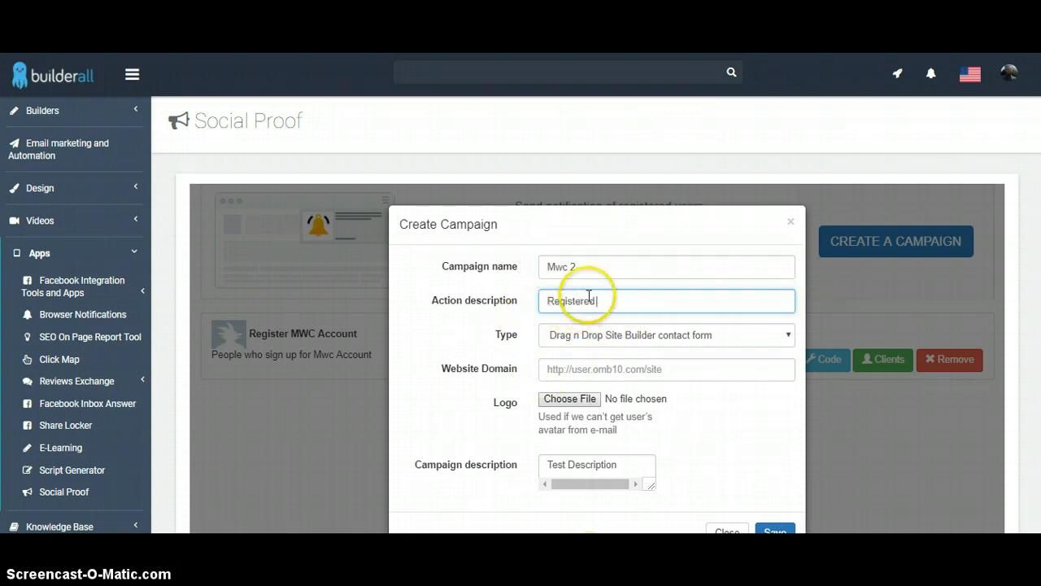
{"action": "mouse_move", "coordinate": [590, 279]}
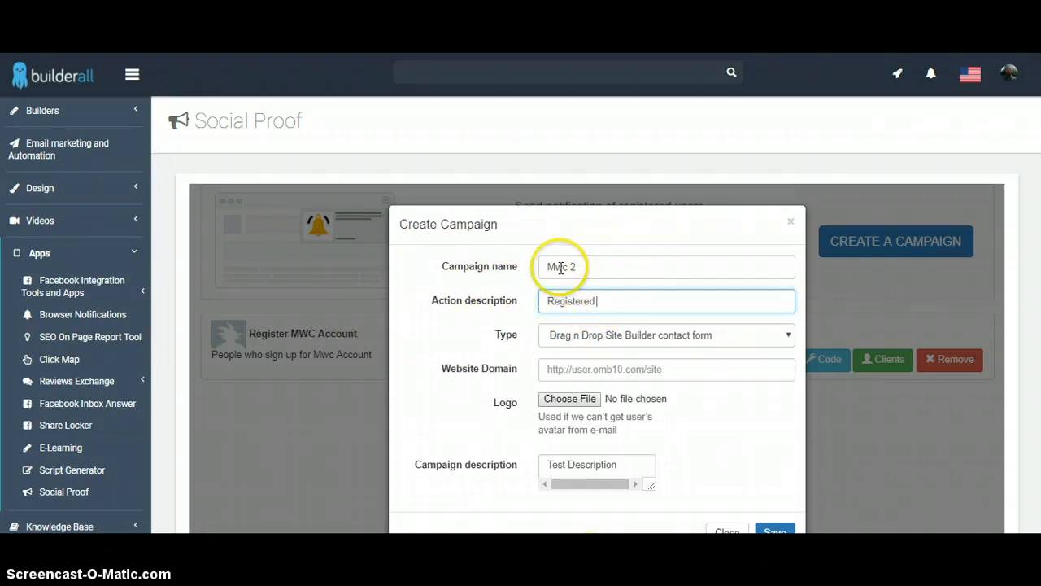
{"action": "mouse_move", "coordinate": [388, 374]}
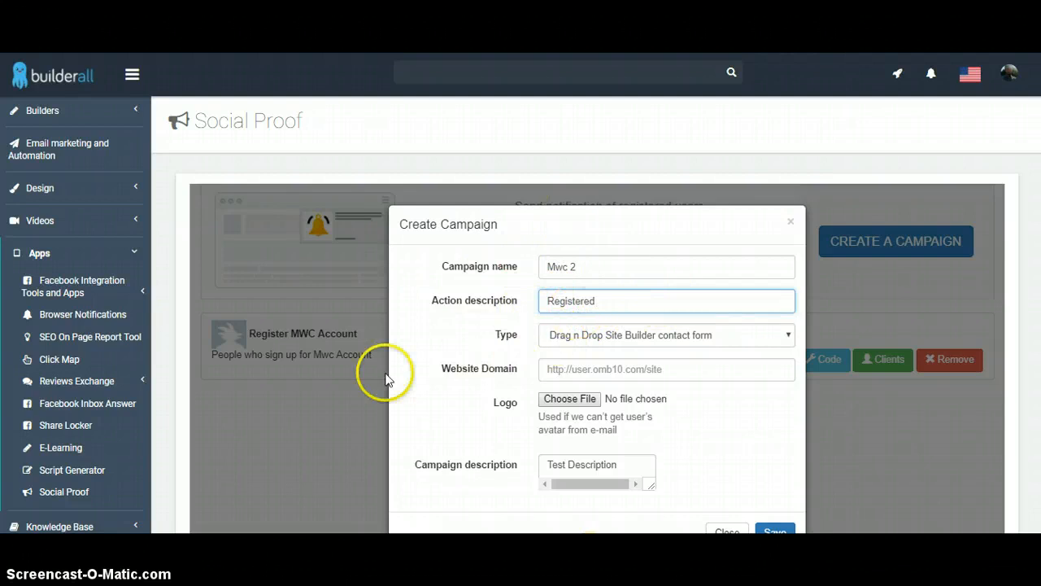
{"action": "mouse_move", "coordinate": [388, 378]}
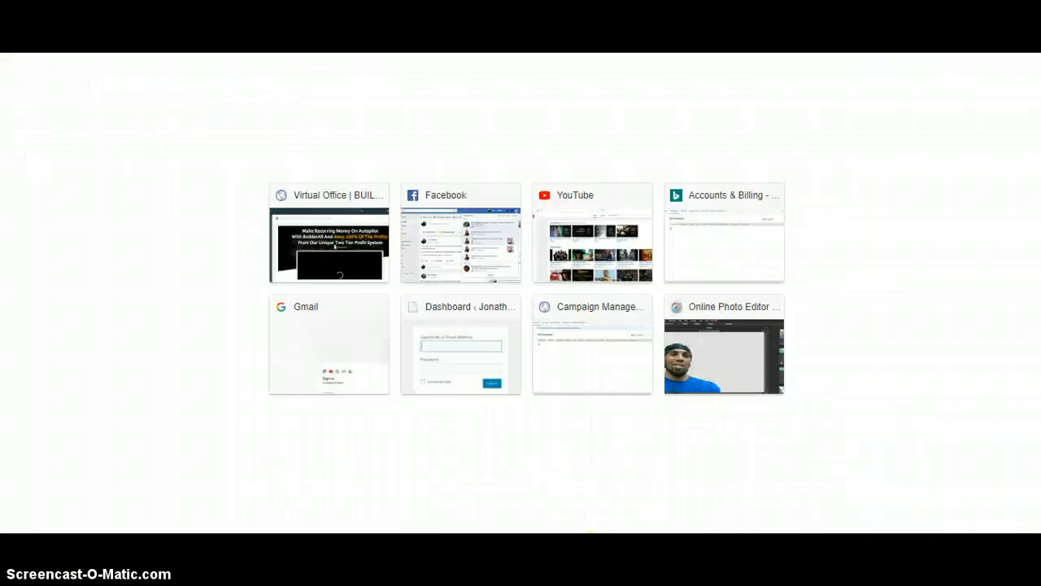
{"action": "mouse_move", "coordinate": [314, 261]}
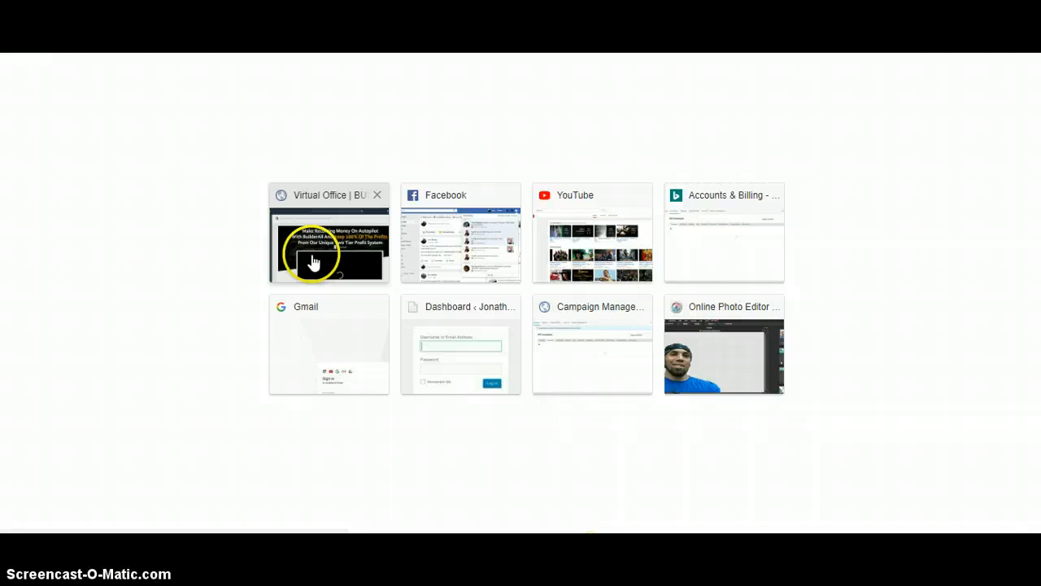
In a new tab, open the Virtual Office and the Drag n Drop Site Builder's My sites.
{"action": "left_click", "coordinate": [329, 244]}
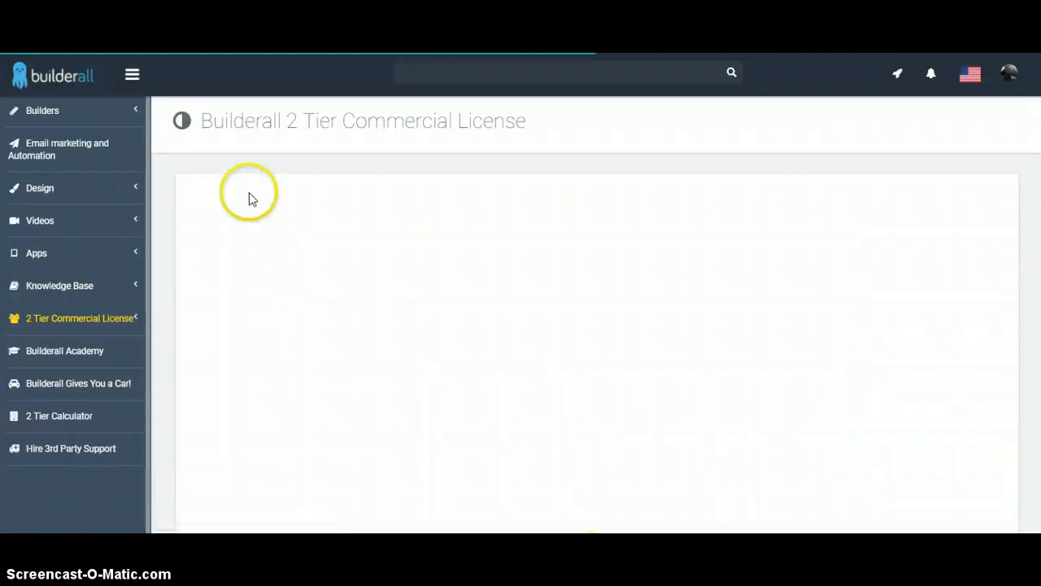
{"action": "left_click", "coordinate": [42, 110]}
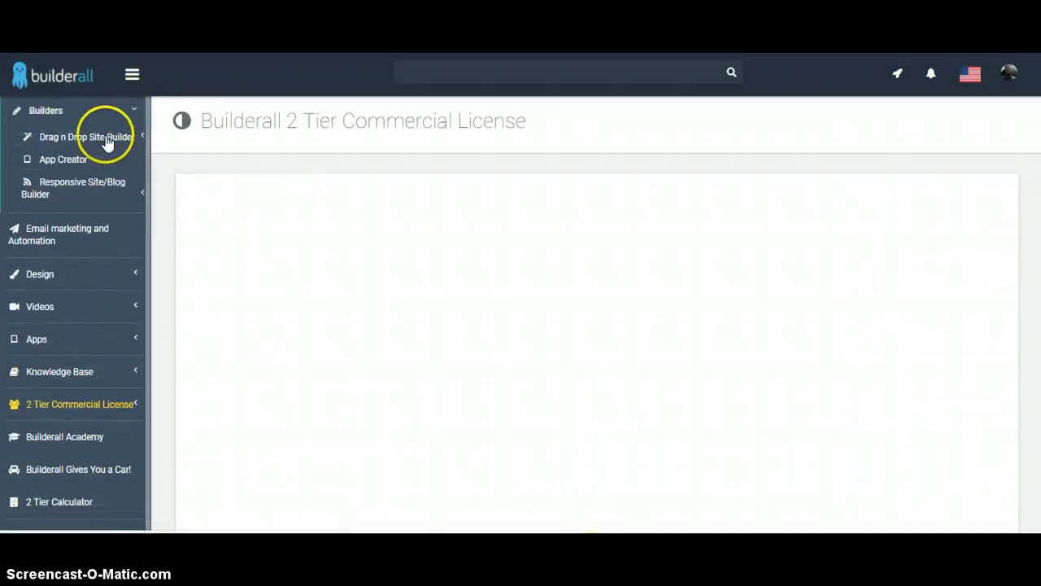
{"action": "left_click", "coordinate": [85, 137]}
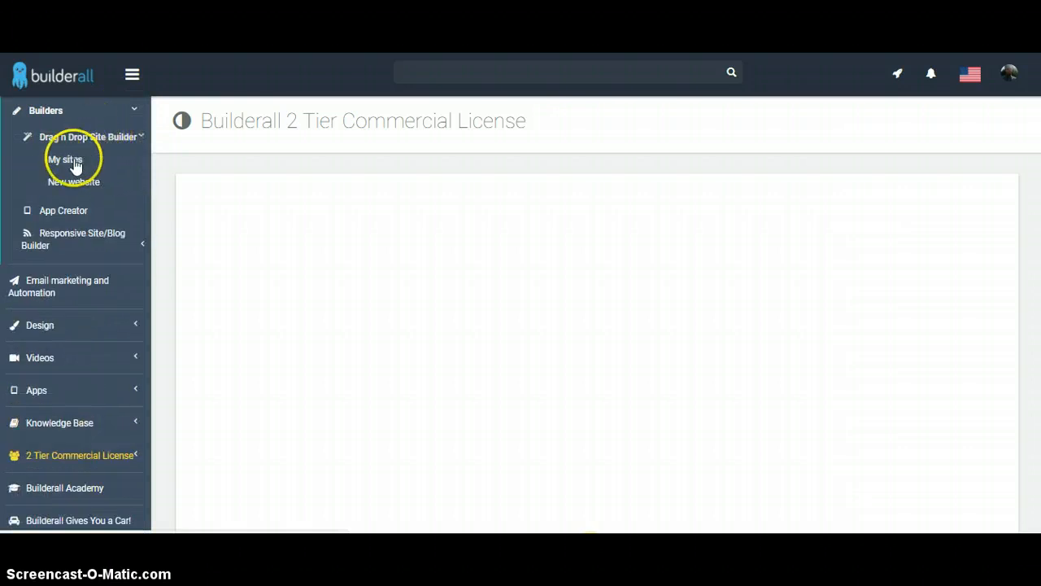
{"action": "mouse_move", "coordinate": [69, 173]}
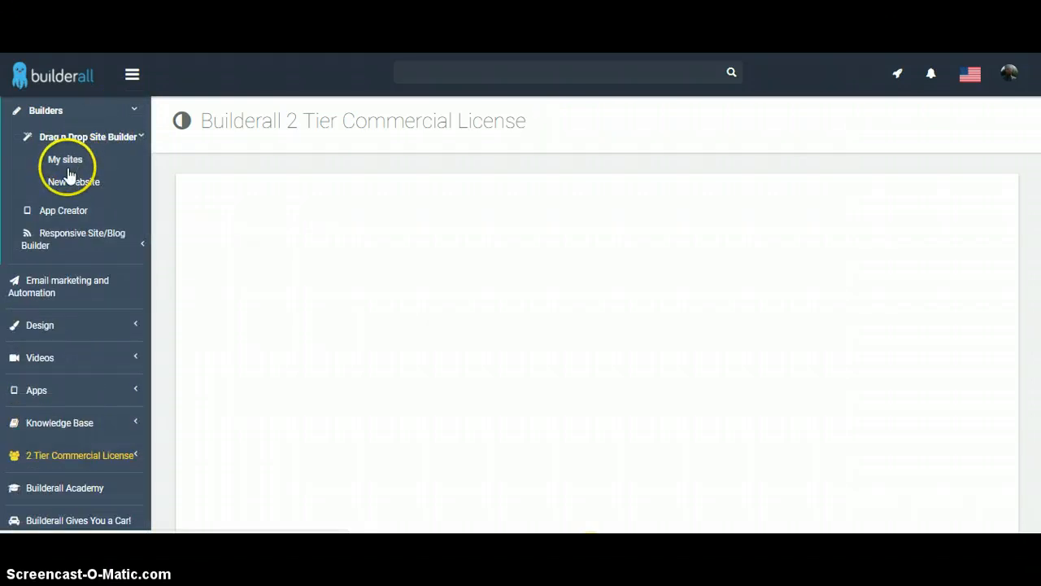
{"action": "mouse_move", "coordinate": [179, 163]}
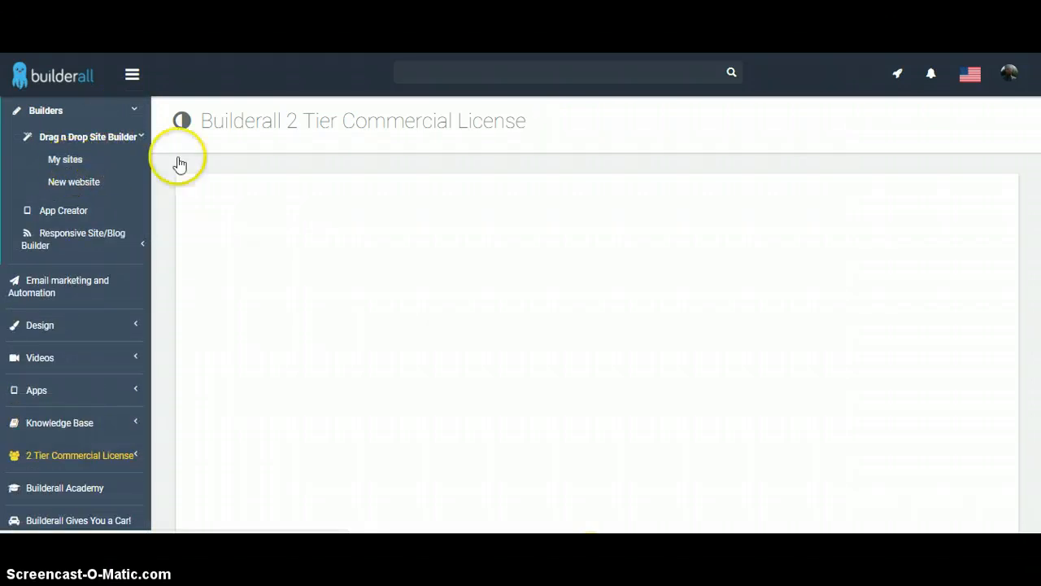
{"action": "left_click", "coordinate": [65, 158]}
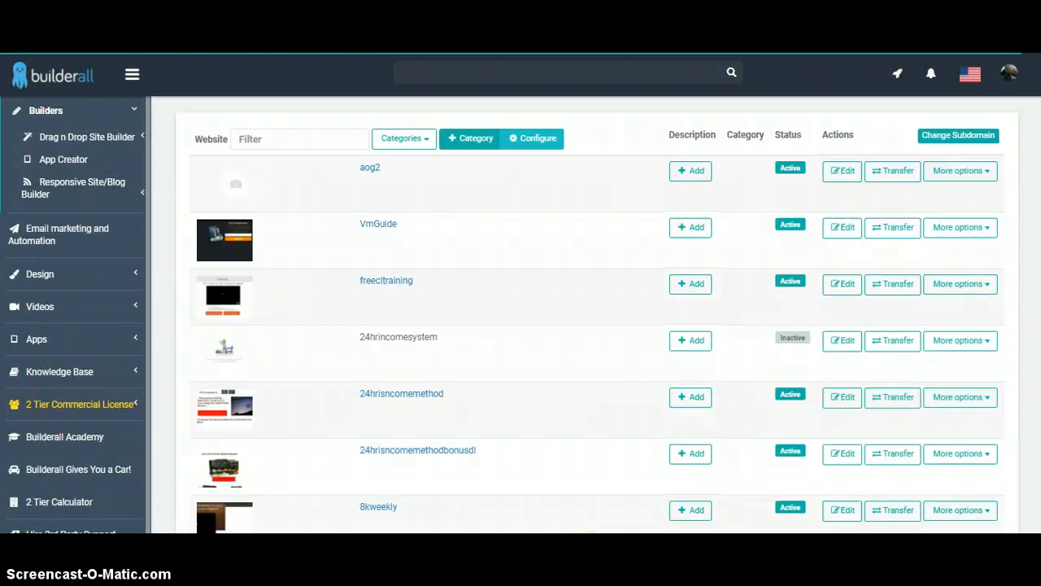
Scroll the My sites list to locate the myweeklychecks site.
{"action": "scroll", "scroll_direction": "down", "scroll_amount": 3}
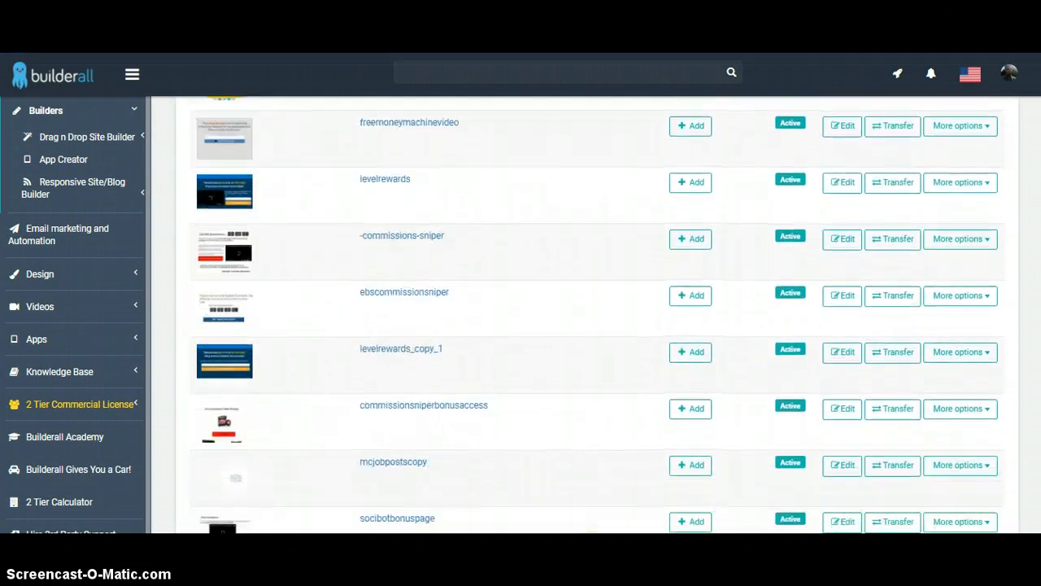
{"action": "scroll", "scroll_direction": "down", "scroll_amount": 3}
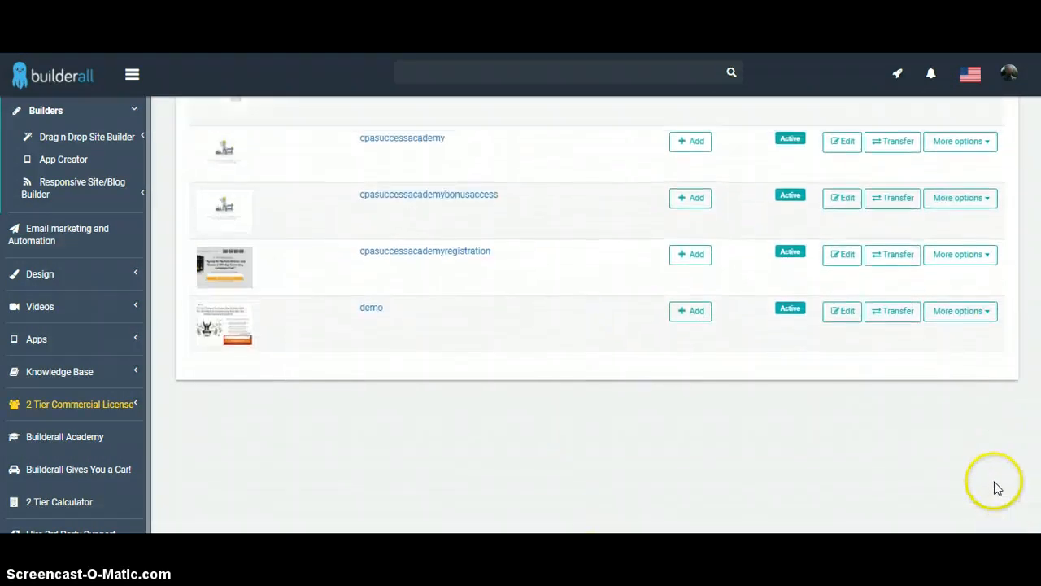
{"action": "mouse_move", "coordinate": [756, 265]}
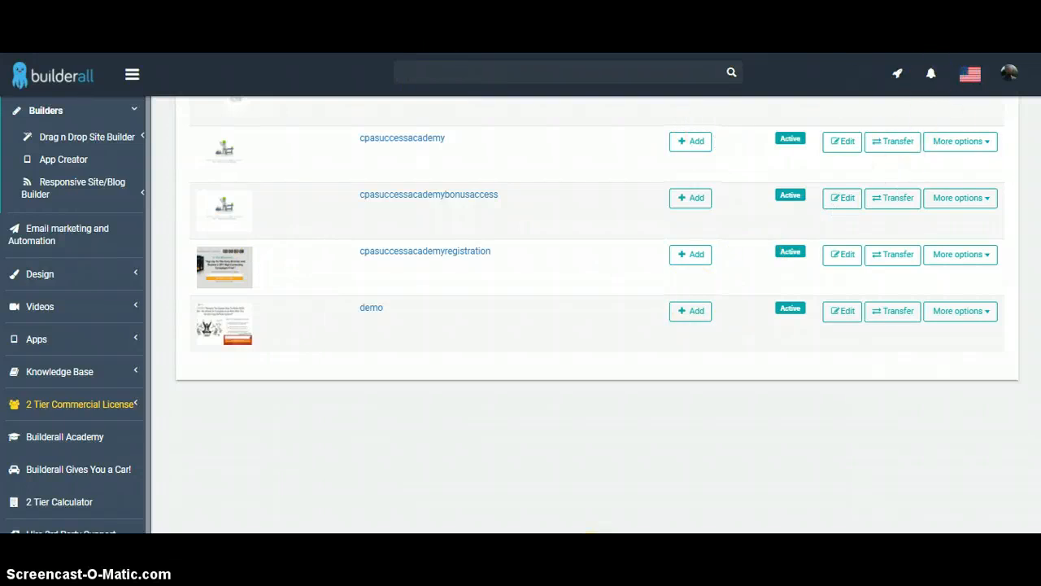
{"action": "scroll", "scroll_direction": "up", "scroll_amount": 3}
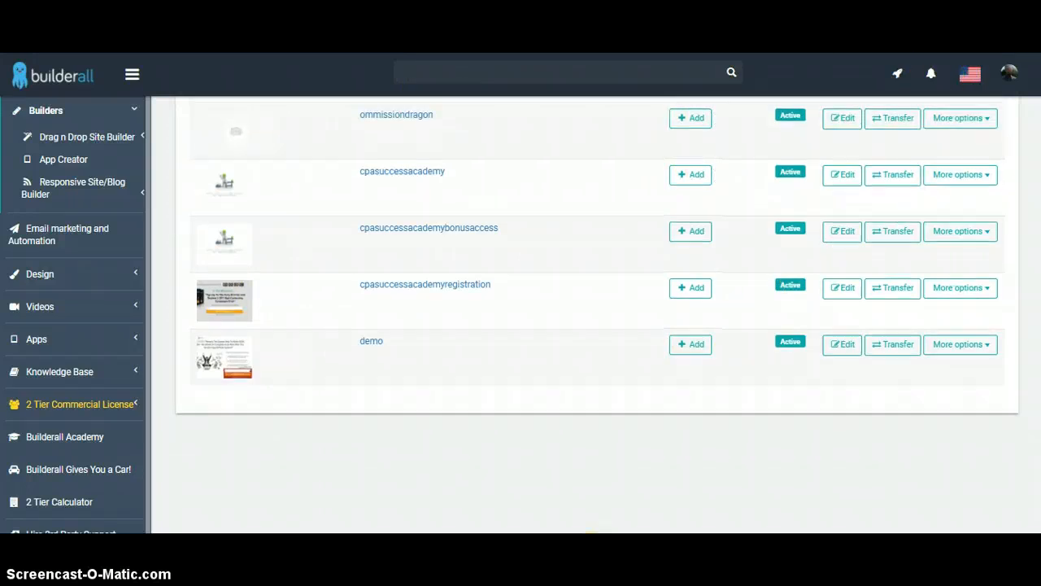
{"action": "scroll", "scroll_direction": "up", "scroll_amount": 3}
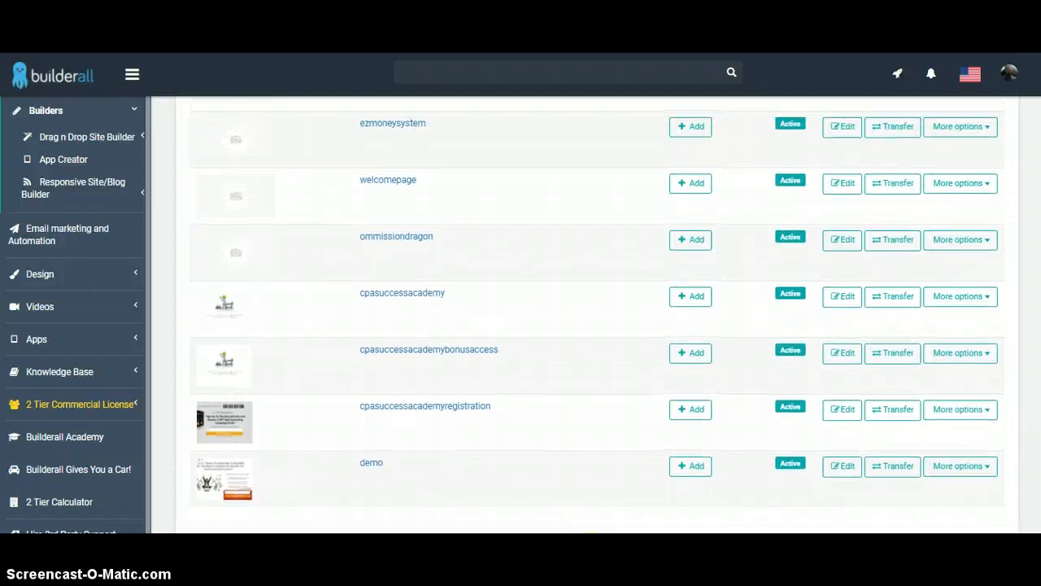
{"action": "scroll", "scroll_direction": "up", "scroll_amount": 3}
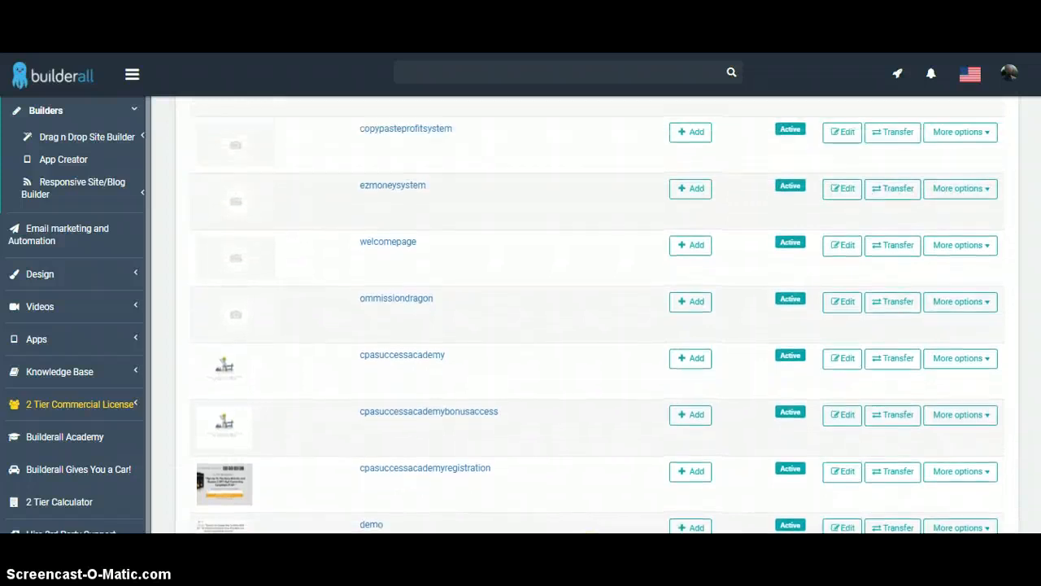
{"action": "scroll", "scroll_direction": "up", "scroll_amount": 3}
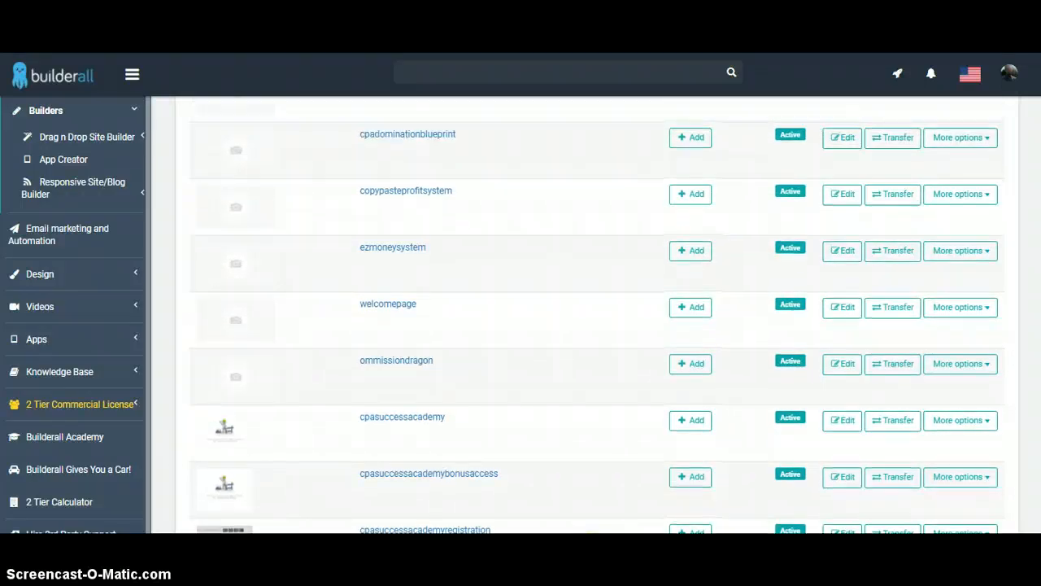
{"action": "scroll", "scroll_direction": "up", "scroll_amount": 3}
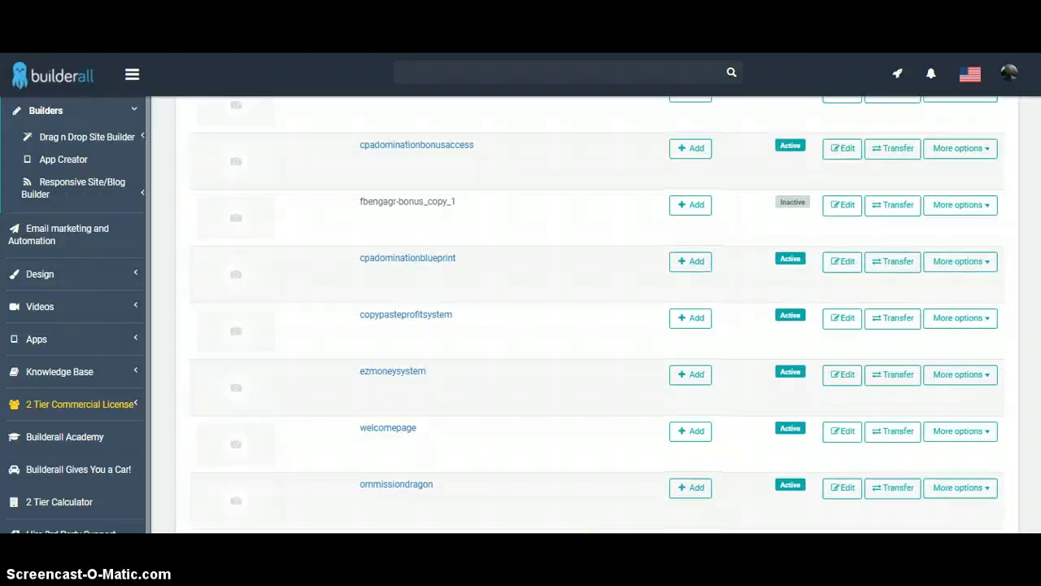
{"action": "scroll", "scroll_direction": "up", "scroll_amount": 3}
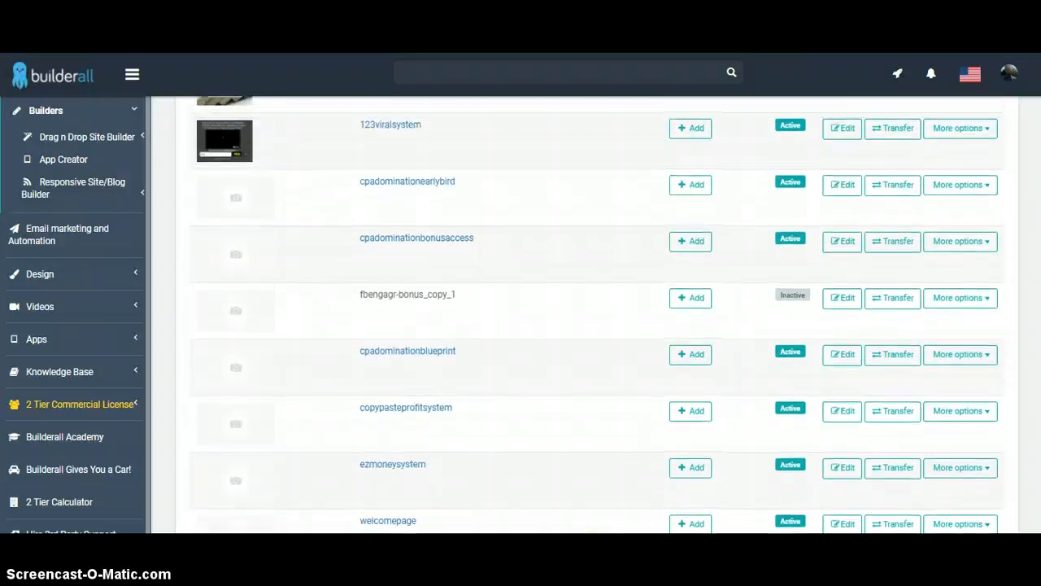
{"action": "scroll", "scroll_direction": "up", "scroll_amount": 3}
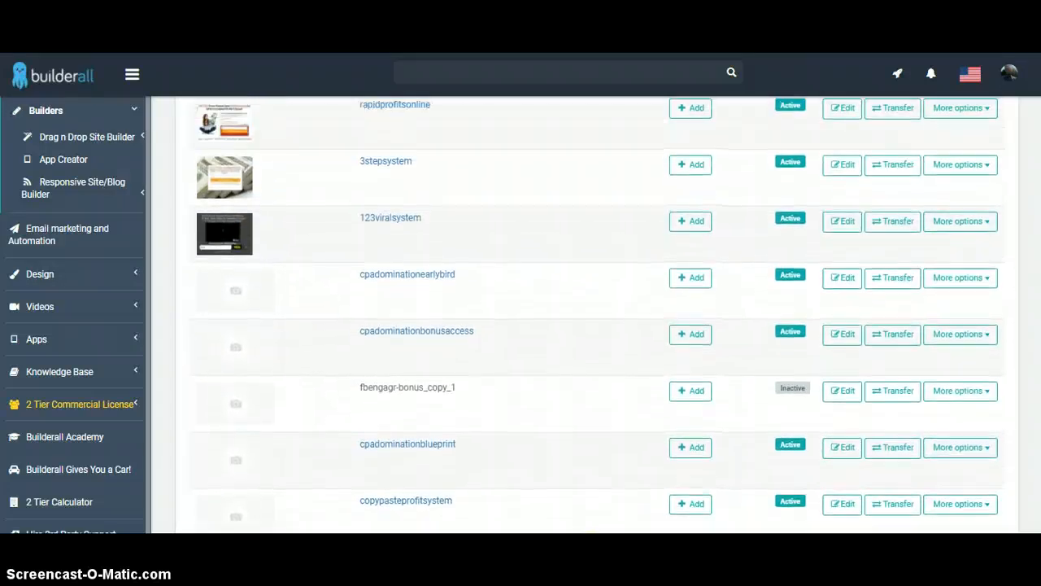
{"action": "scroll", "scroll_direction": "up", "scroll_amount": 3}
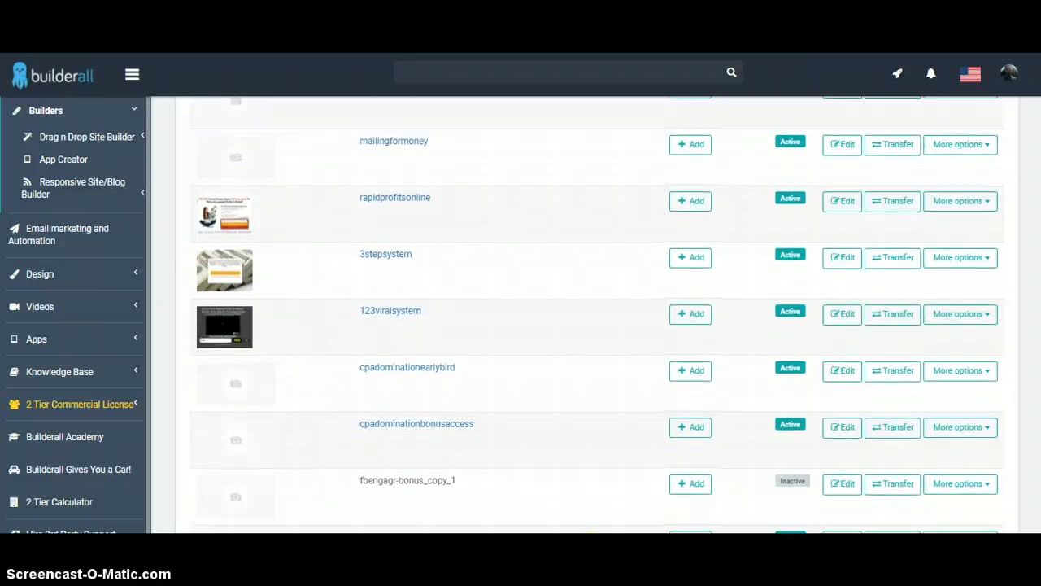
{"action": "scroll", "scroll_direction": "up", "scroll_amount": 3}
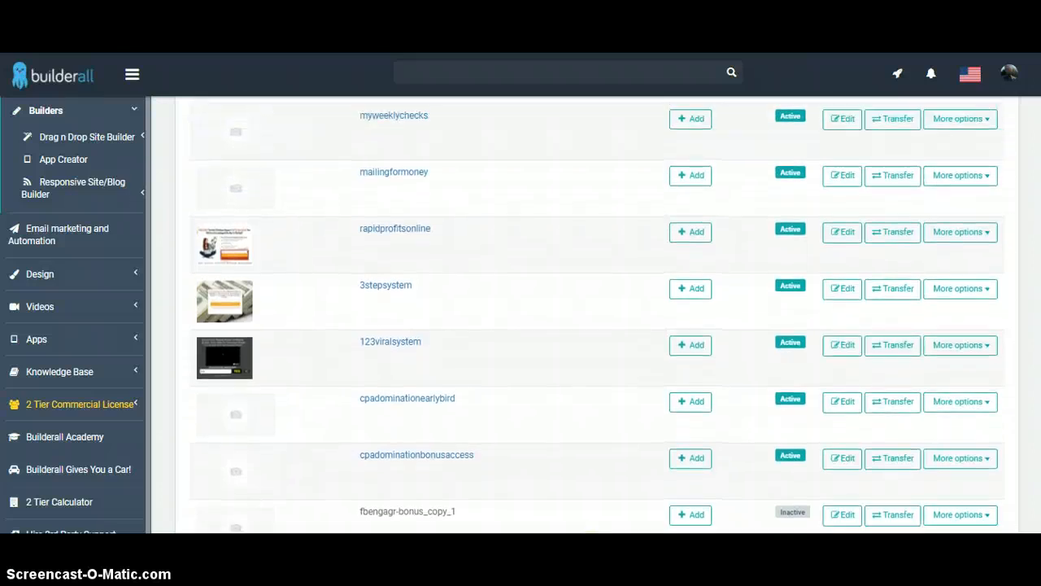
{"action": "scroll", "scroll_direction": "up", "scroll_amount": 3}
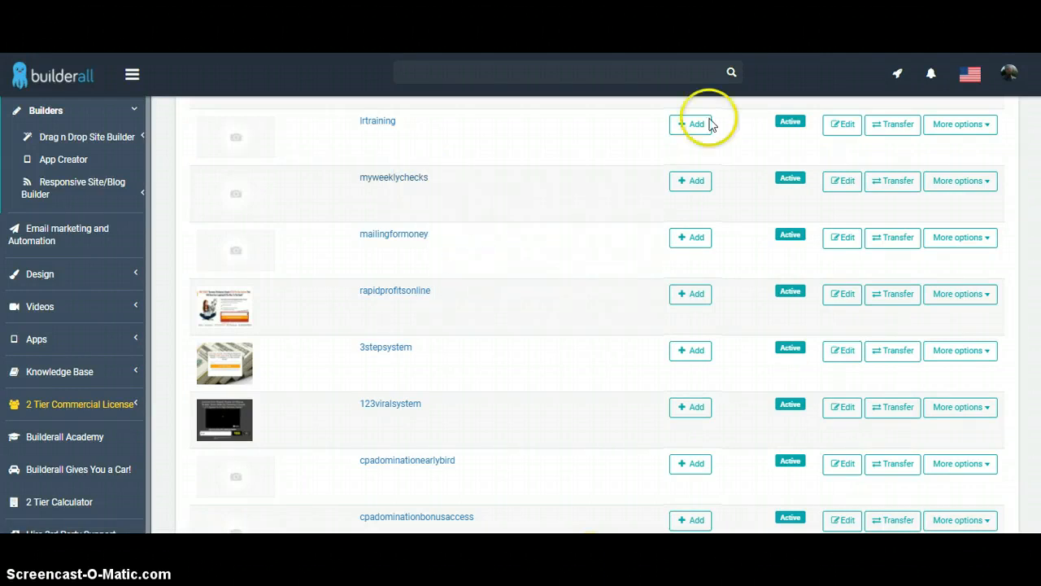
{"action": "mouse_move", "coordinate": [708, 123]}
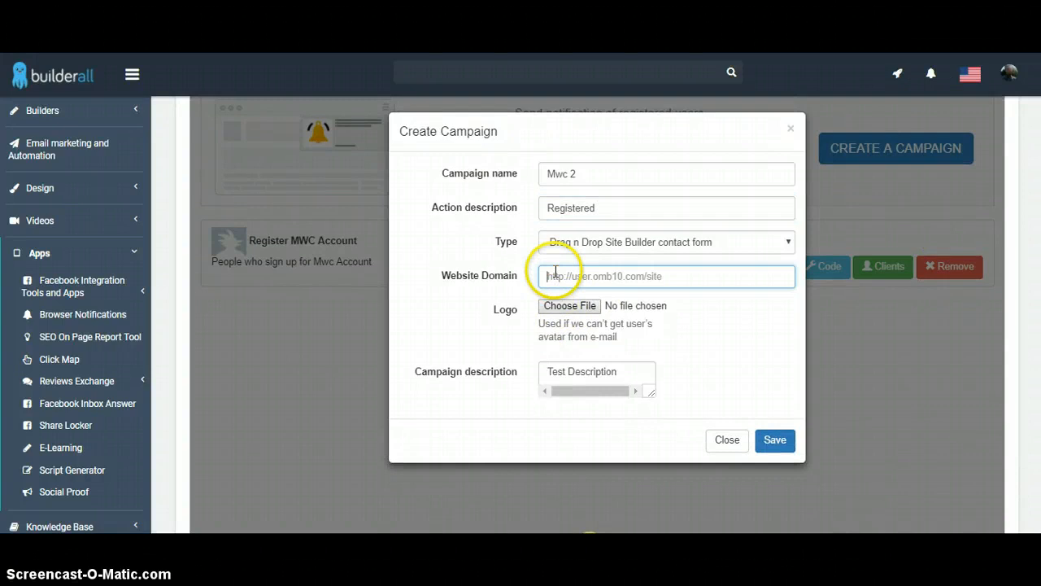
{"action": "type", "text": "http://jdg2234.omb10.com/myweeklychecks"}
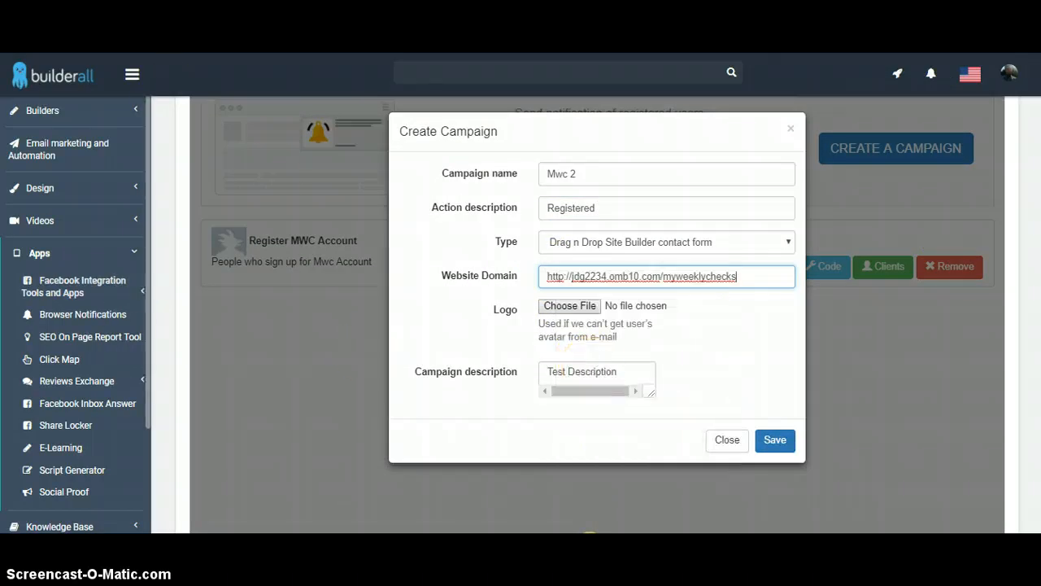
{"action": "mouse_move", "coordinate": [530, 279]}
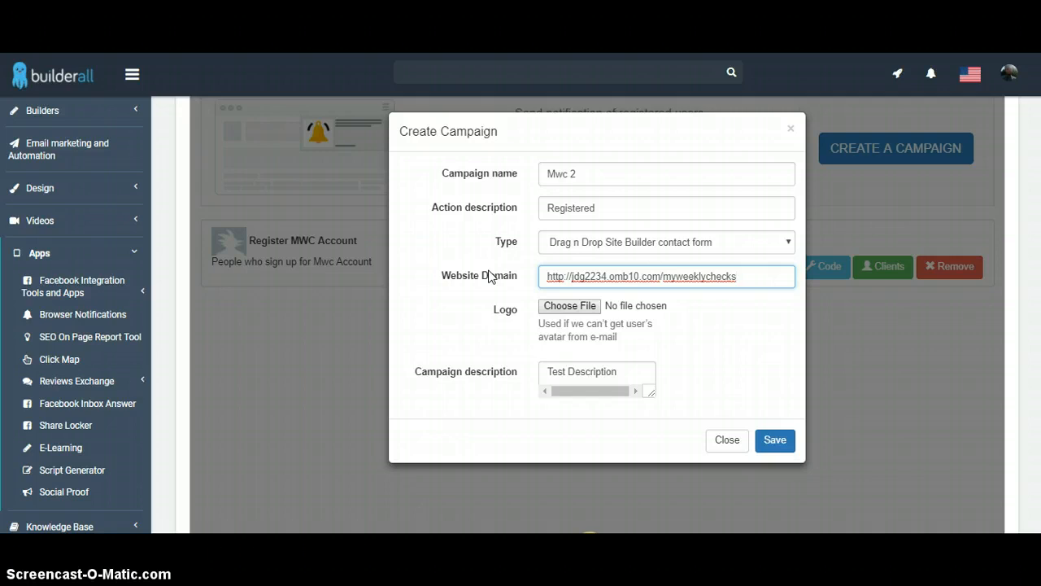
{"action": "mouse_move", "coordinate": [527, 134]}
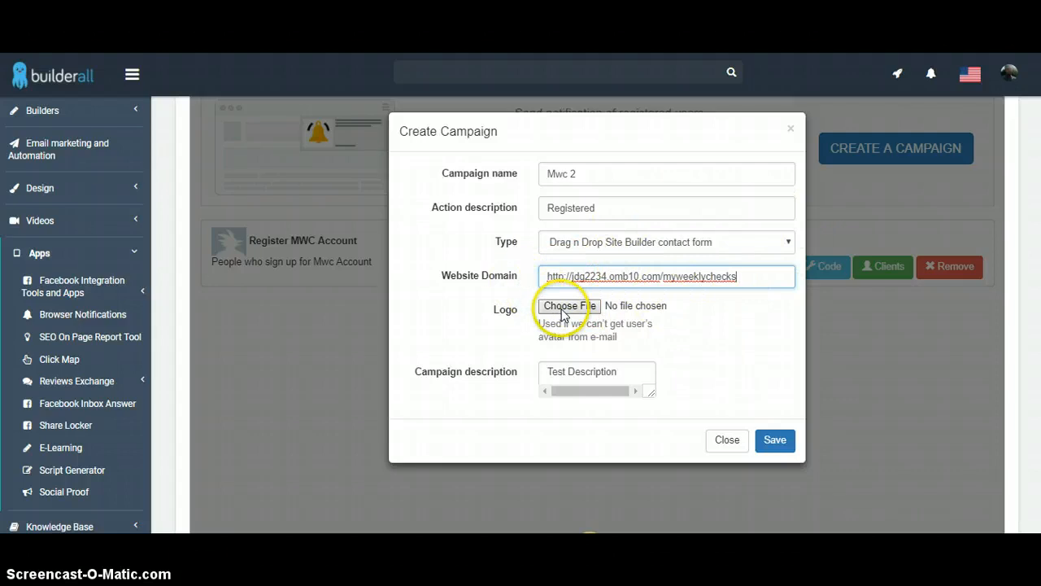
{"action": "left_click", "coordinate": [570, 305]}
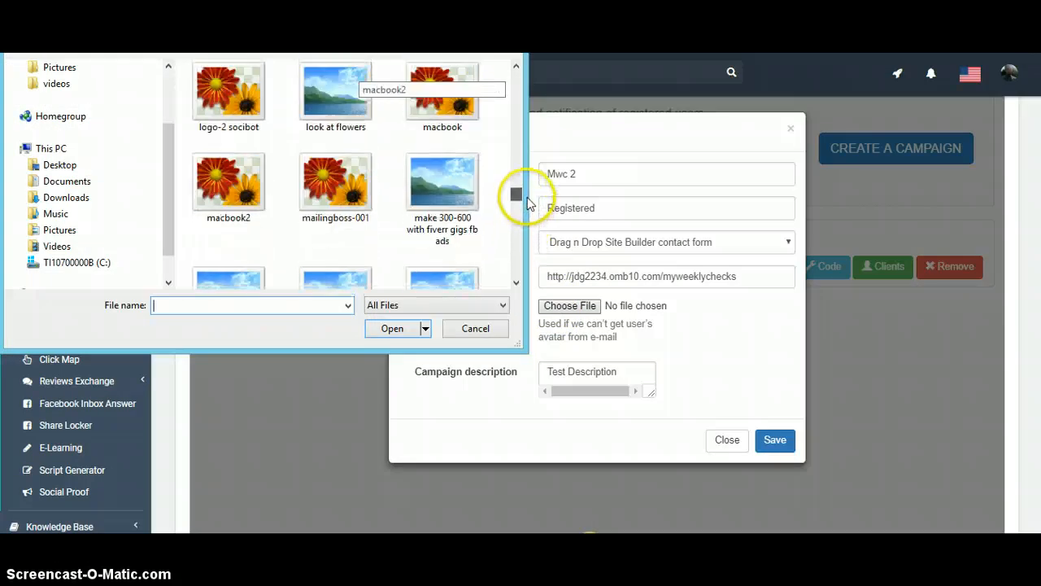
Select 'goku fb avatar' in the file dialog as the campaign logo.
{"action": "scroll", "scroll_direction": "up", "scroll_amount": 3}
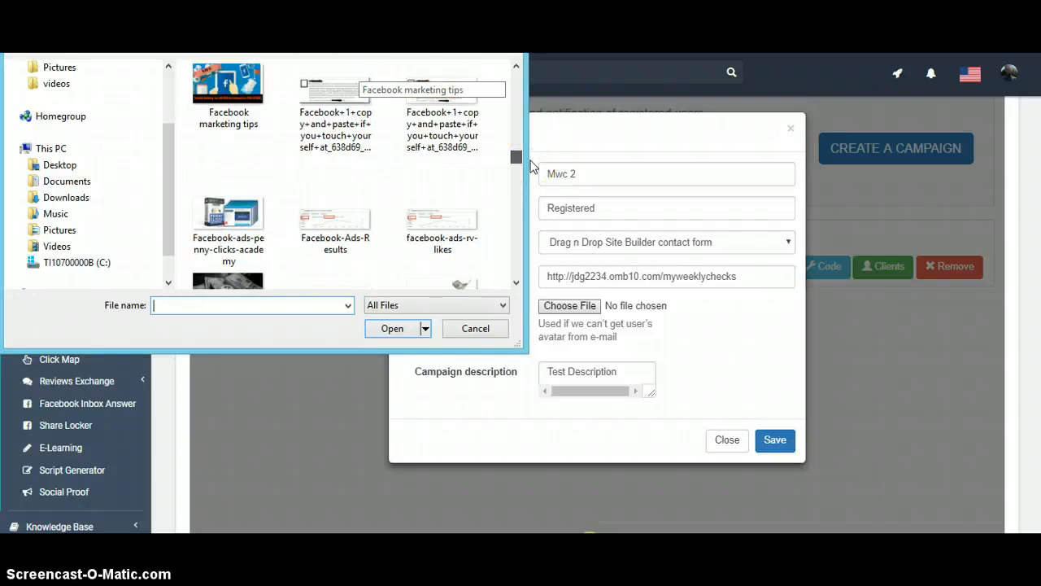
{"action": "scroll", "scroll_direction": "down", "scroll_amount": 3}
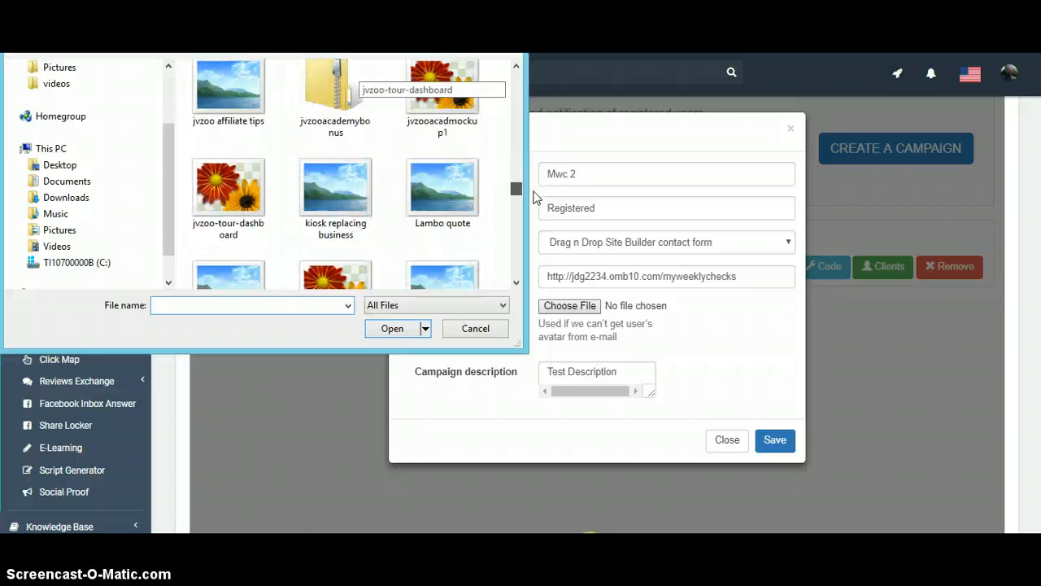
{"action": "scroll", "scroll_direction": "down", "scroll_amount": 3}
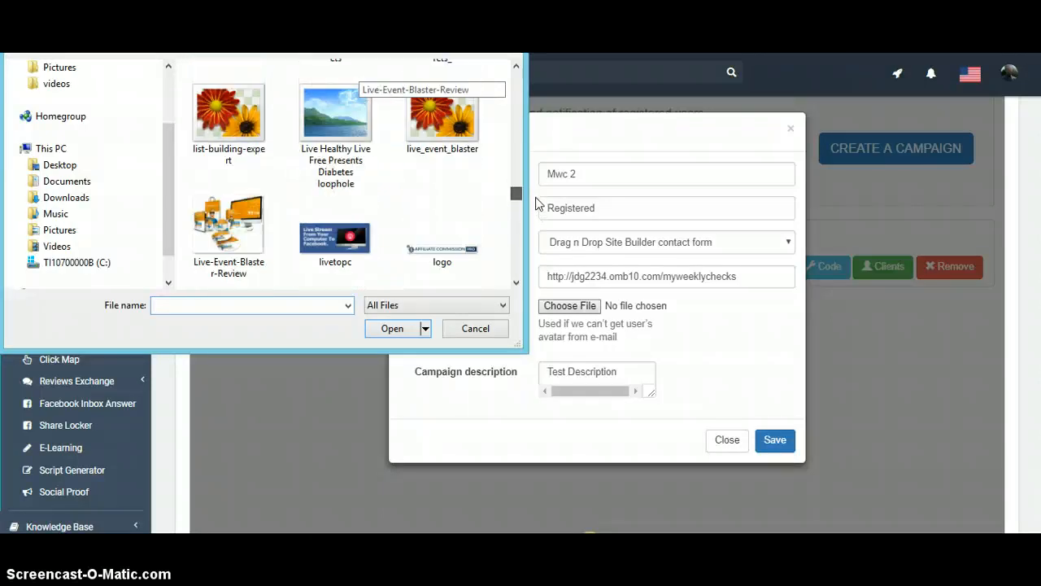
{"action": "scroll", "scroll_direction": "up", "scroll_amount": 3}
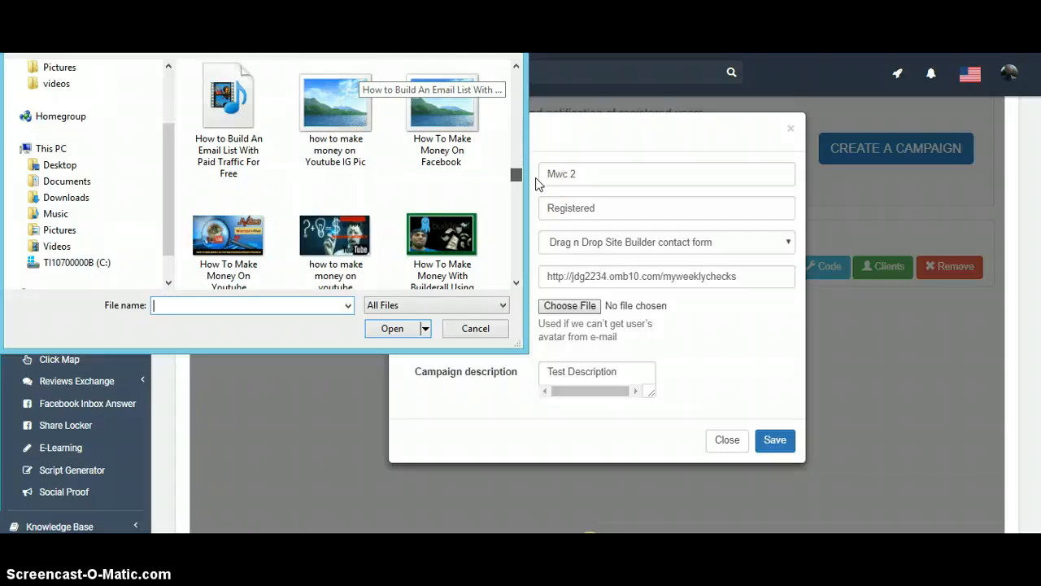
{"action": "scroll", "scroll_direction": "down", "scroll_amount": 3}
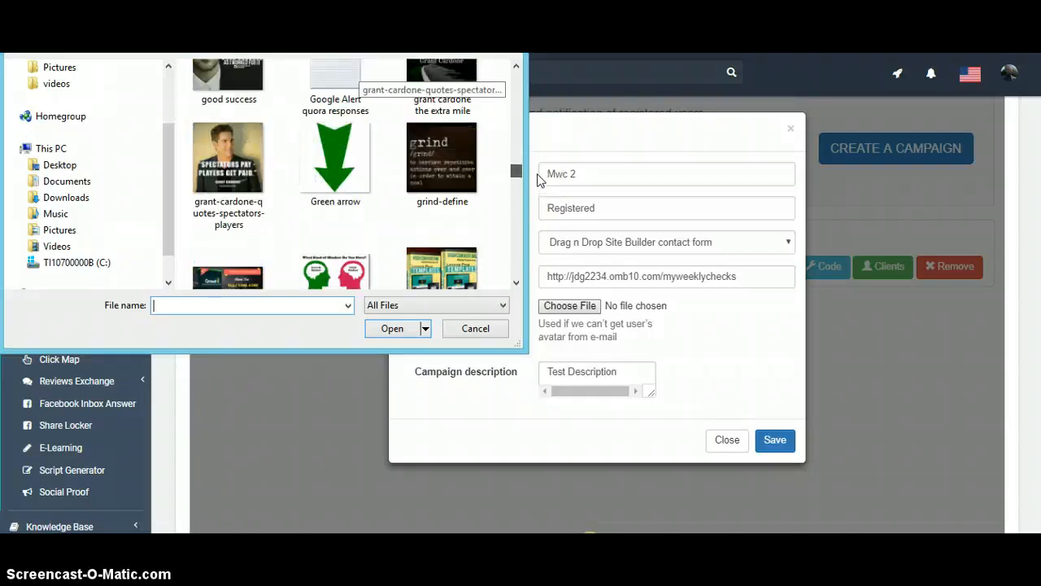
{"action": "scroll", "scroll_direction": "up", "scroll_amount": 3}
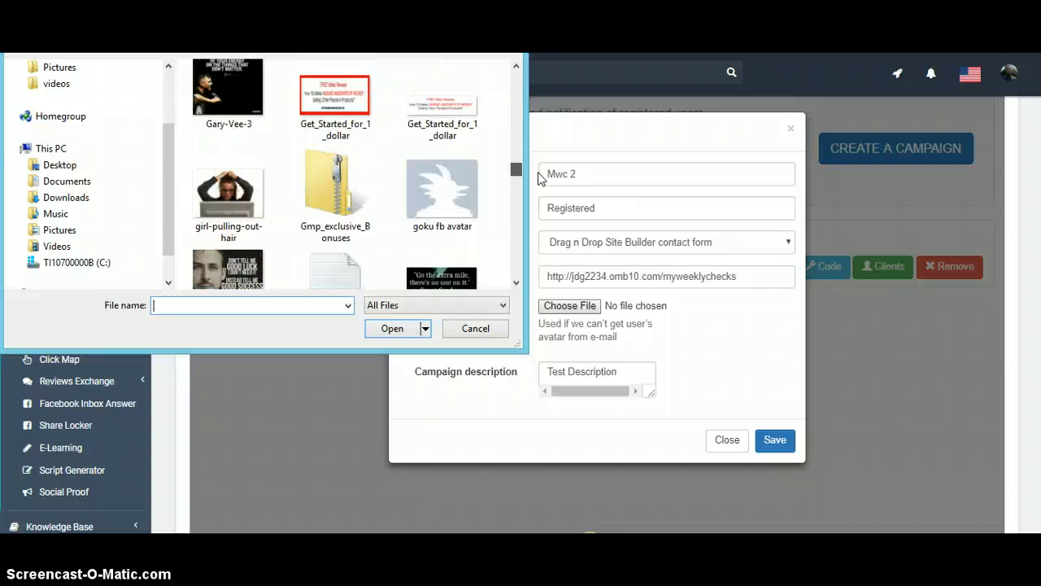
{"action": "left_click", "coordinate": [442, 189]}
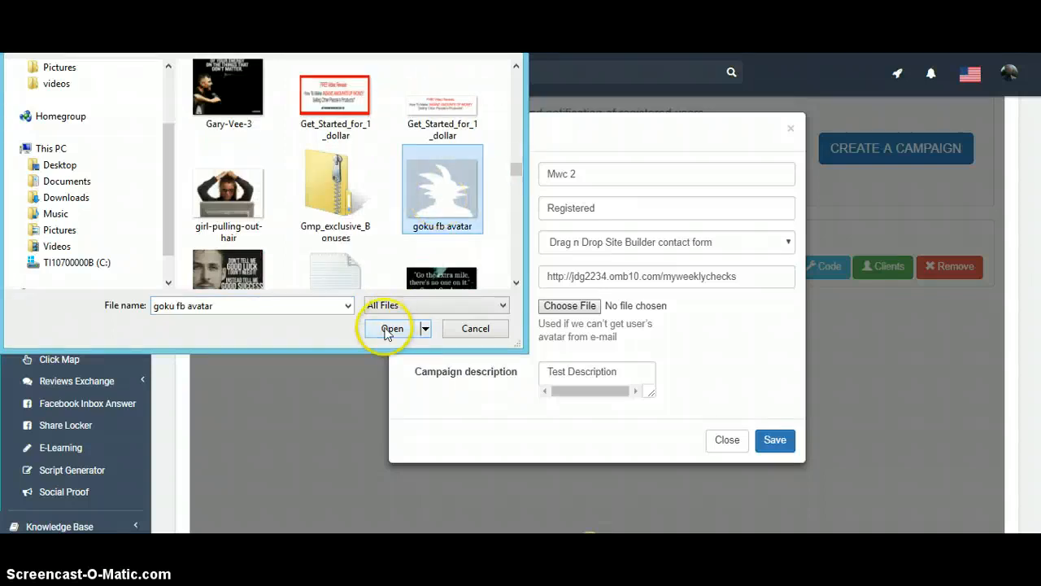
{"action": "left_click", "coordinate": [391, 327]}
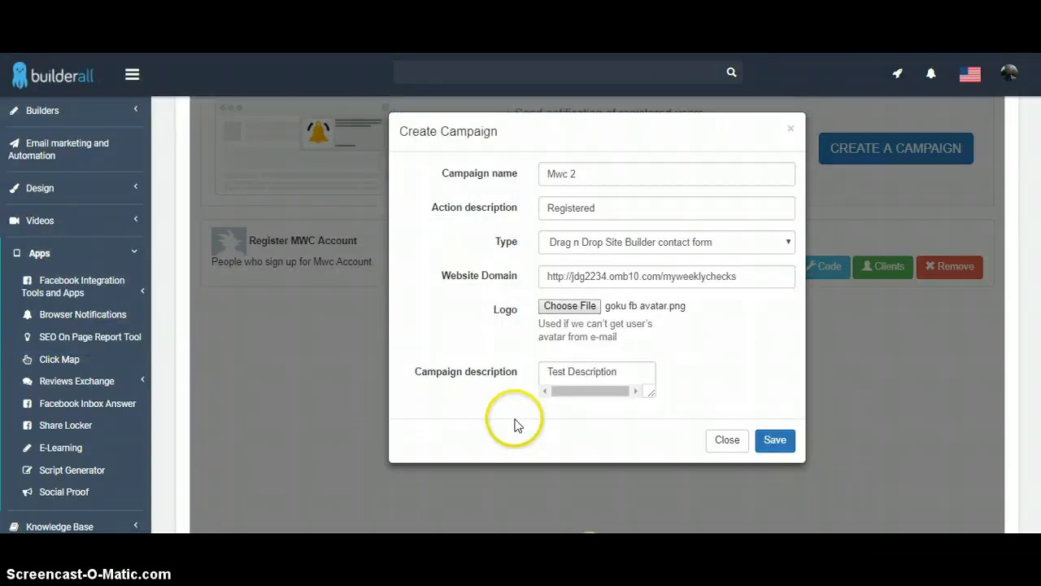
Replace the campaign description with 'Registered for a free account' and save Mwc 2.
{"action": "double_click", "coordinate": [581, 371]}
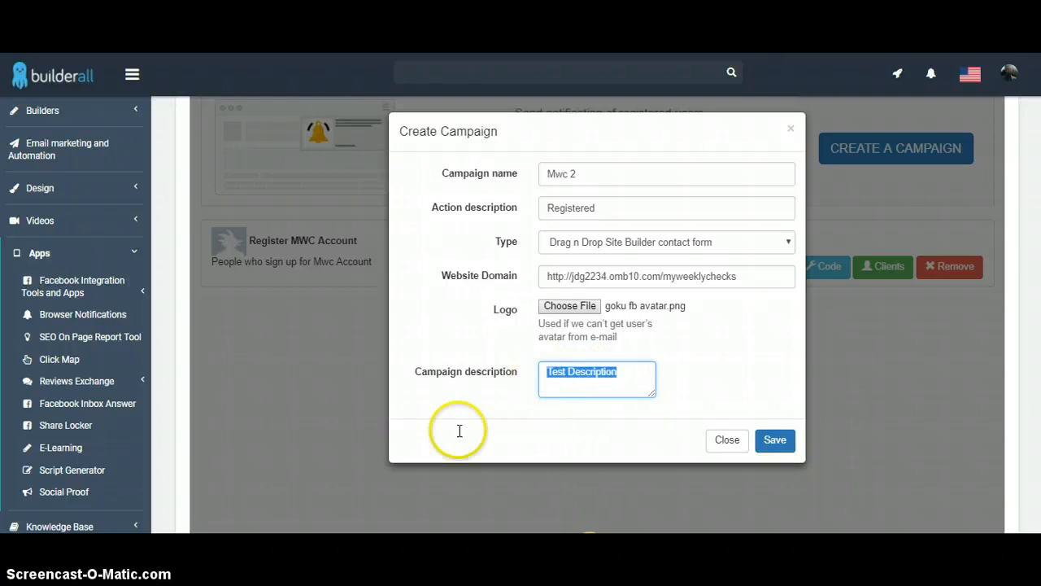
{"action": "key", "text": "Delete"}
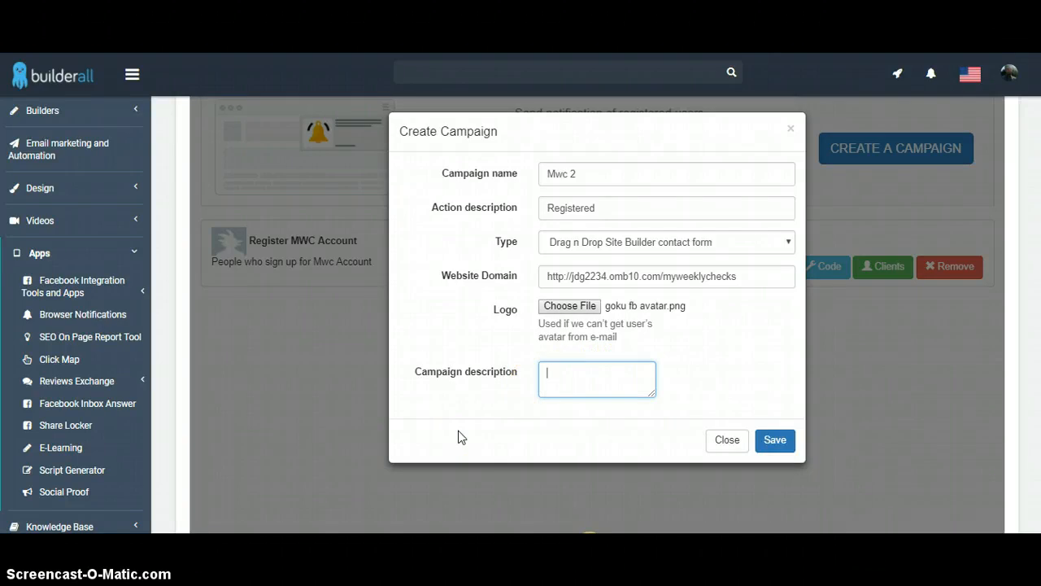
{"action": "type", "text": "Re"}
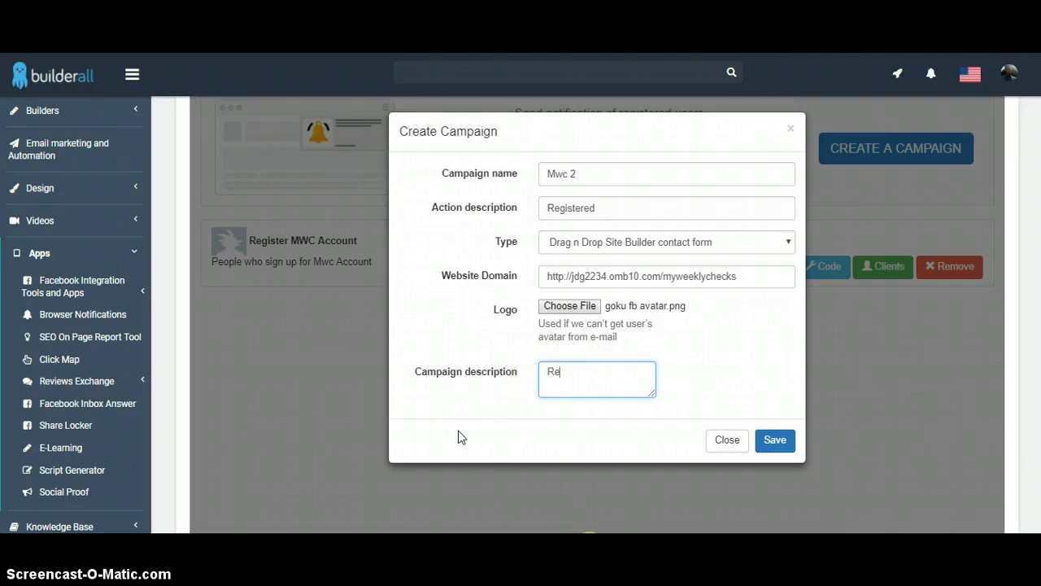
{"action": "type", "text": "g"}
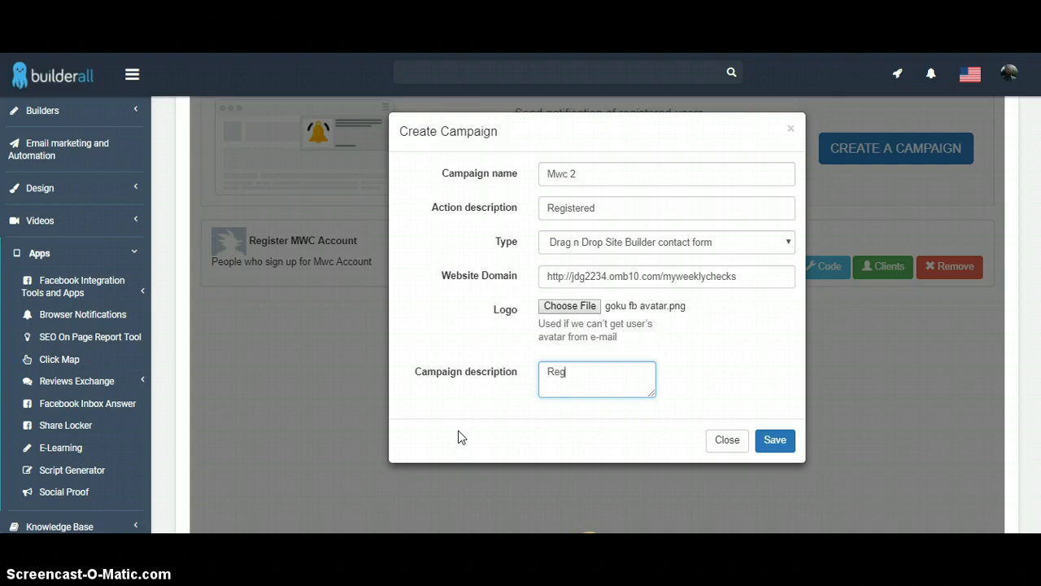
{"action": "type", "text": "istered for a free acc"}
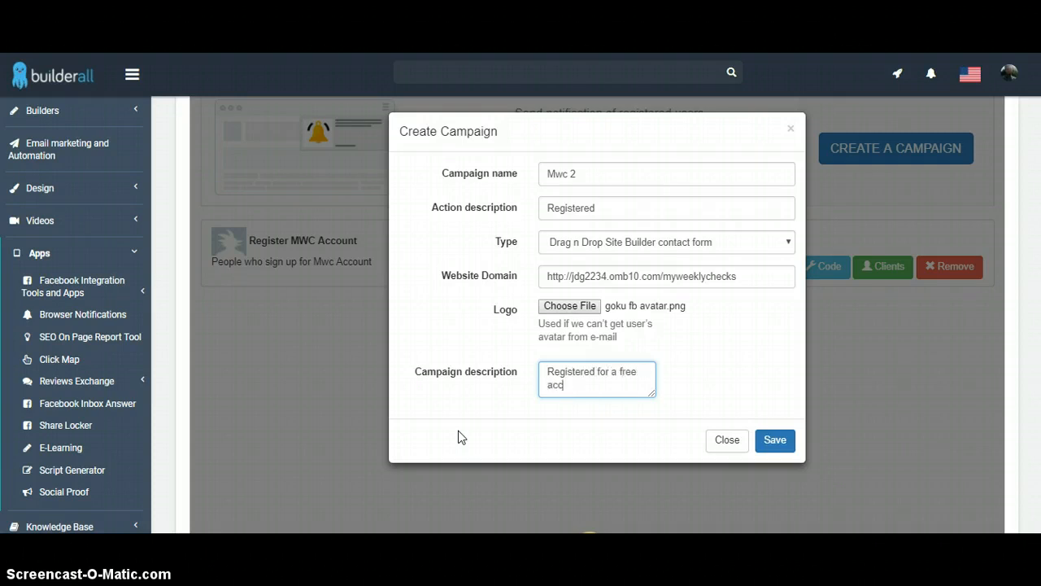
{"action": "type", "text": "ount"}
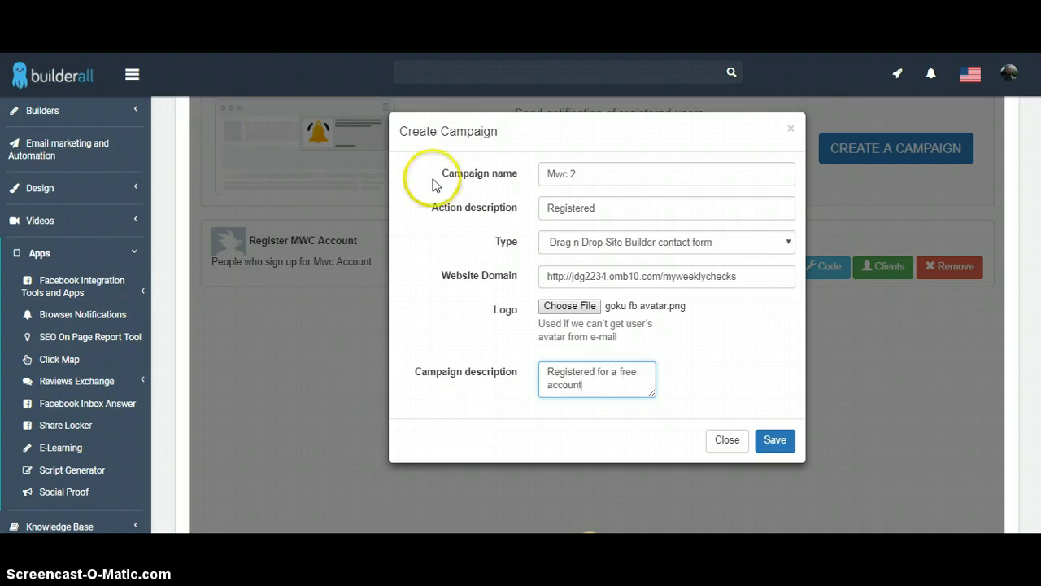
{"action": "mouse_move", "coordinate": [774, 439]}
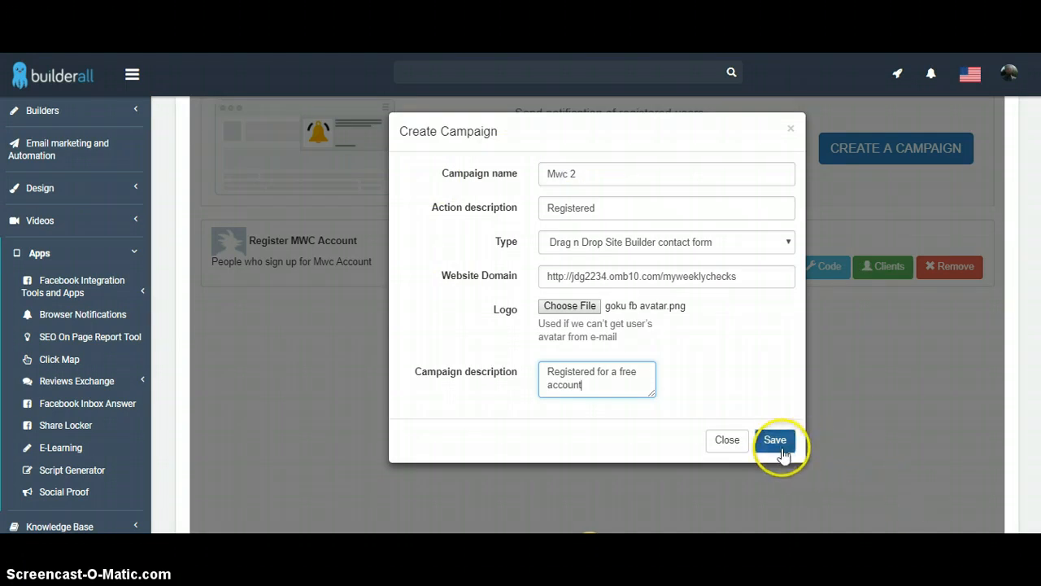
{"action": "left_click", "coordinate": [774, 440]}
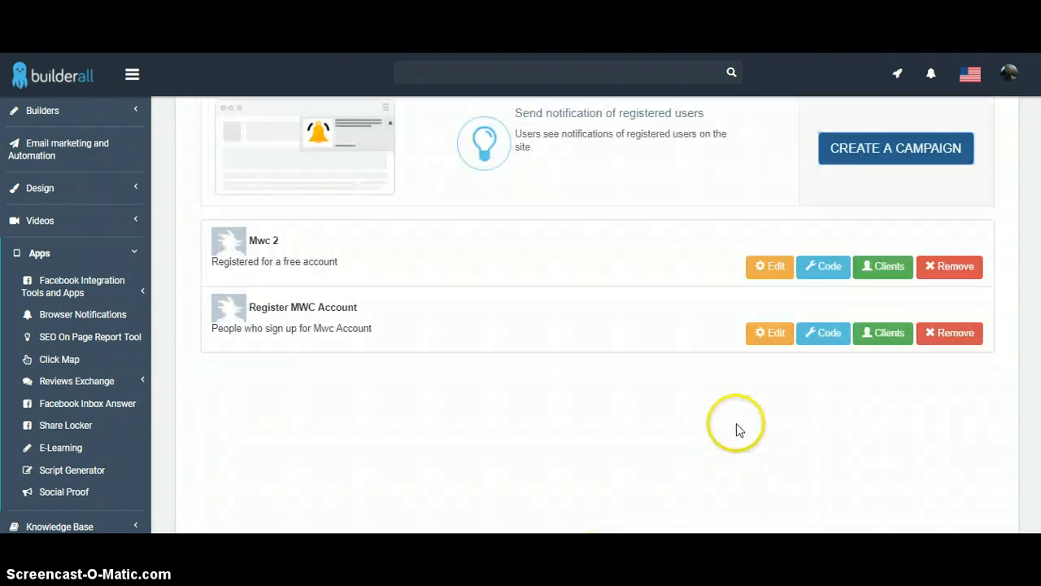
{"action": "mouse_move", "coordinate": [796, 381]}
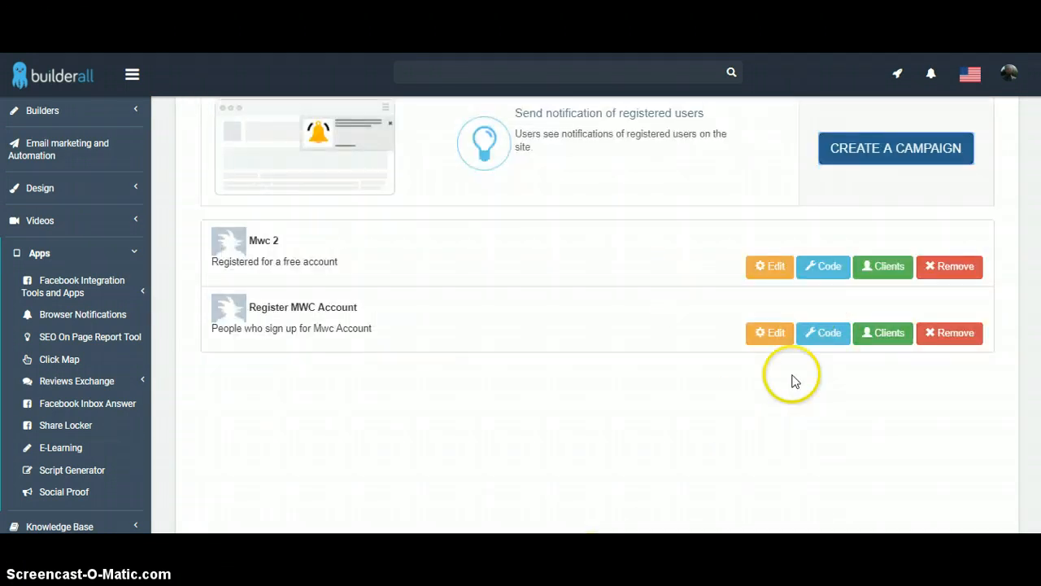
{"action": "mouse_move", "coordinate": [713, 299]}
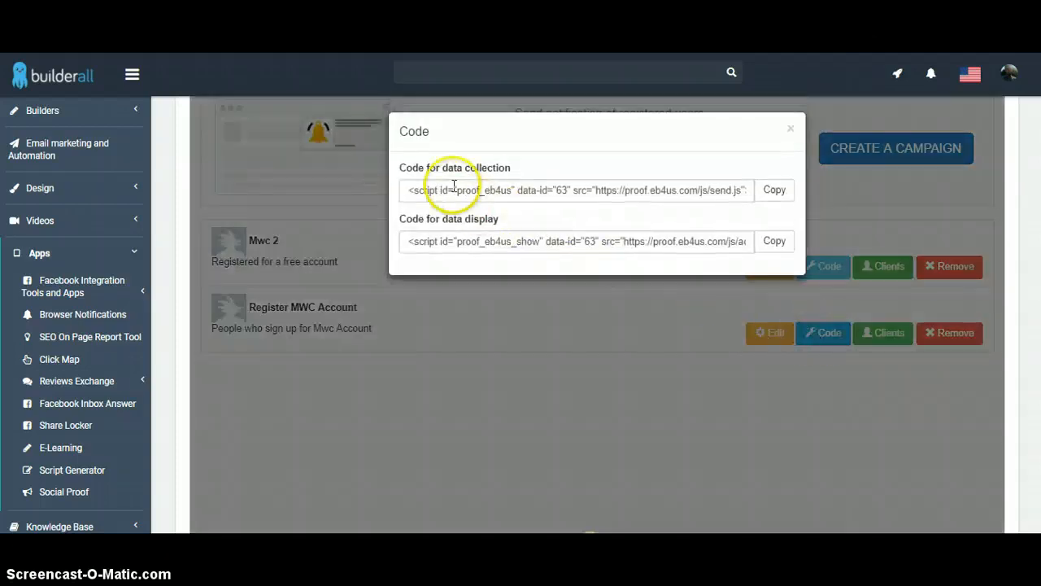
{"action": "mouse_move", "coordinate": [380, 73]}
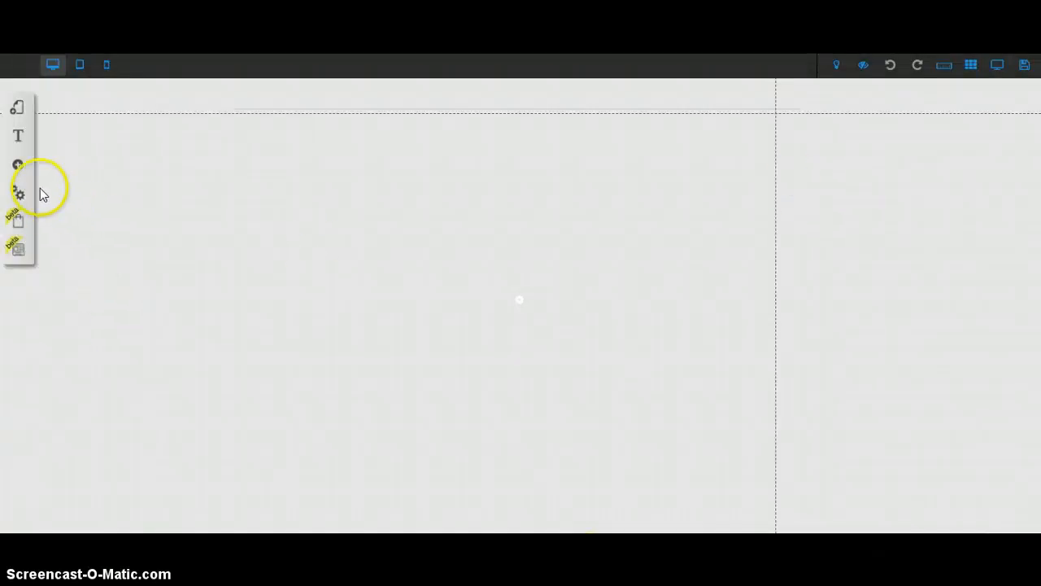
Add an HTML element from the Apps category to the landing page and edit its code.
{"action": "left_click", "coordinate": [18, 221]}
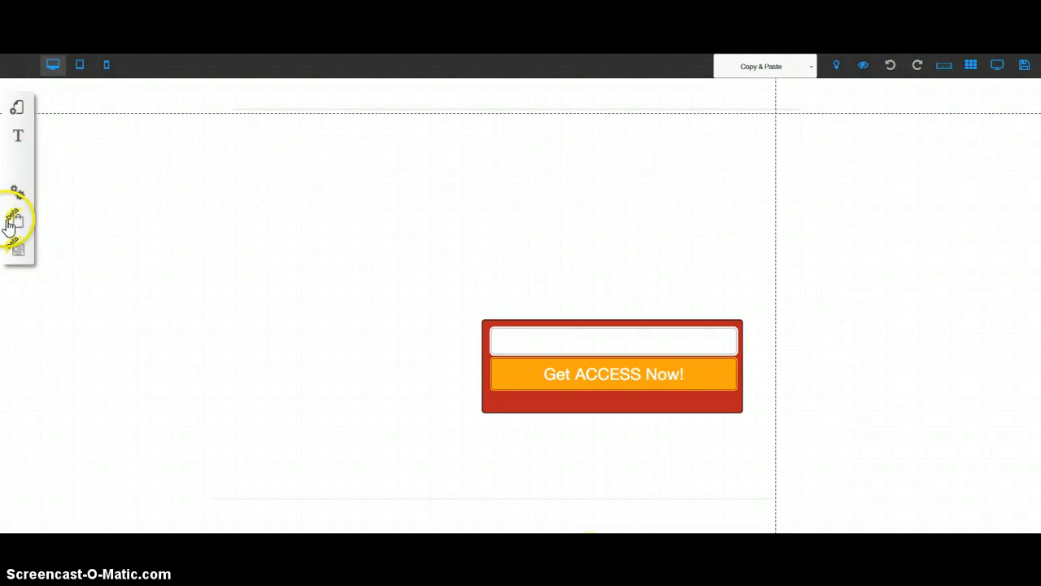
{"action": "left_click", "coordinate": [18, 163]}
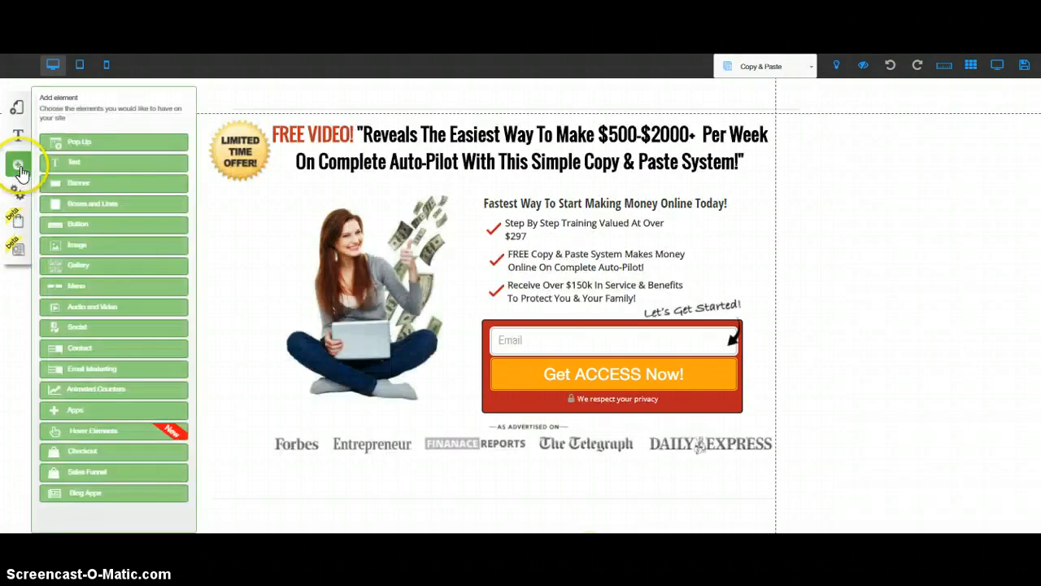
{"action": "mouse_move", "coordinate": [75, 388]}
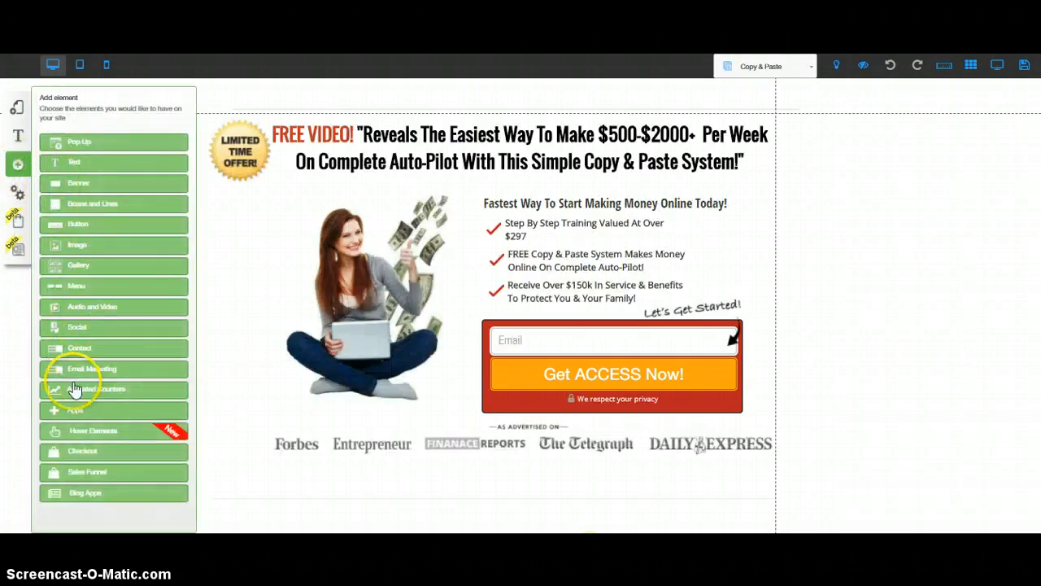
{"action": "left_click", "coordinate": [75, 409]}
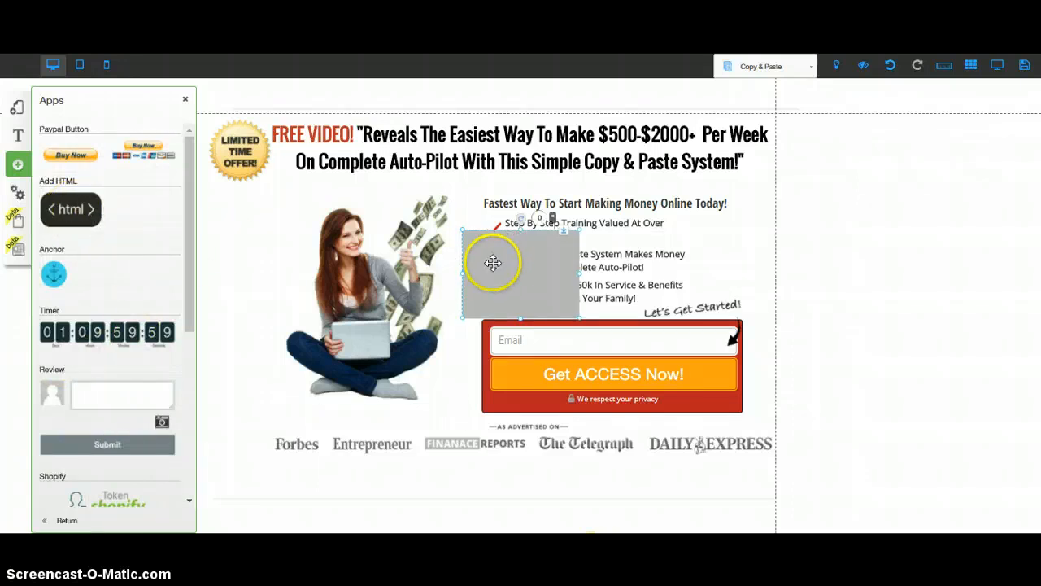
{"action": "left_click", "coordinate": [492, 262]}
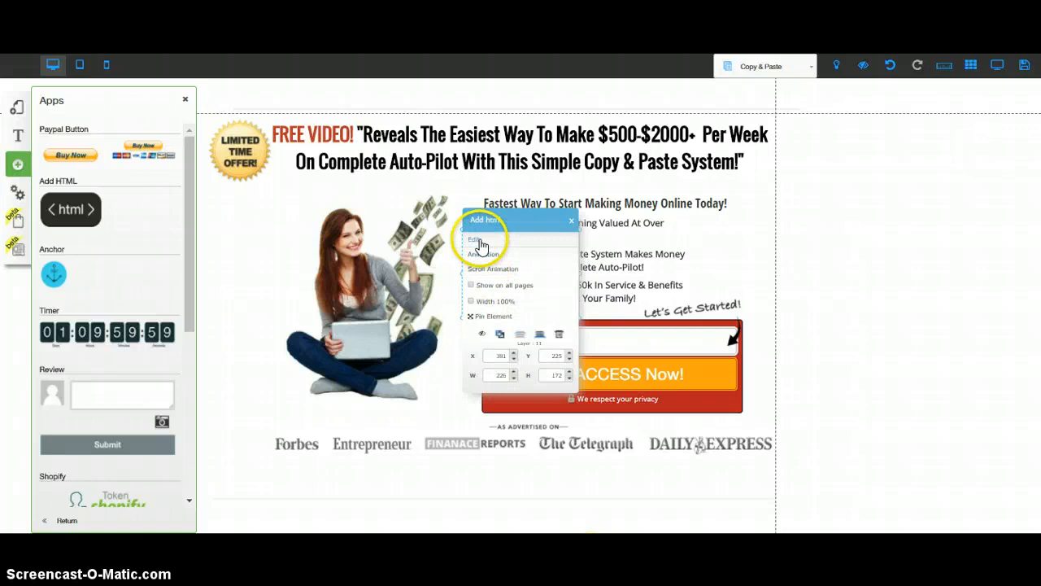
{"action": "left_click", "coordinate": [477, 239]}
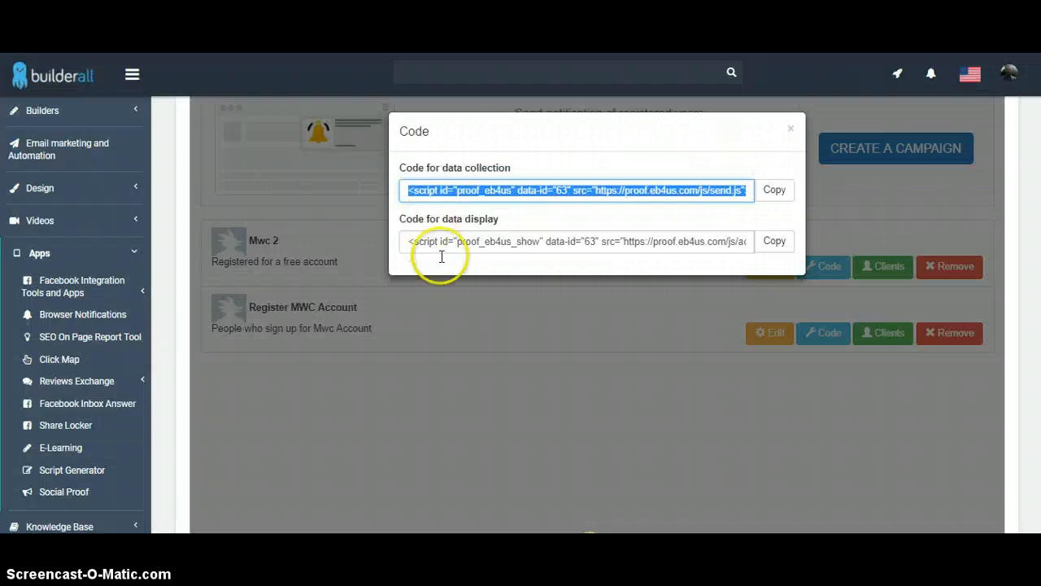
Copy the data display script into the HTML block and confirm.
{"action": "double_click", "coordinate": [423, 241]}
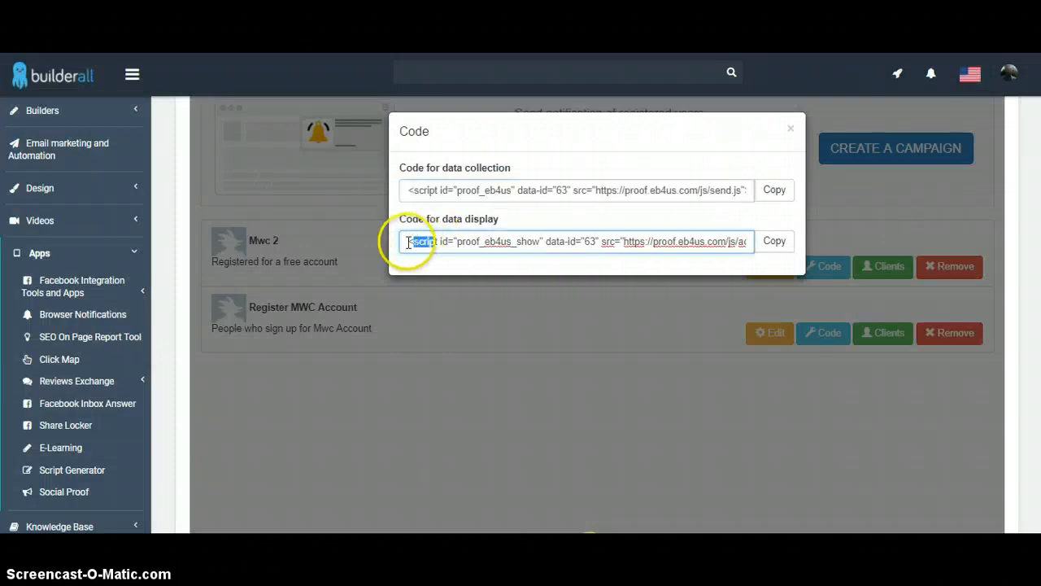
{"action": "triple_click", "coordinate": [576, 241]}
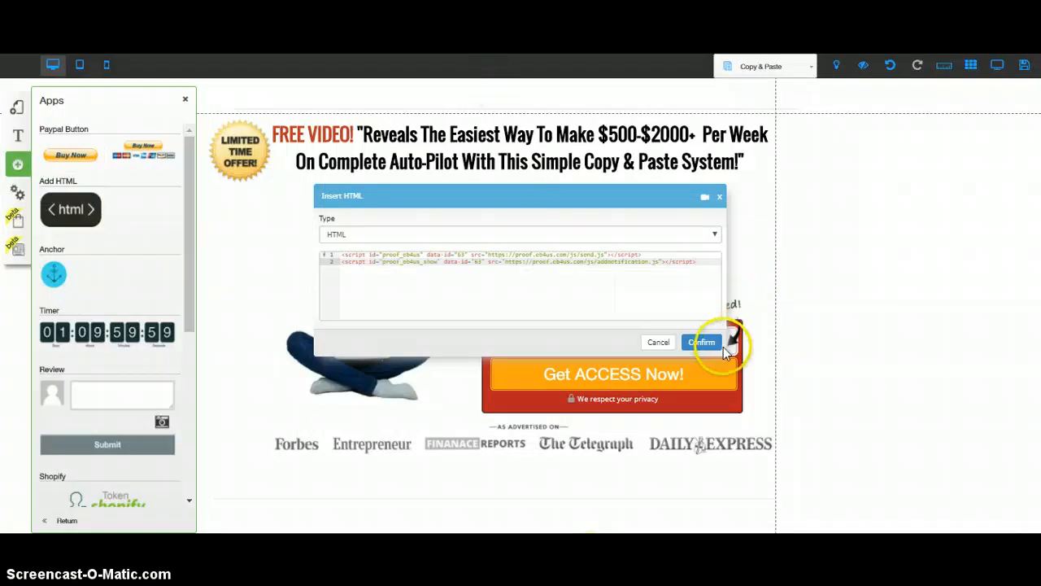
{"action": "left_click", "coordinate": [701, 341]}
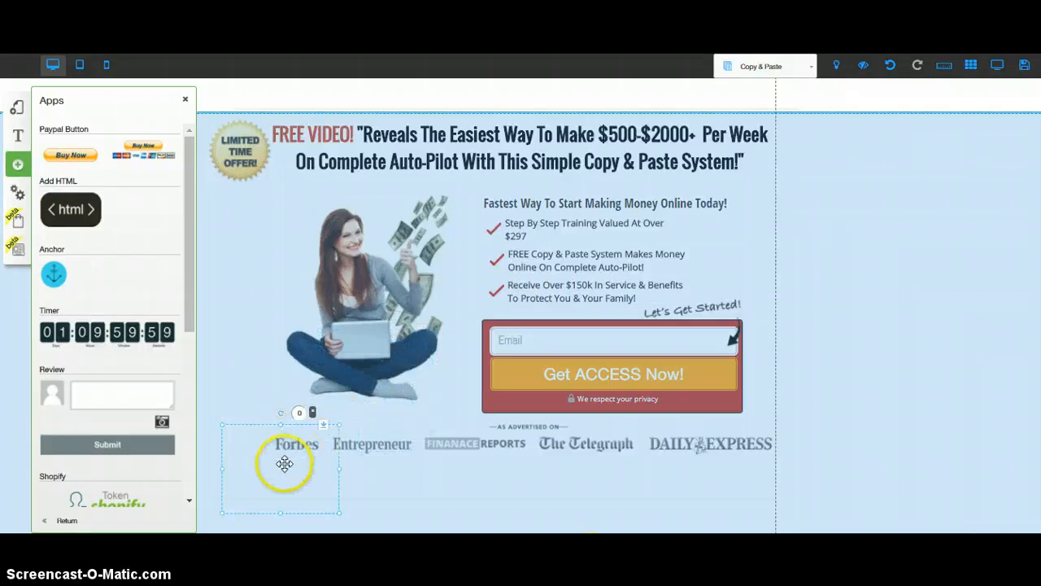
Move the HTML block to the lower left and pin it to the bottom-left corner.
{"action": "left_click_drag", "start_coordinate": [285, 464], "coordinate": [266, 375]}
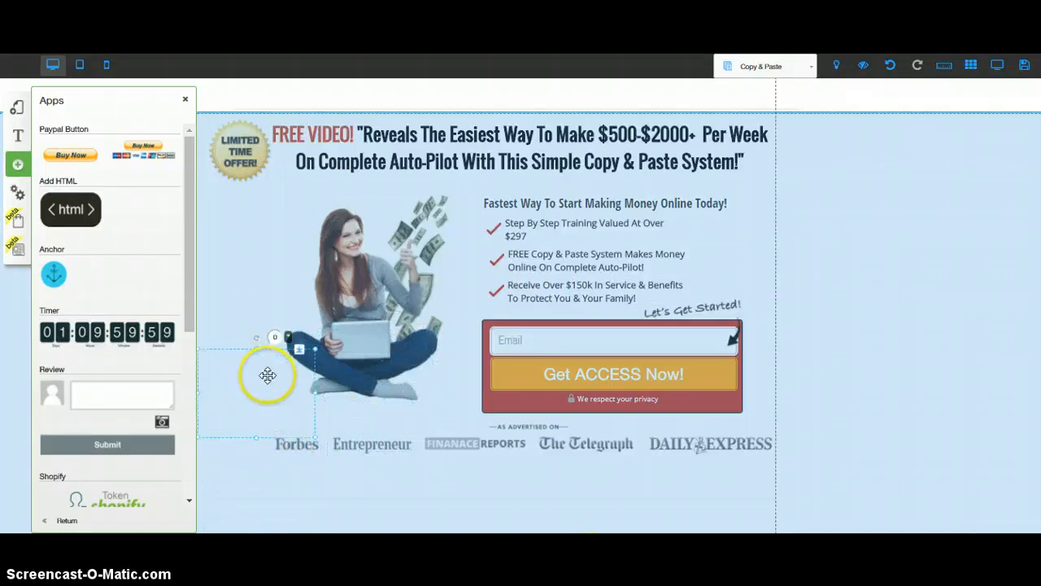
{"action": "left_click_drag", "start_coordinate": [268, 375], "coordinate": [278, 385]}
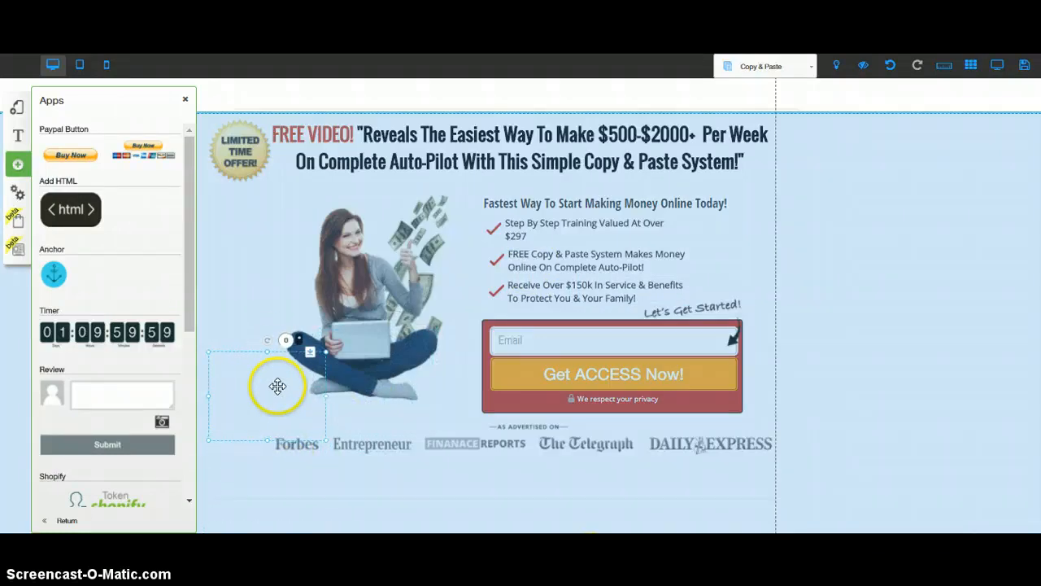
{"action": "left_click", "coordinate": [185, 98]}
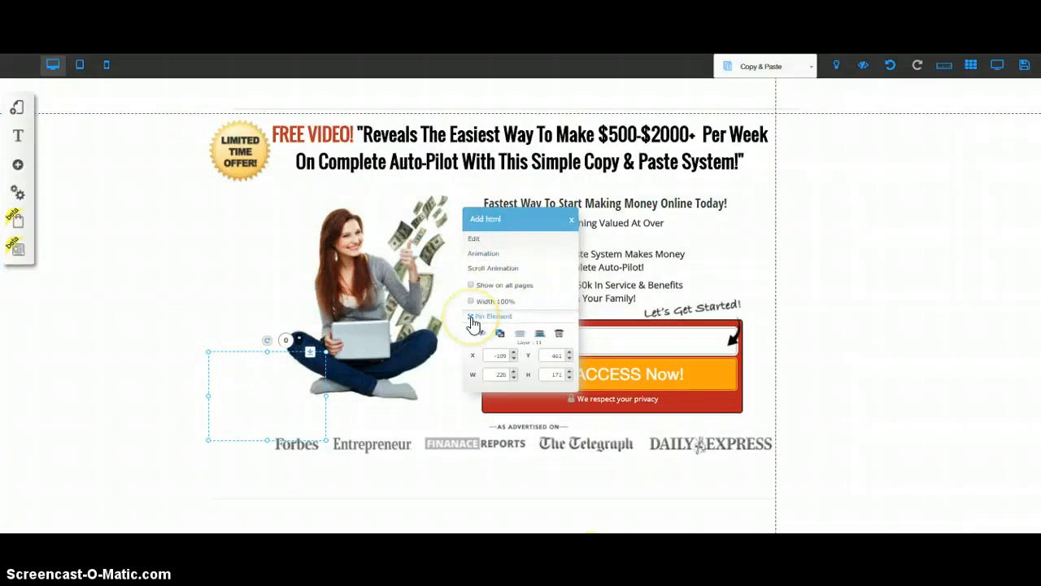
{"action": "left_click", "coordinate": [492, 316]}
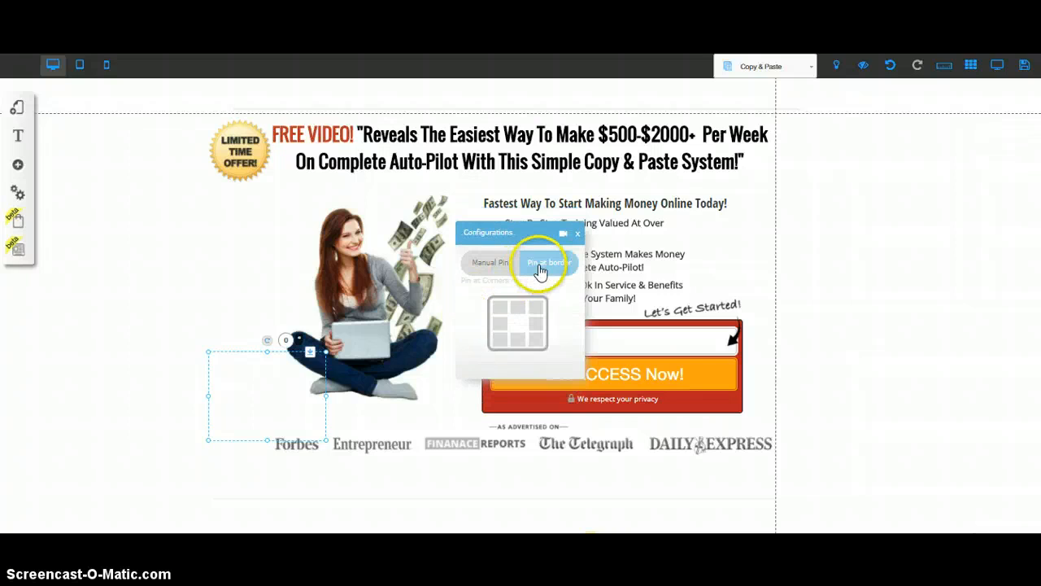
{"action": "left_click", "coordinate": [548, 262]}
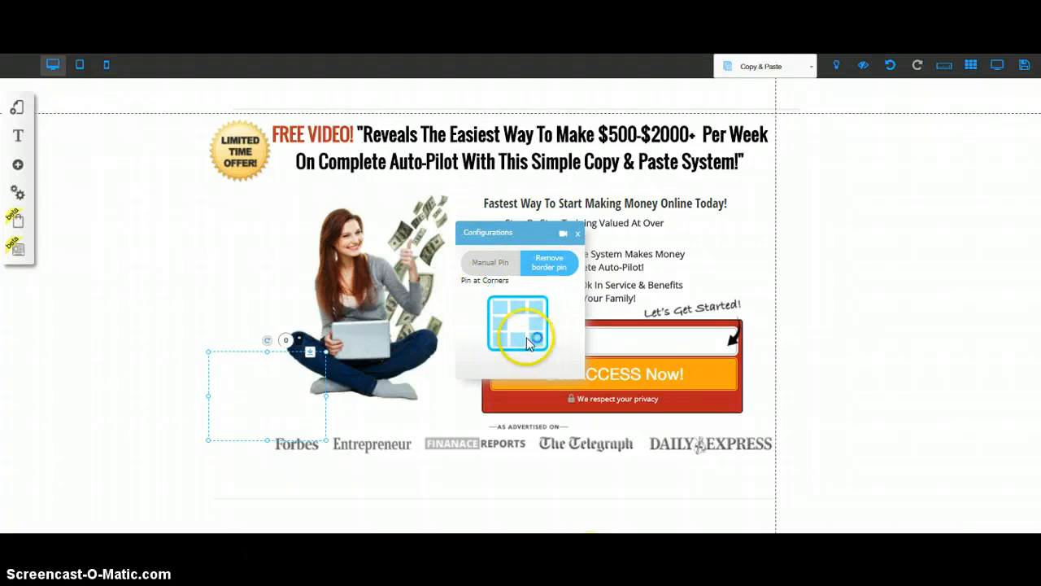
{"action": "left_click", "coordinate": [500, 338]}
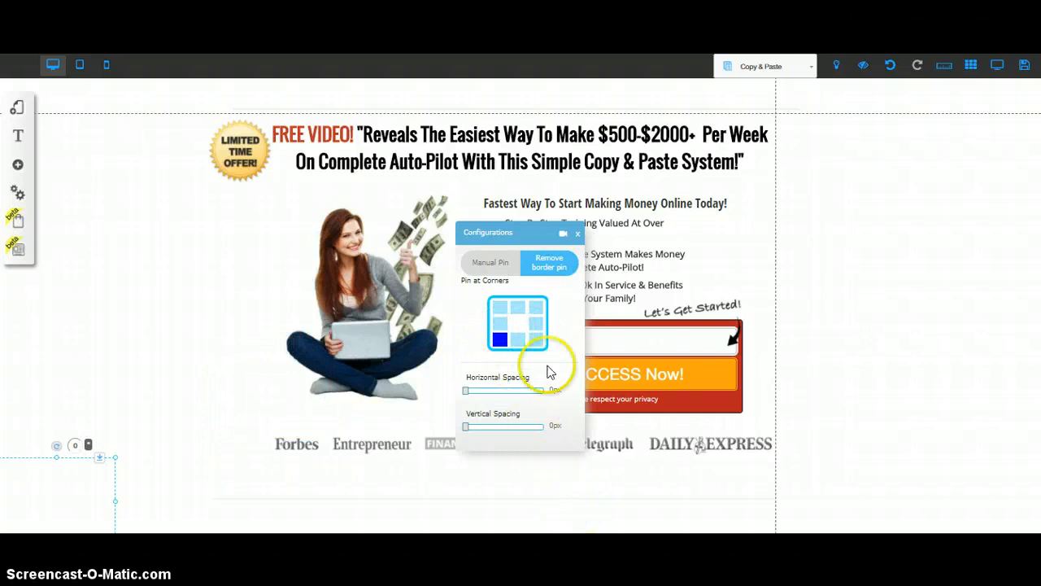
{"action": "mouse_move", "coordinate": [490, 458]}
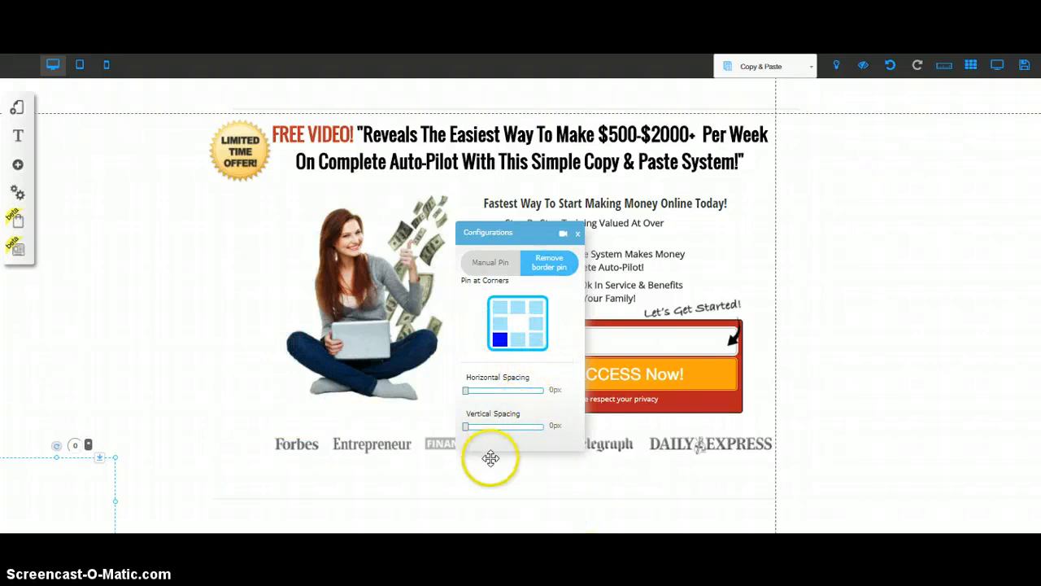
{"action": "left_click", "coordinate": [577, 234]}
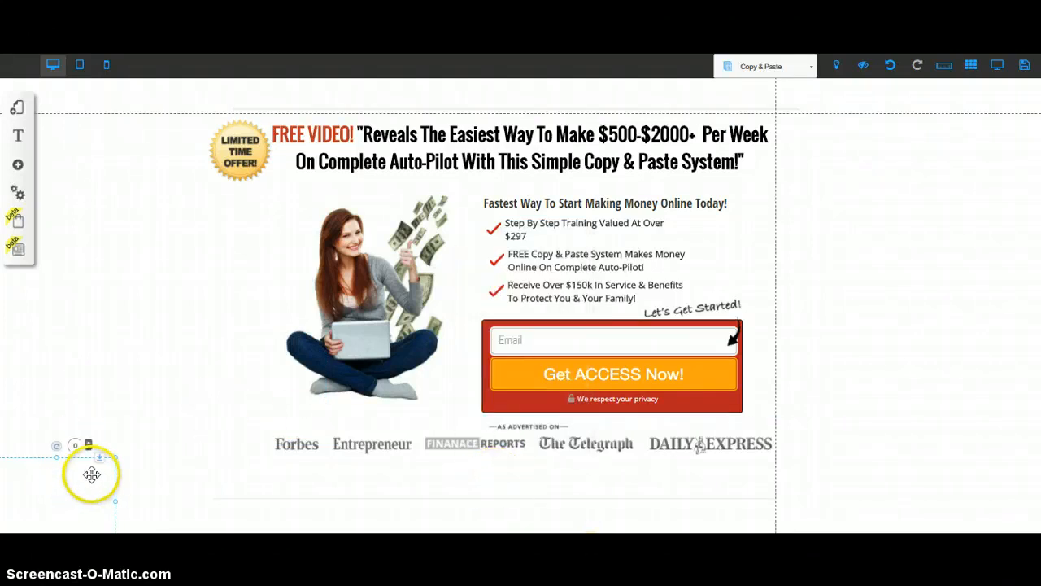
{"action": "mouse_move", "coordinate": [154, 410]}
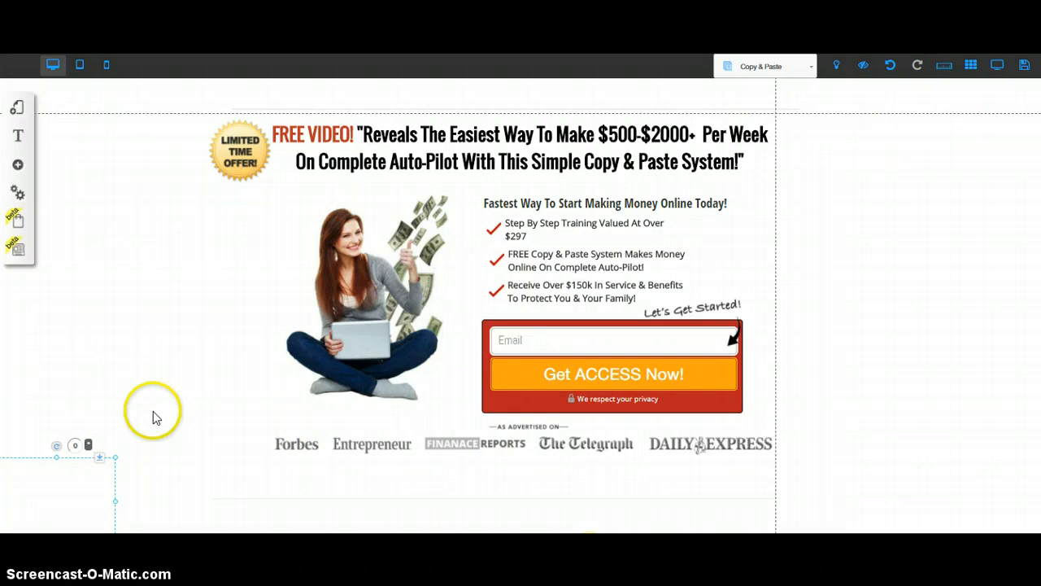
{"action": "mouse_move", "coordinate": [135, 405]}
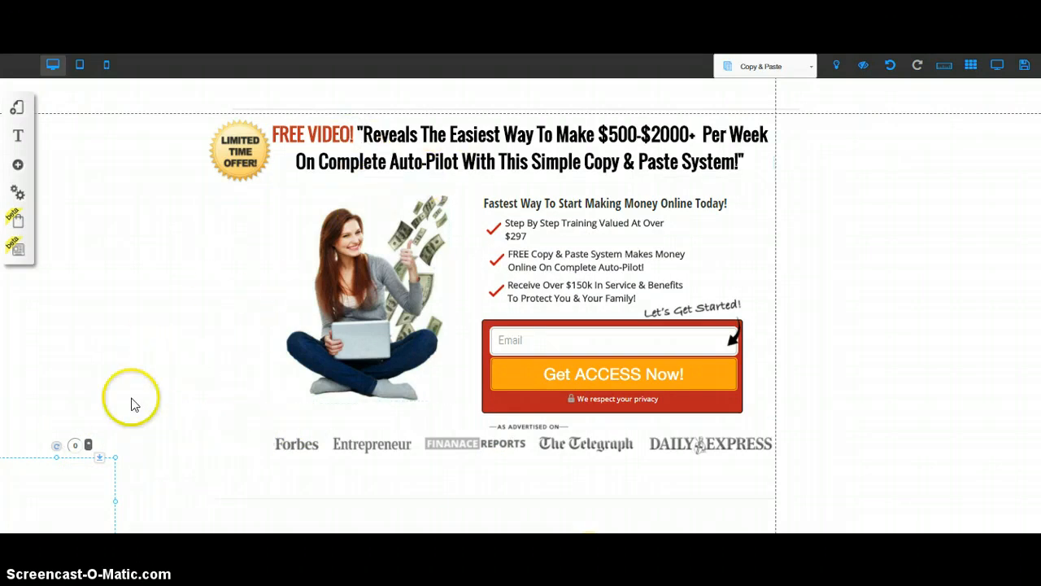
{"action": "mouse_move", "coordinate": [36, 492]}
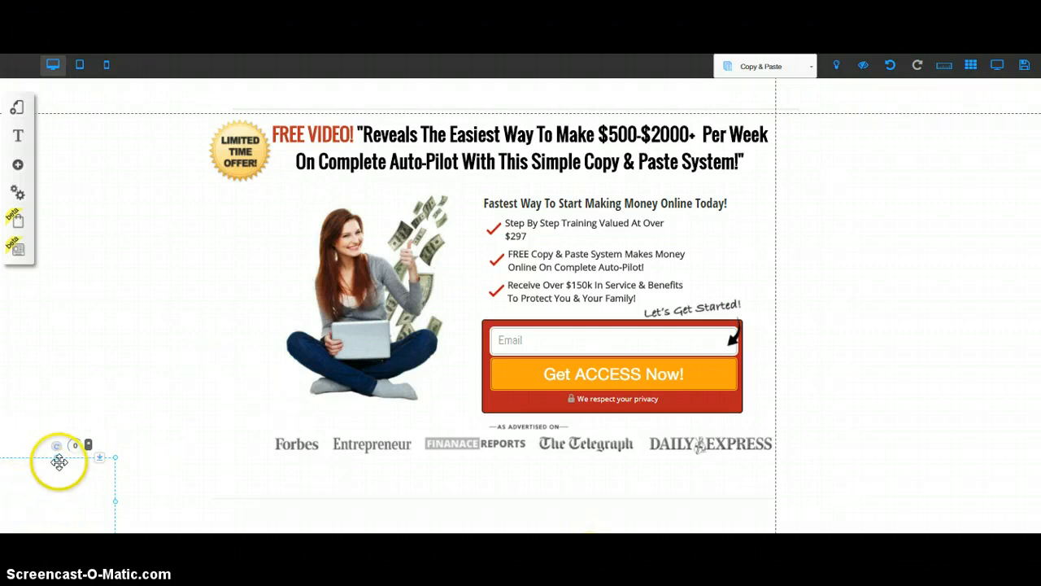
{"action": "mouse_move", "coordinate": [51, 478]}
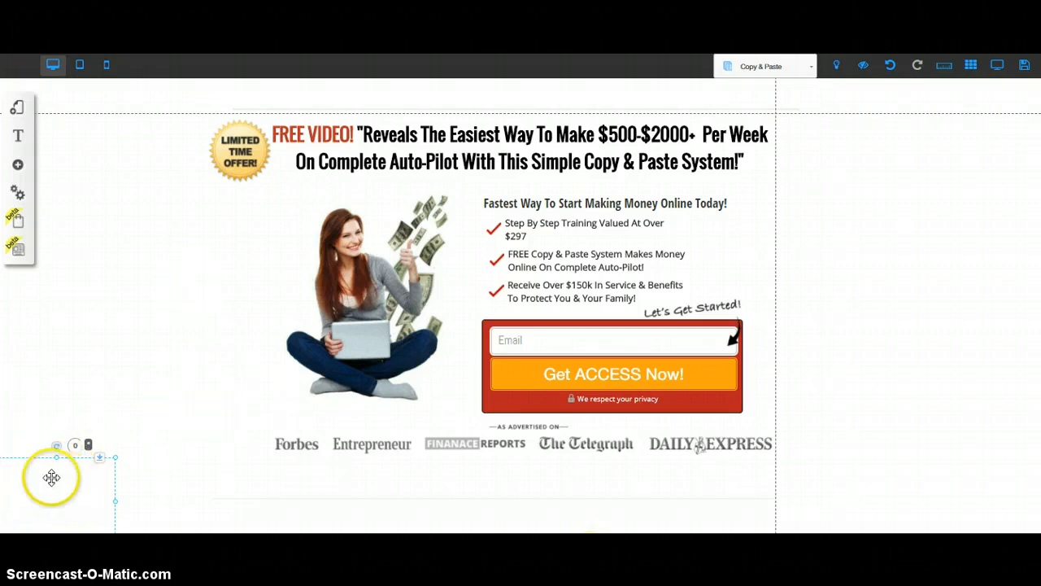
{"action": "mouse_move", "coordinate": [210, 286]}
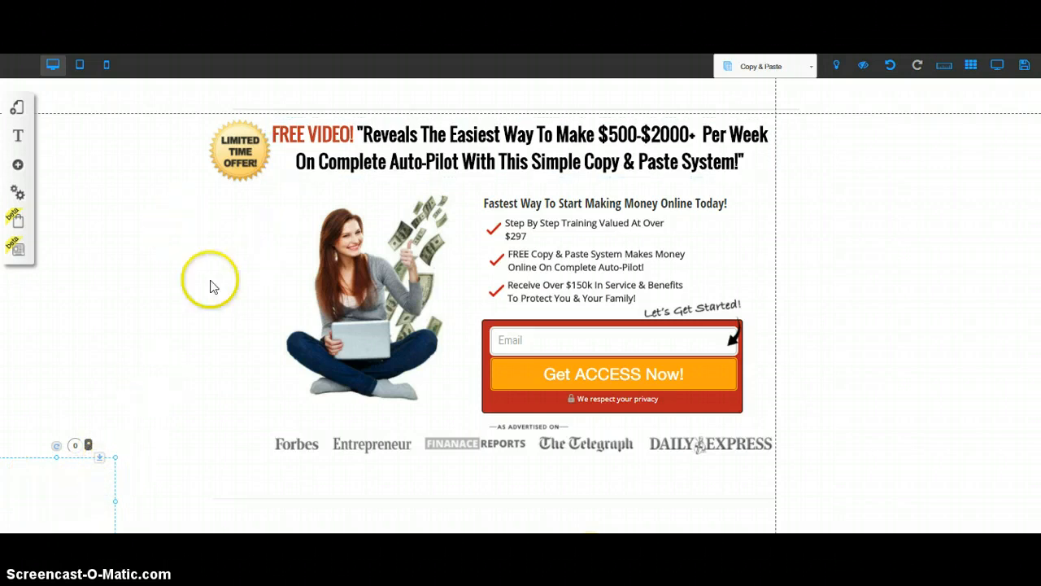
{"action": "mouse_move", "coordinate": [199, 291]}
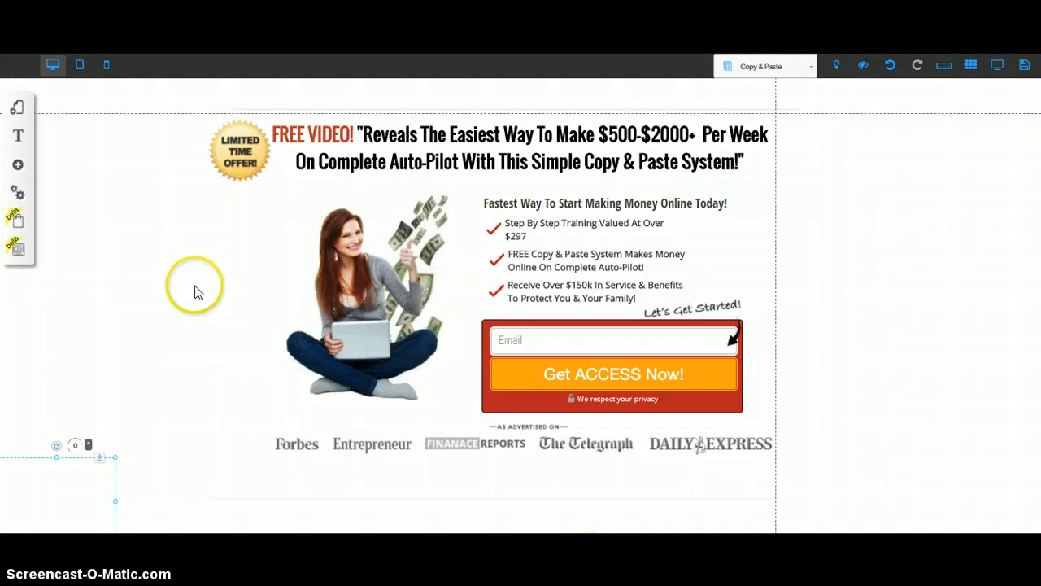
{"action": "mouse_move", "coordinate": [228, 356]}
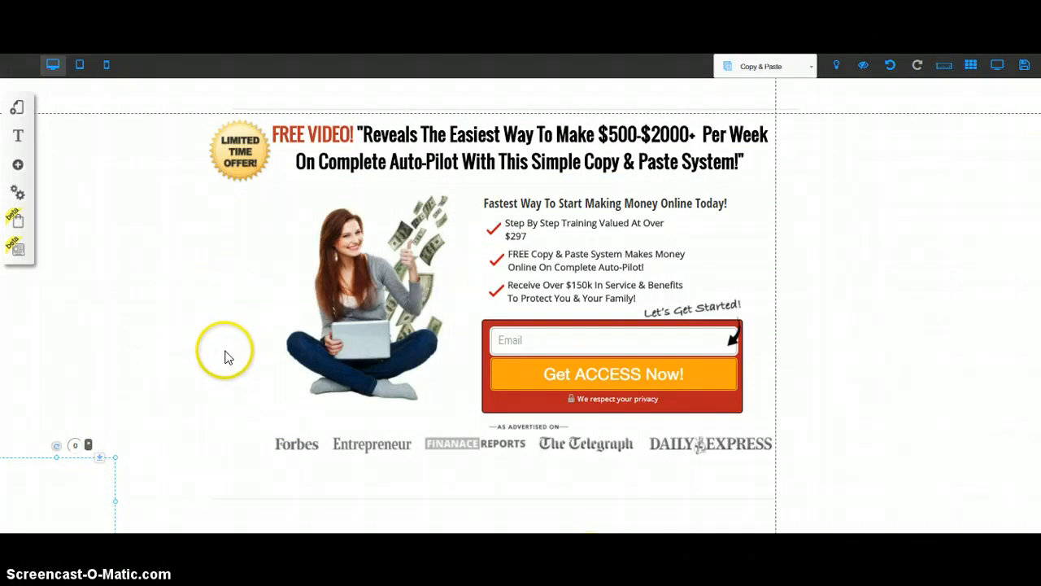
{"action": "mouse_move", "coordinate": [228, 361]}
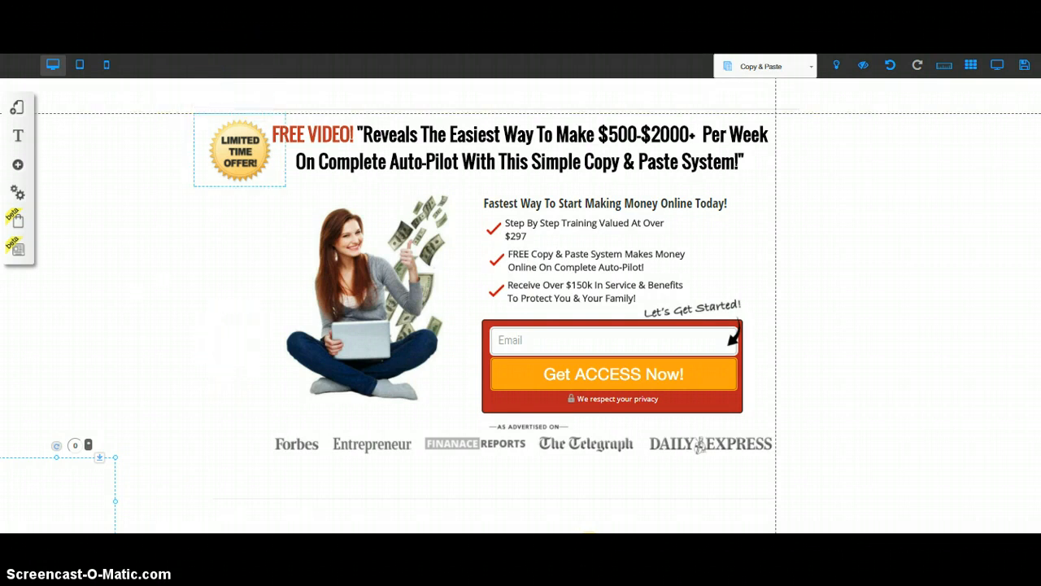
{"action": "mouse_move", "coordinate": [246, 66]}
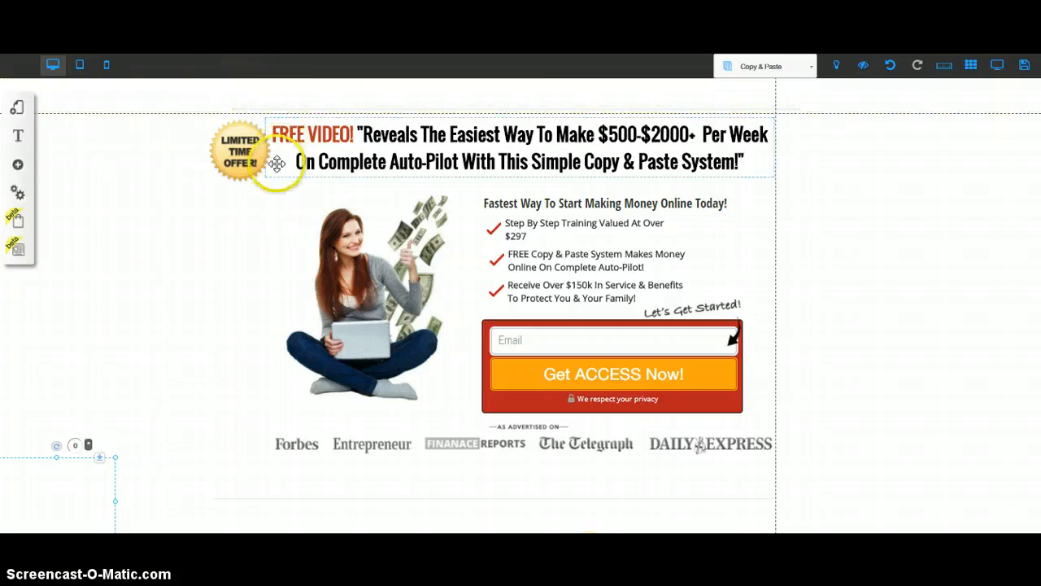
{"action": "mouse_move", "coordinate": [142, 260]}
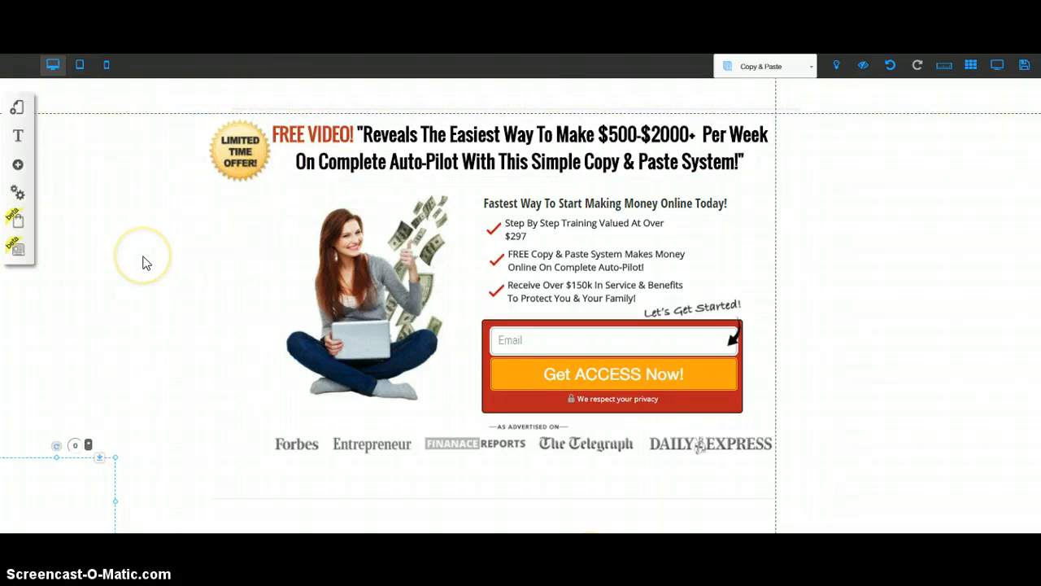
{"action": "mouse_move", "coordinate": [589, 146]}
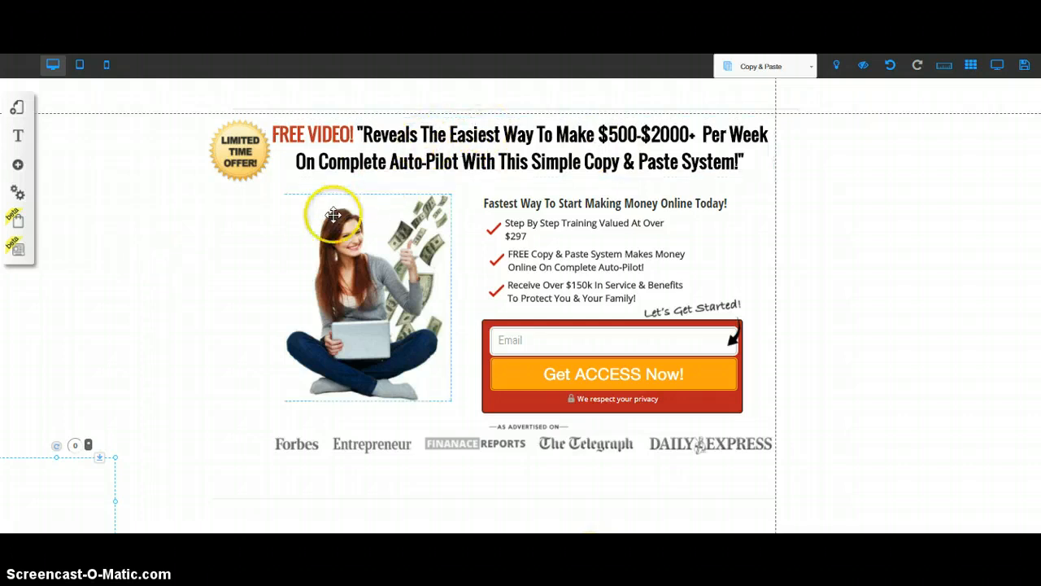
{"action": "mouse_move", "coordinate": [202, 259]}
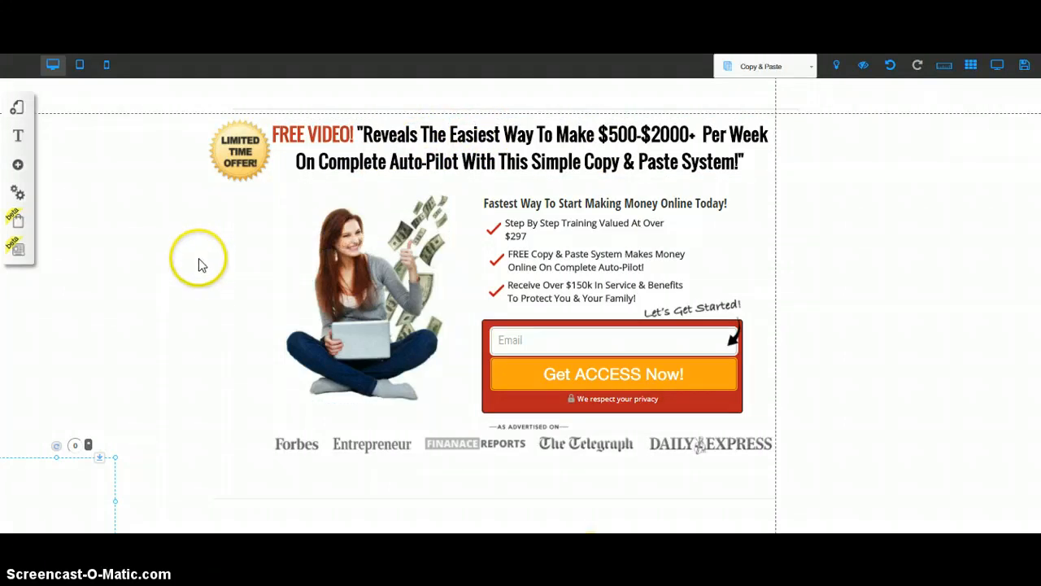
{"action": "mouse_move", "coordinate": [202, 273]}
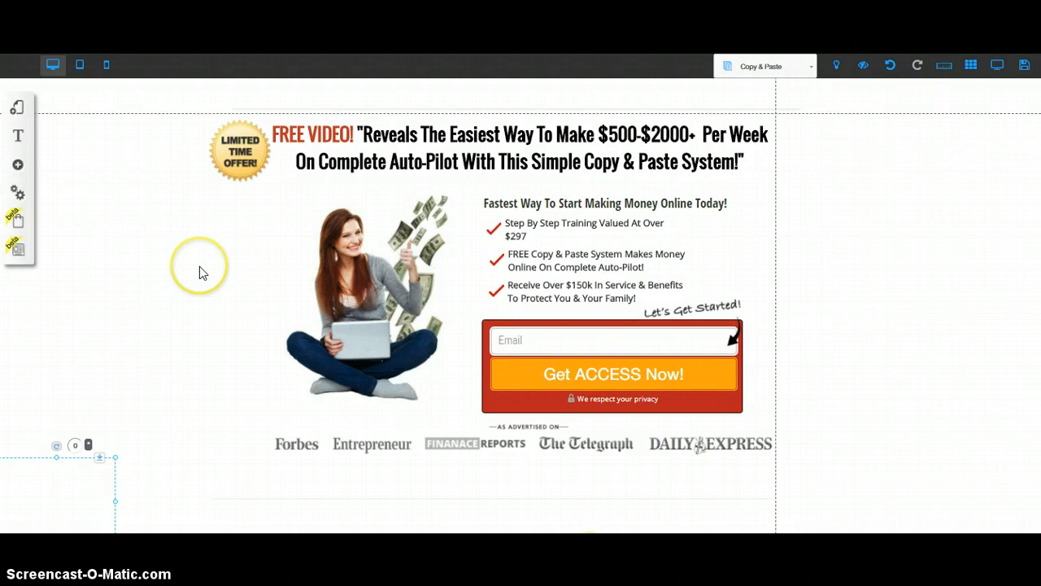
{"action": "mouse_move", "coordinate": [221, 264]}
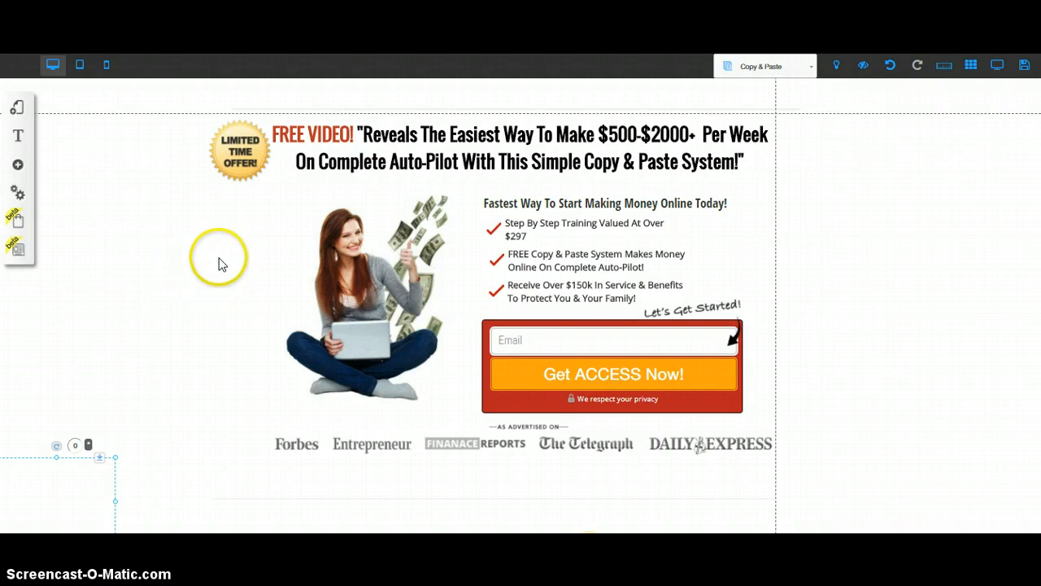
{"action": "mouse_move", "coordinate": [232, 248]}
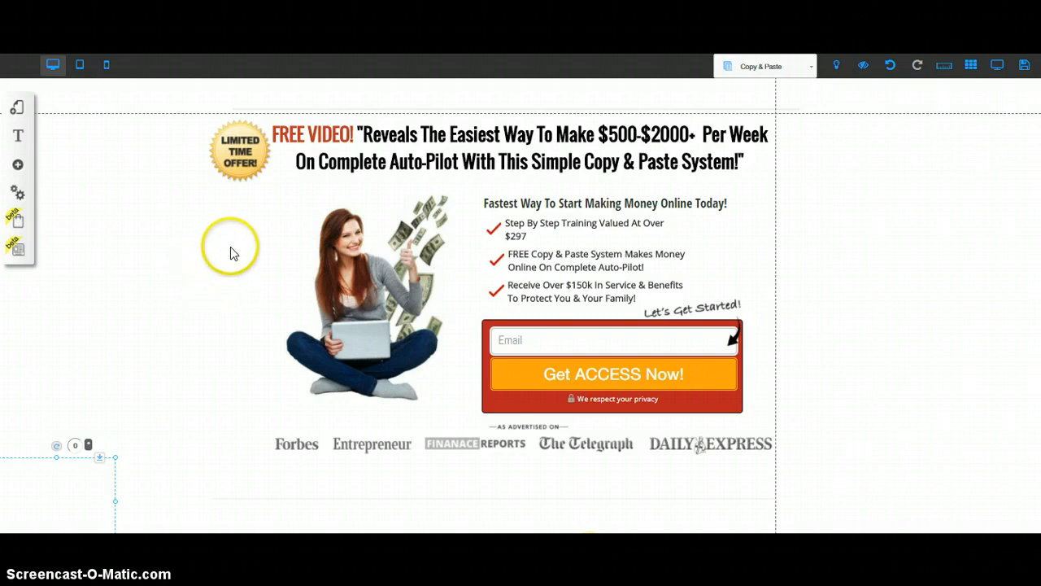
{"action": "mouse_move", "coordinate": [232, 259]}
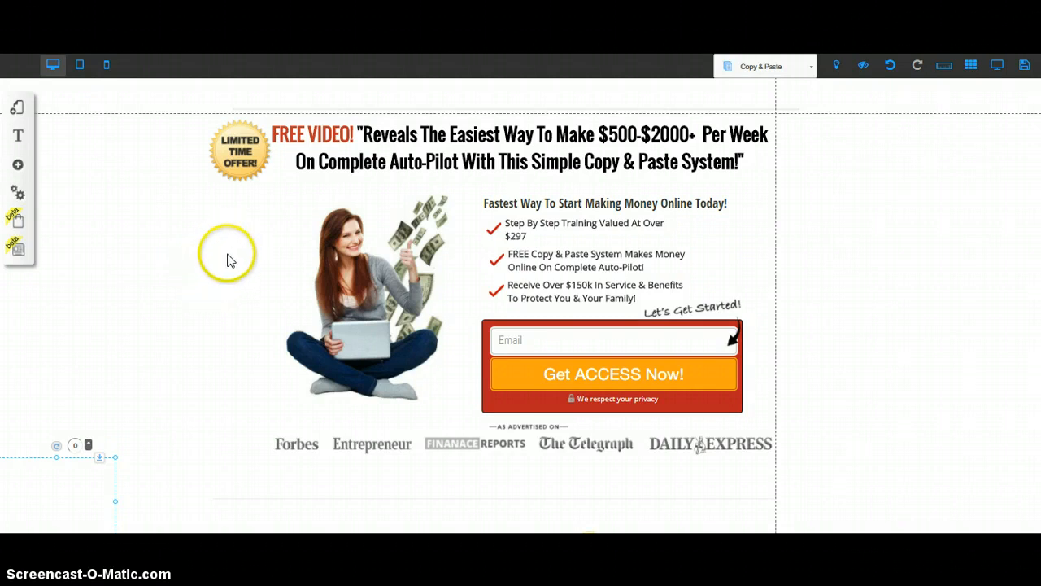
{"action": "mouse_move", "coordinate": [332, 118]}
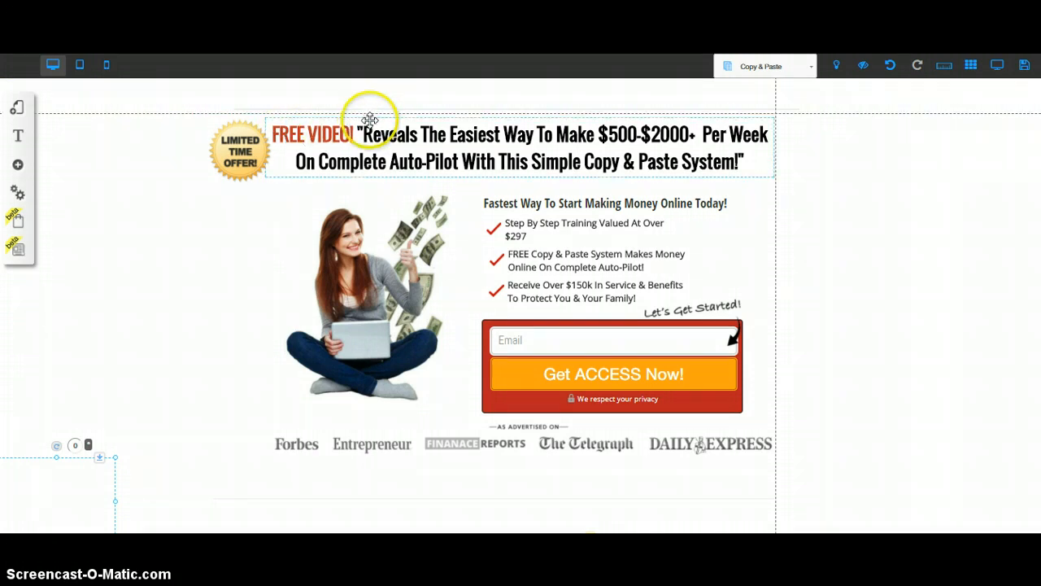
{"action": "mouse_move", "coordinate": [360, 132]}
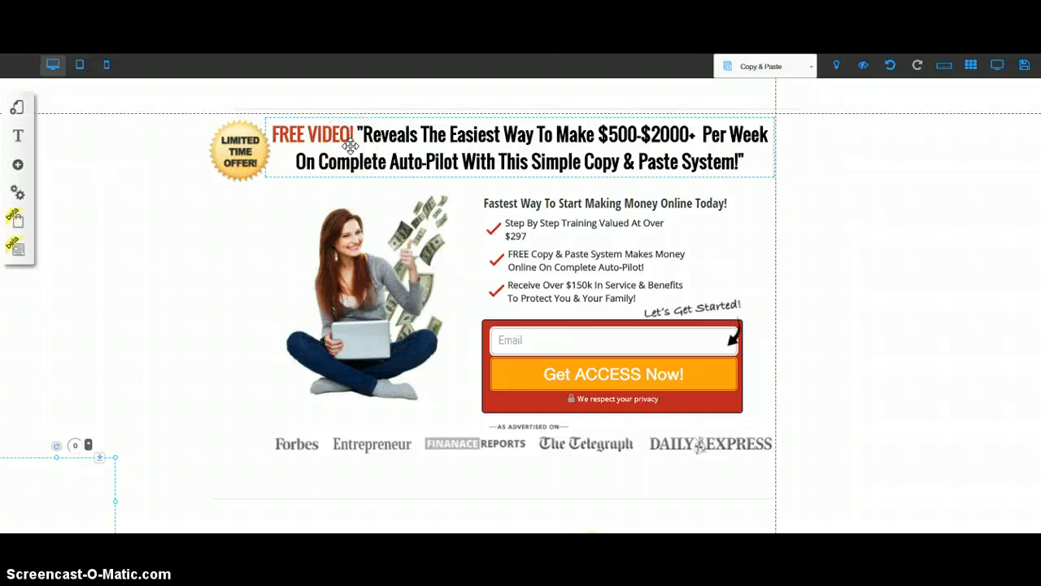
{"action": "mouse_move", "coordinate": [352, 140]}
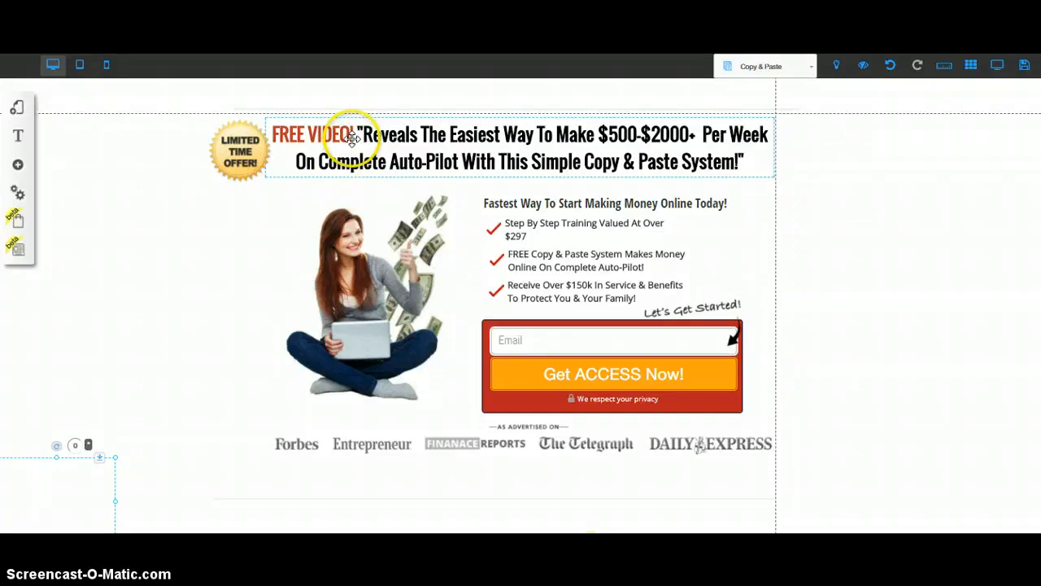
{"action": "mouse_move", "coordinate": [344, 148]}
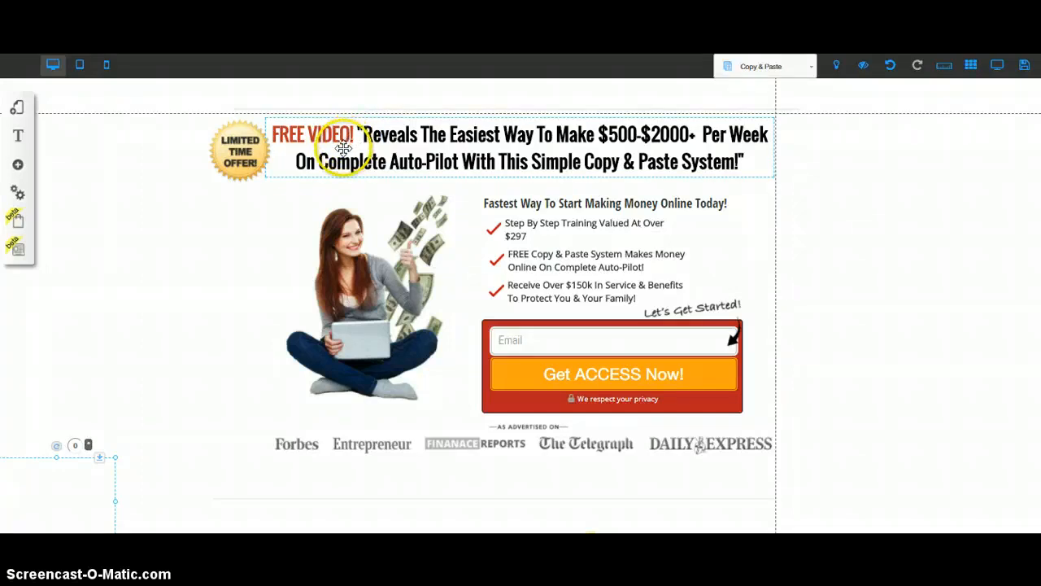
{"action": "mouse_move", "coordinate": [354, 131]}
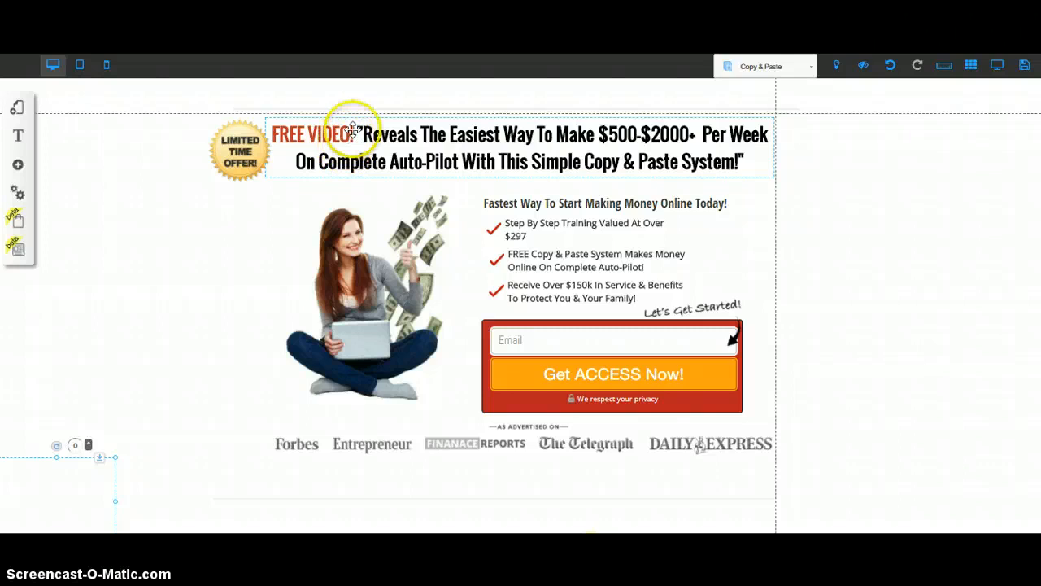